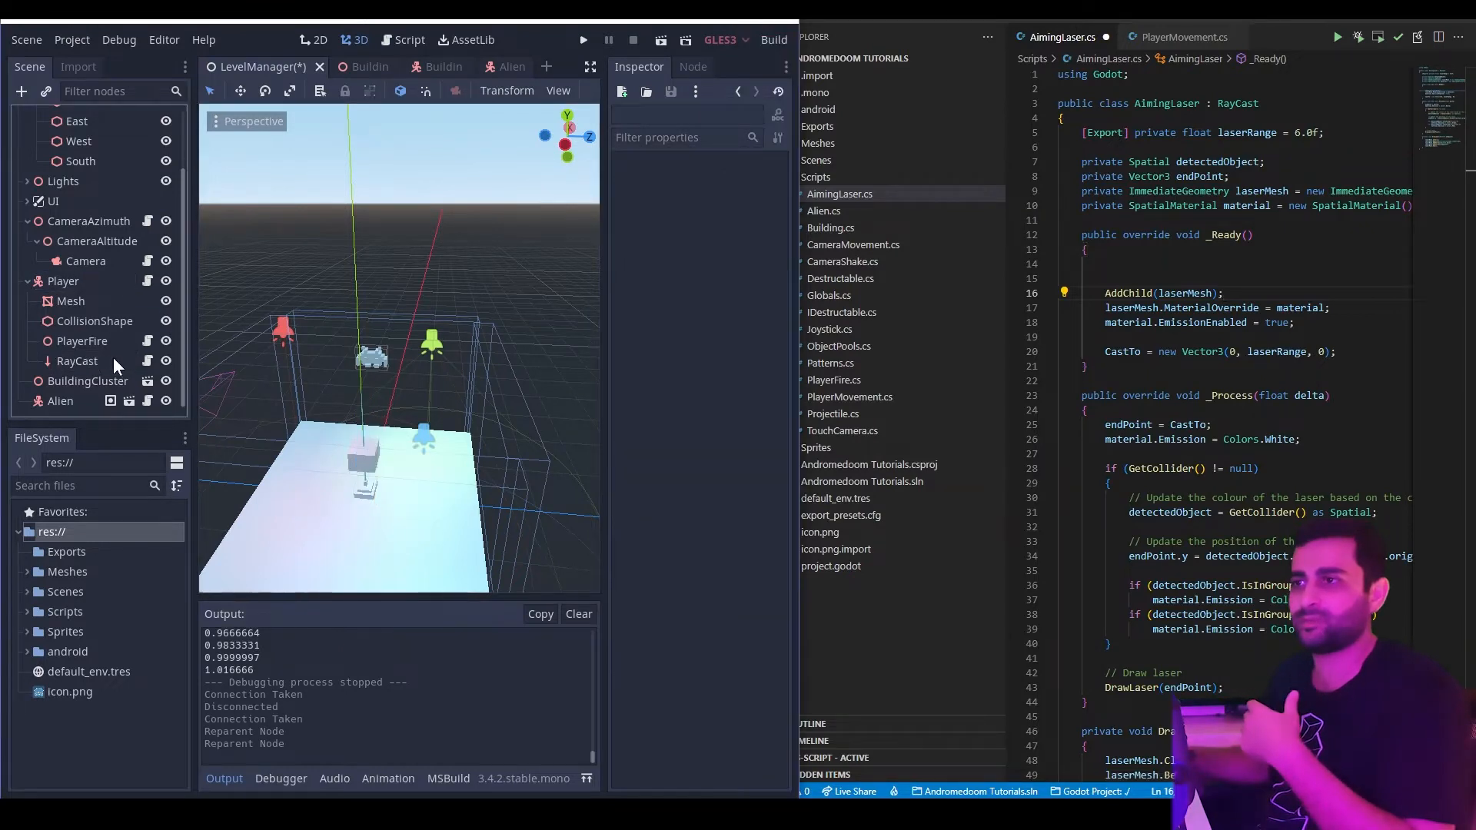
mouse_move(60, 302)
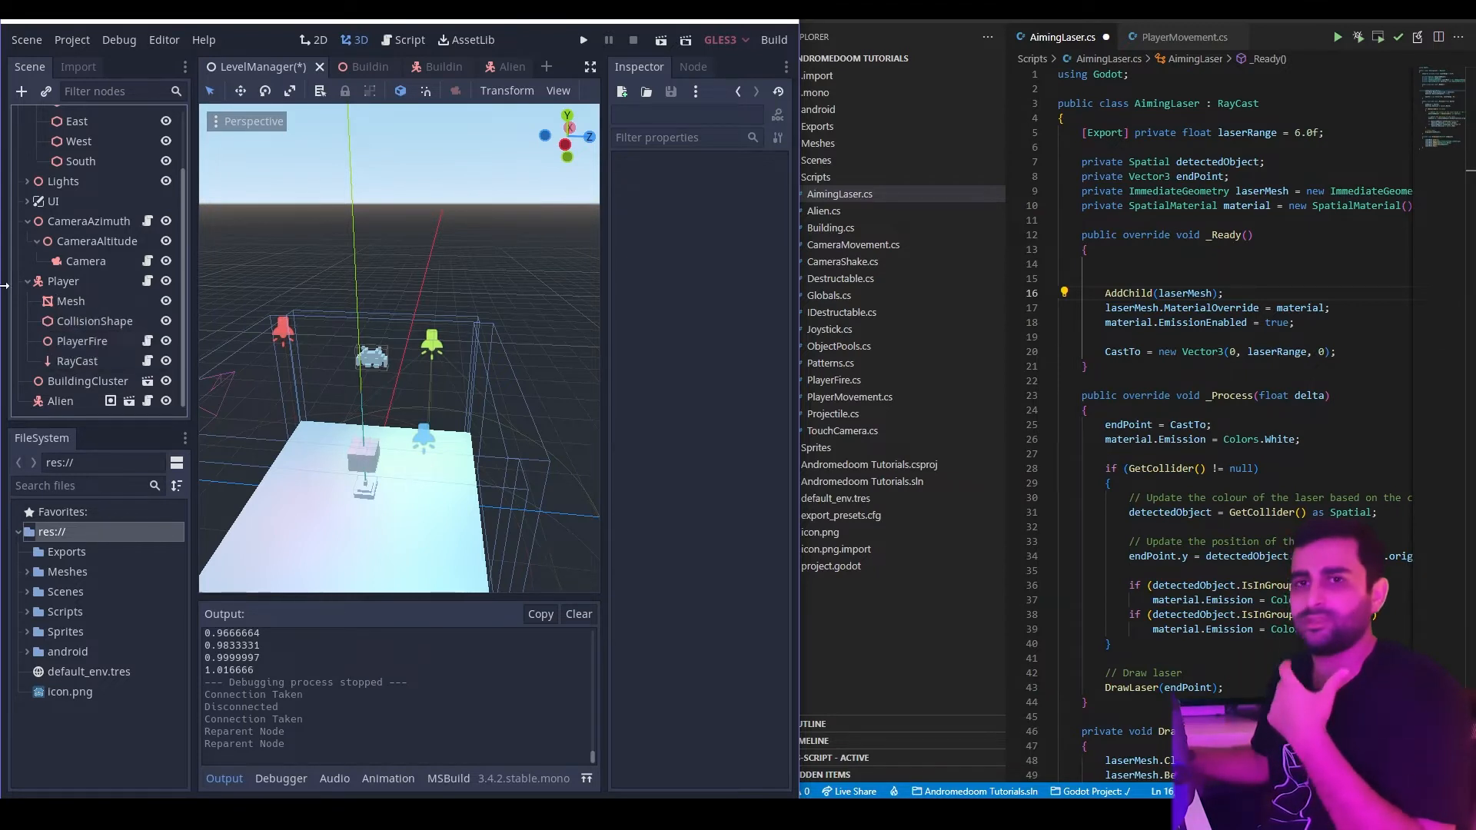
mouse_move(75, 361)
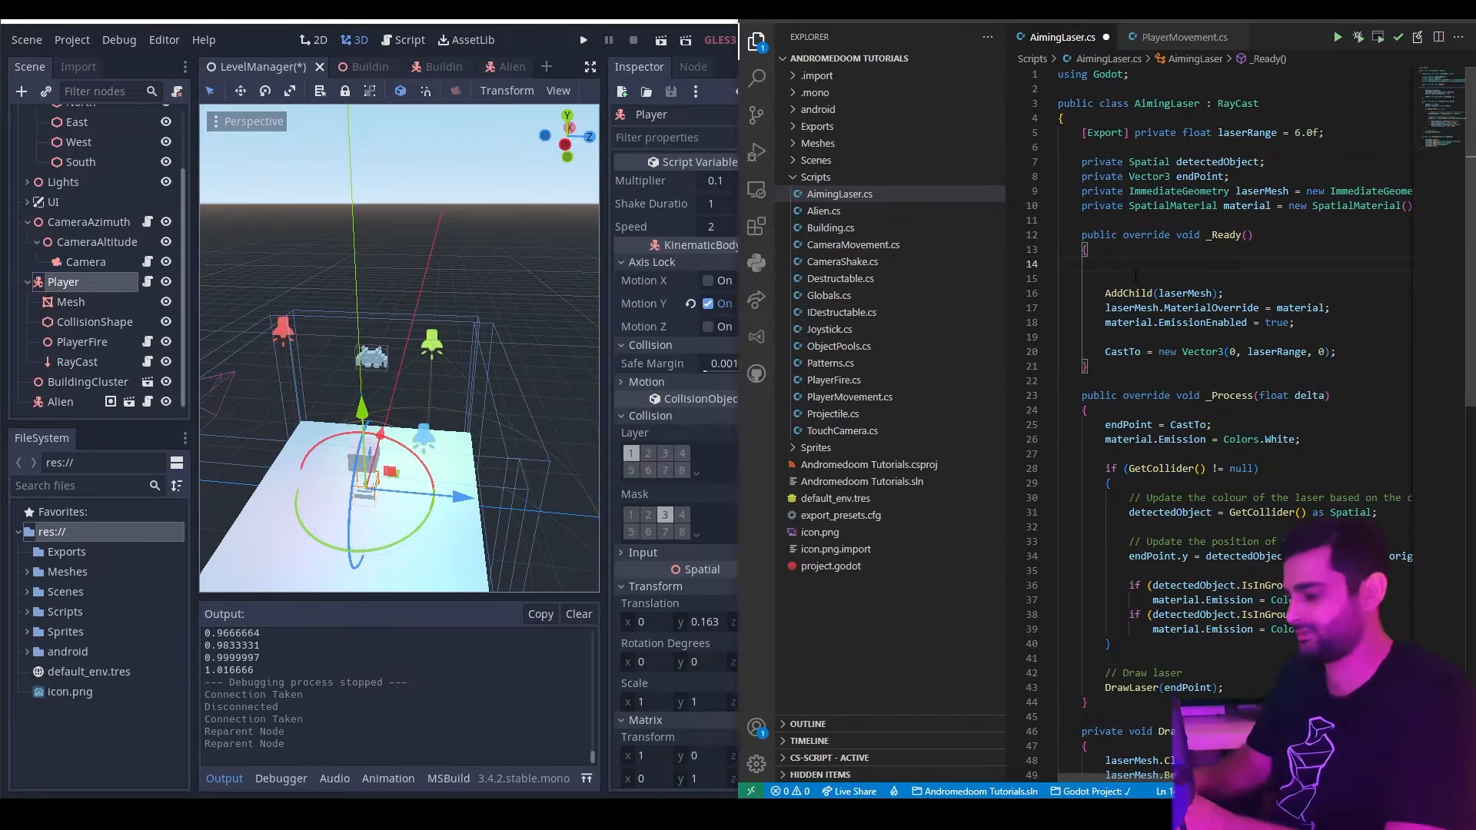
Experiment with GetParent() as a player cast, then write a GetNode("../..") call instead.
text(GetParent())
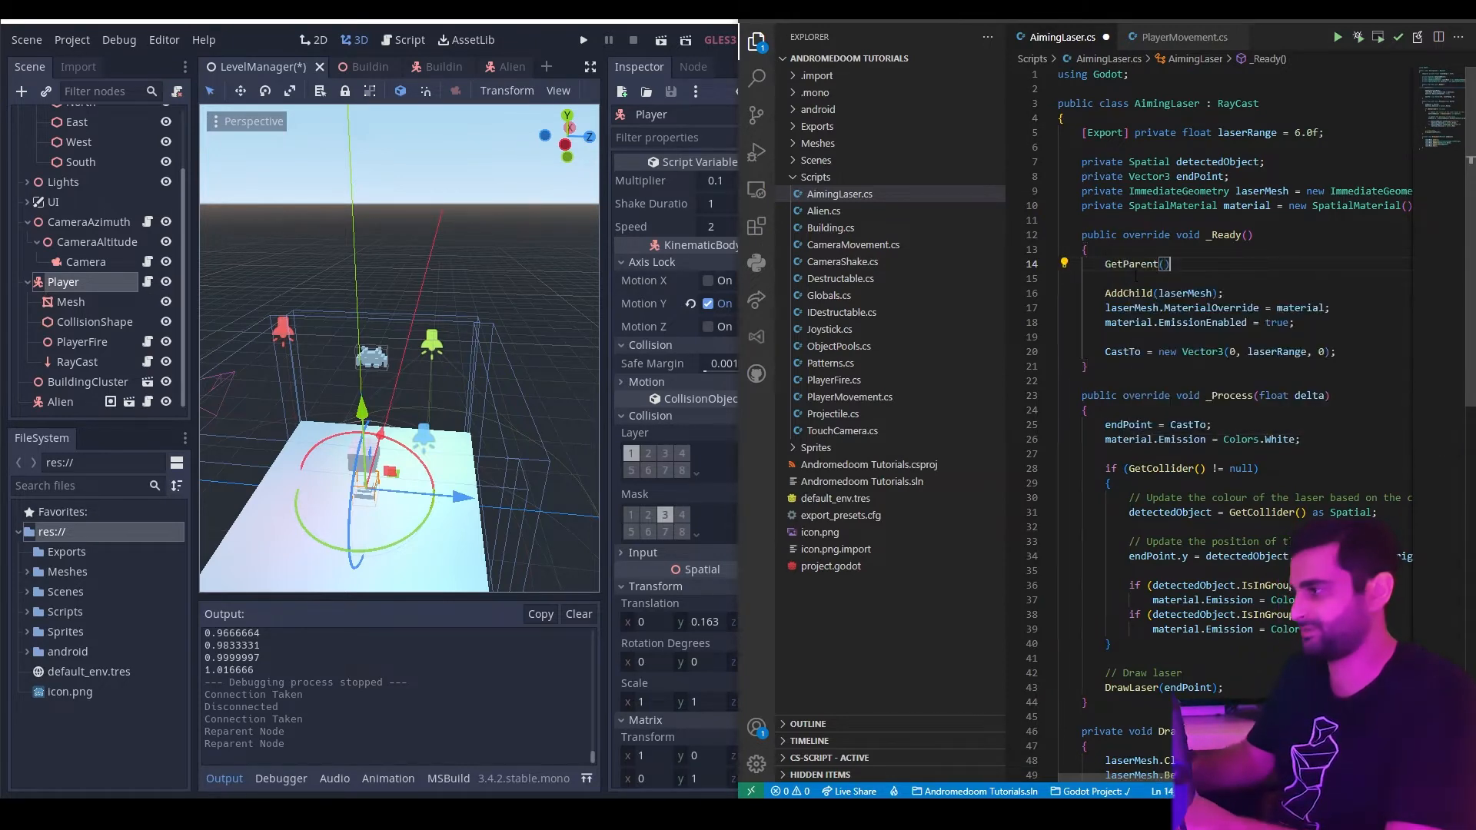
text(;)
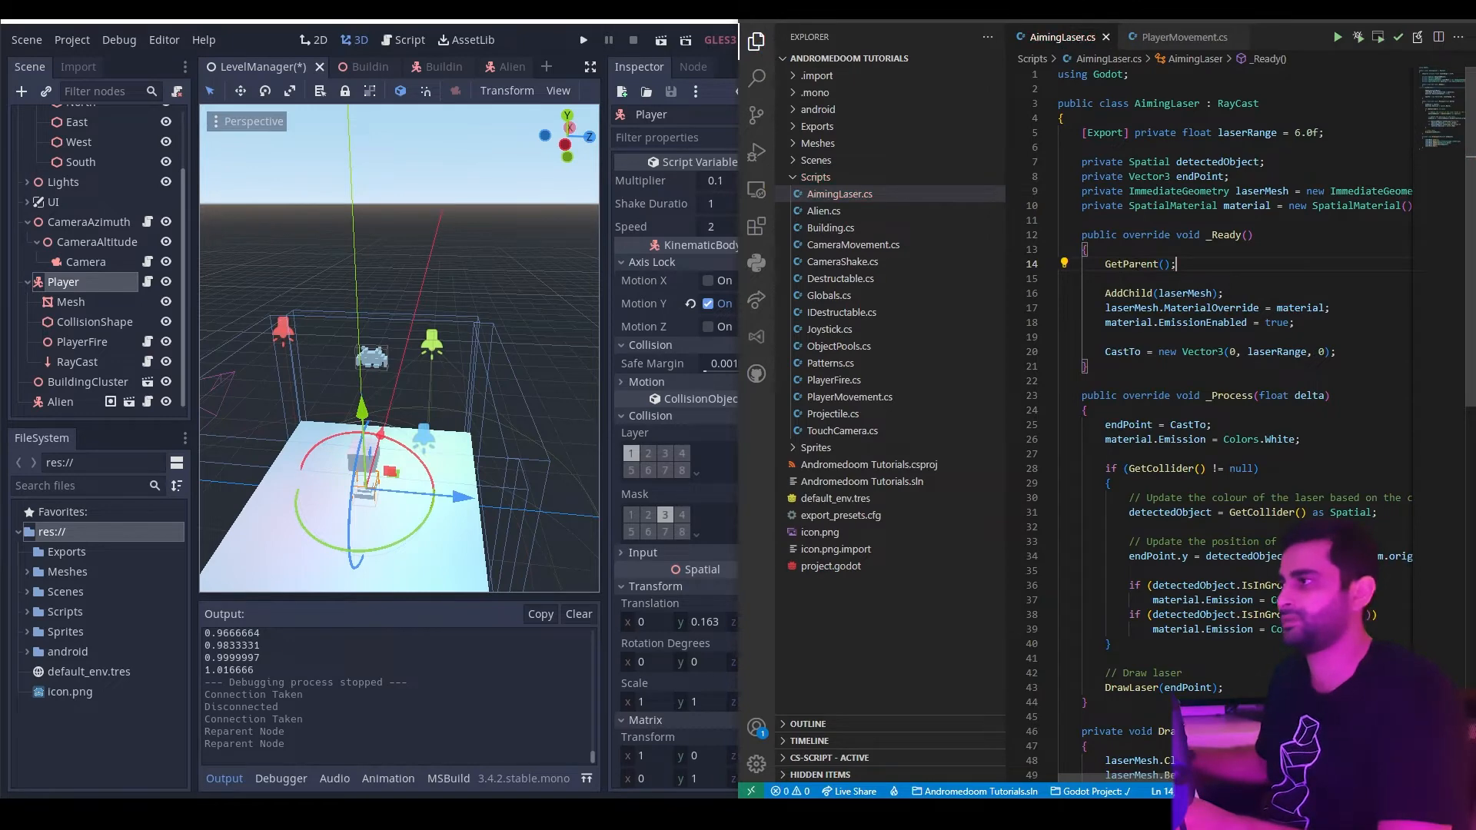
text(as)
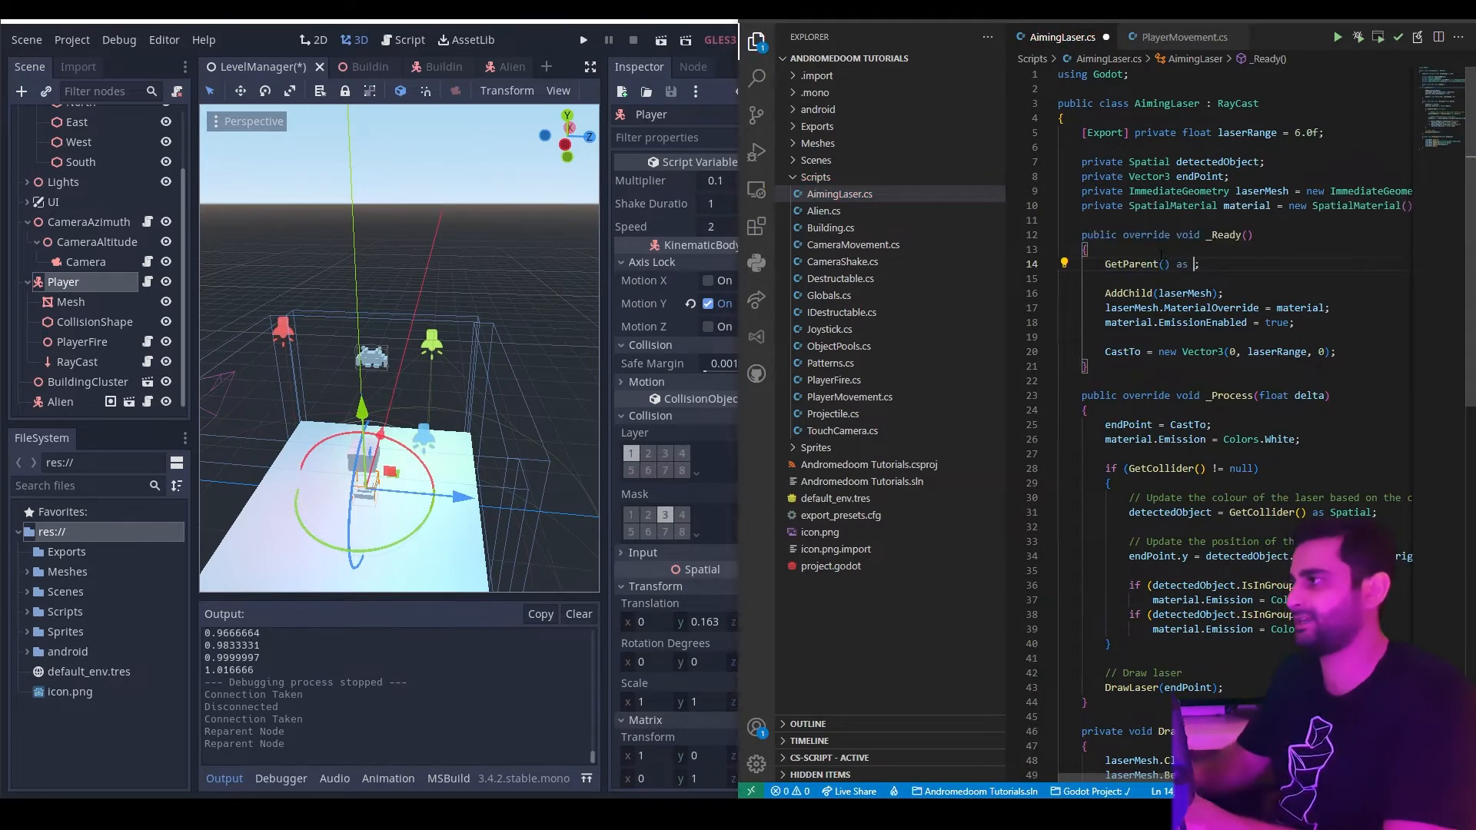
text(Pl)
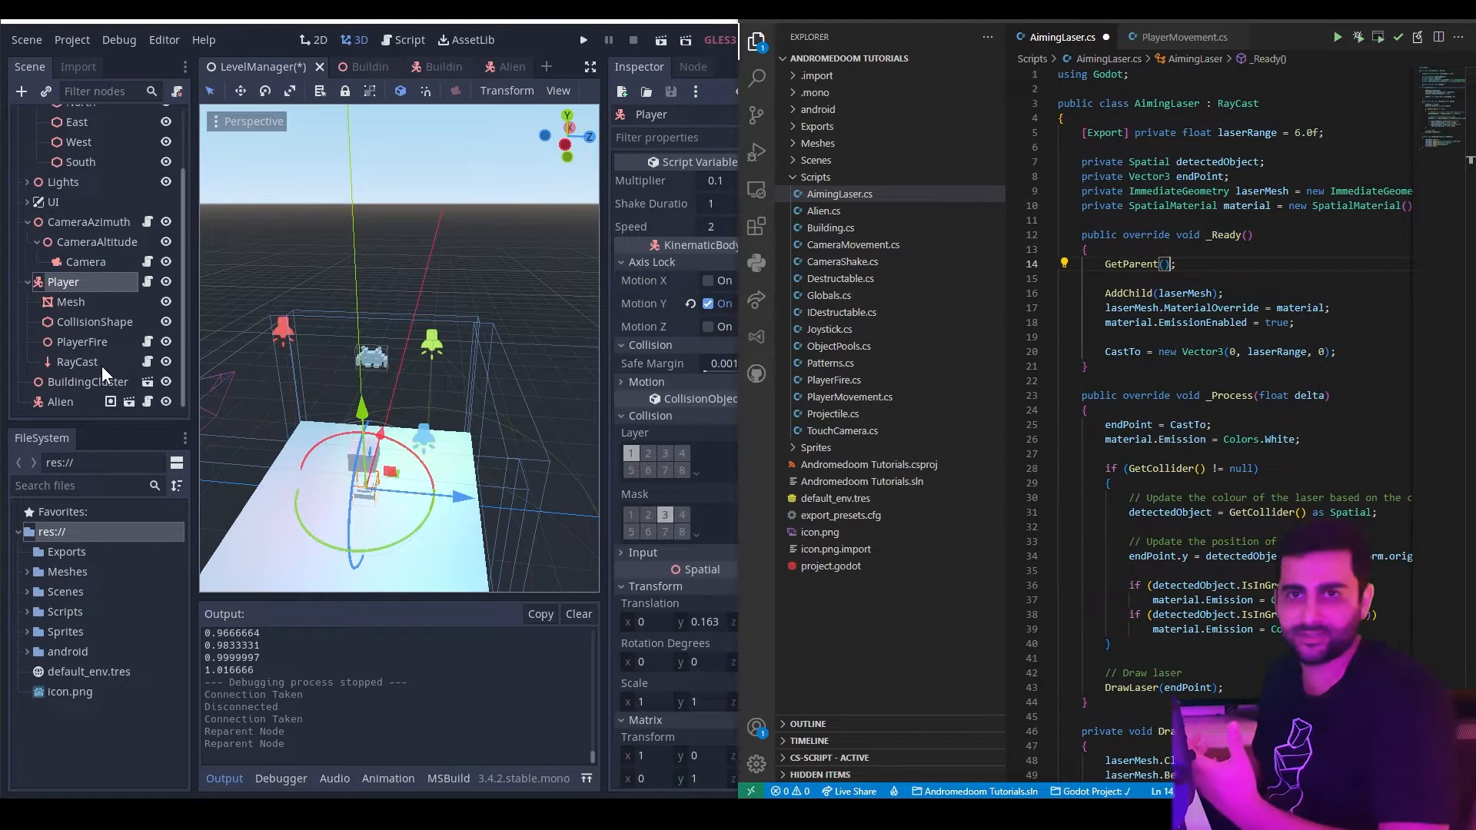
click(77, 361)
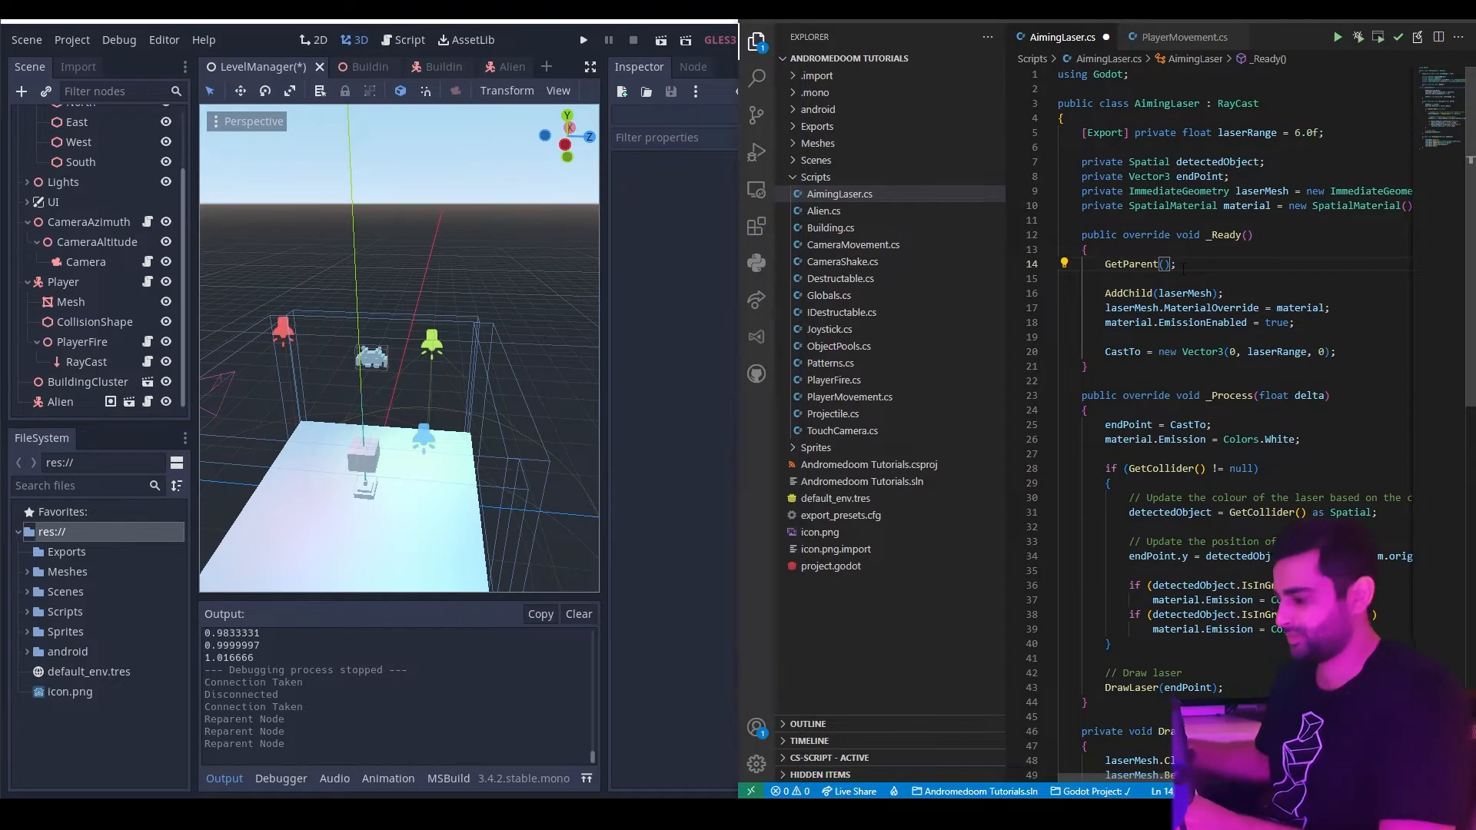
text(.Gat)
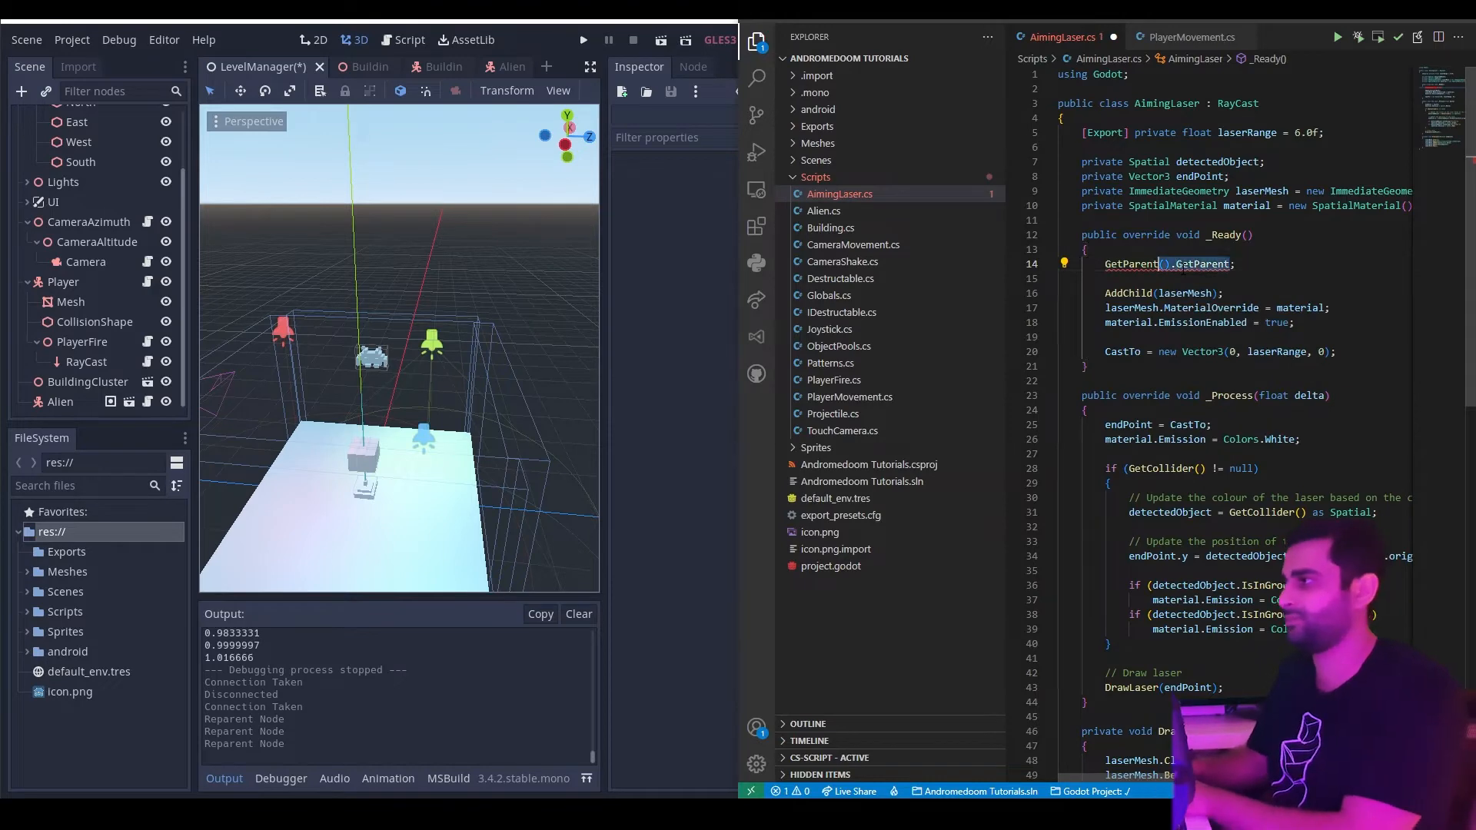
text(GetNode("../..");)
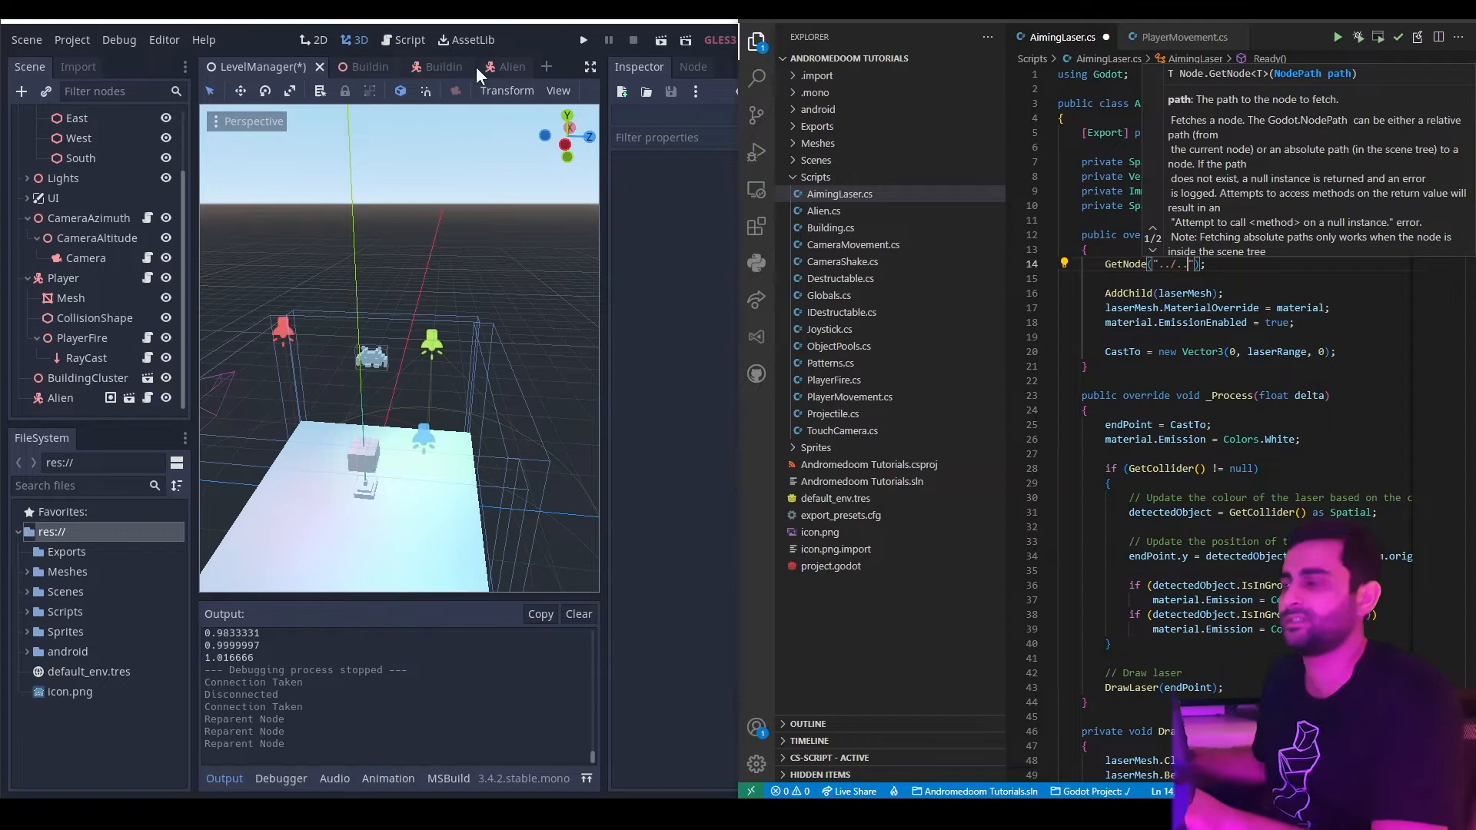
Peek at the Alien scene, return to LevelManager, and start a new C# Node script under Scripts.
click(512, 66)
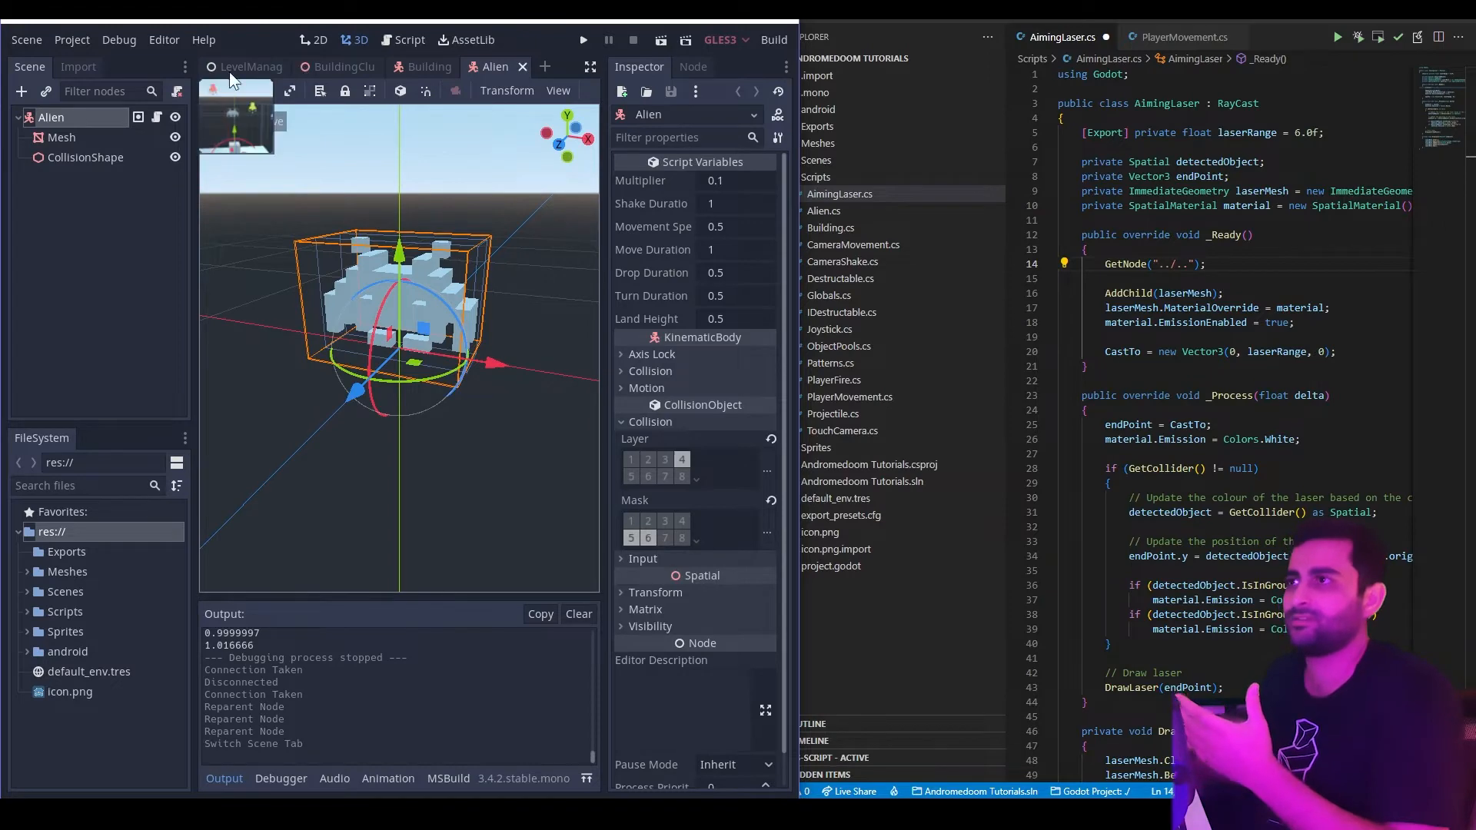
click(248, 67)
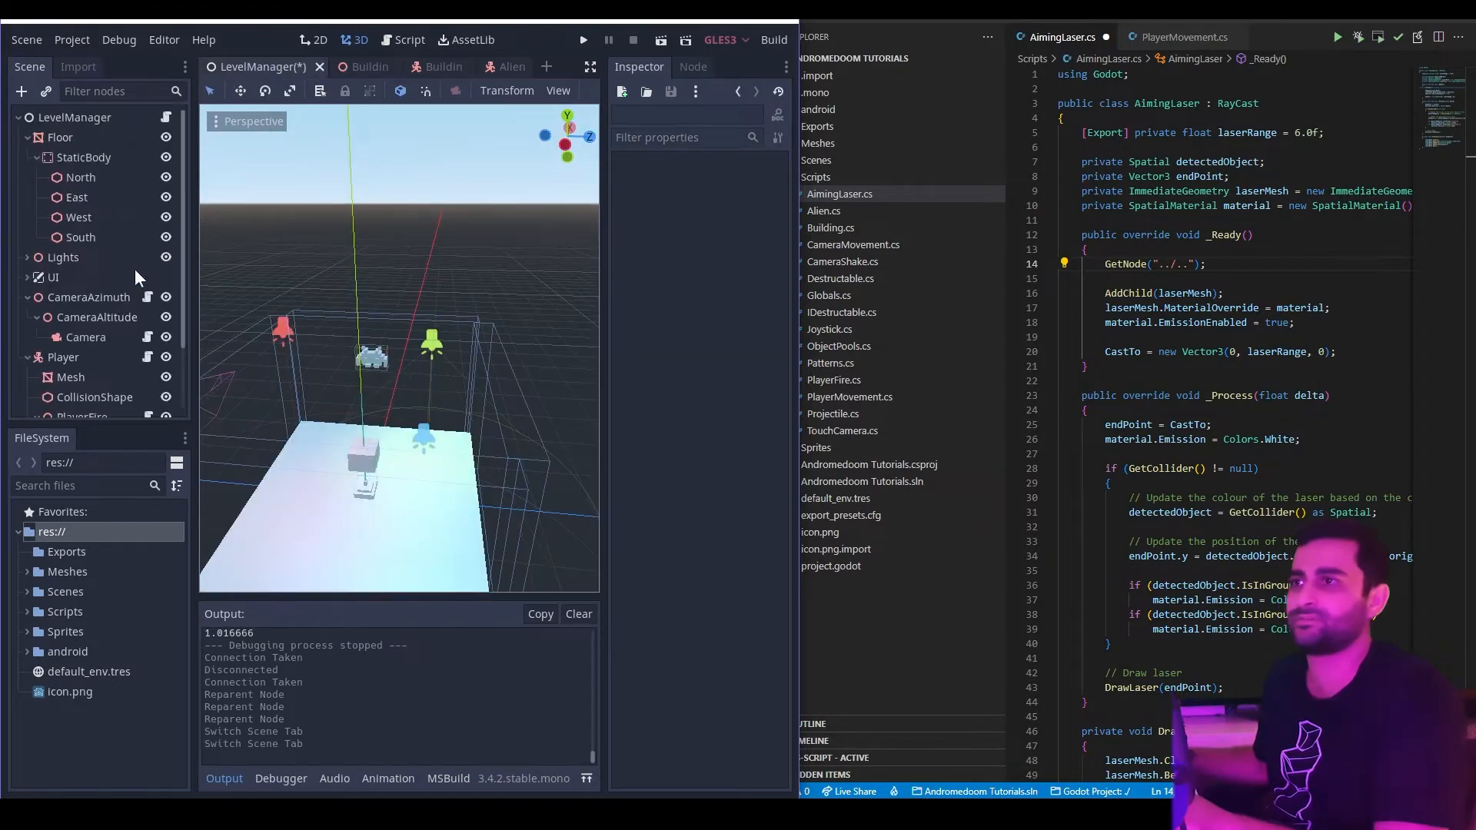
mouse_move(165, 117)
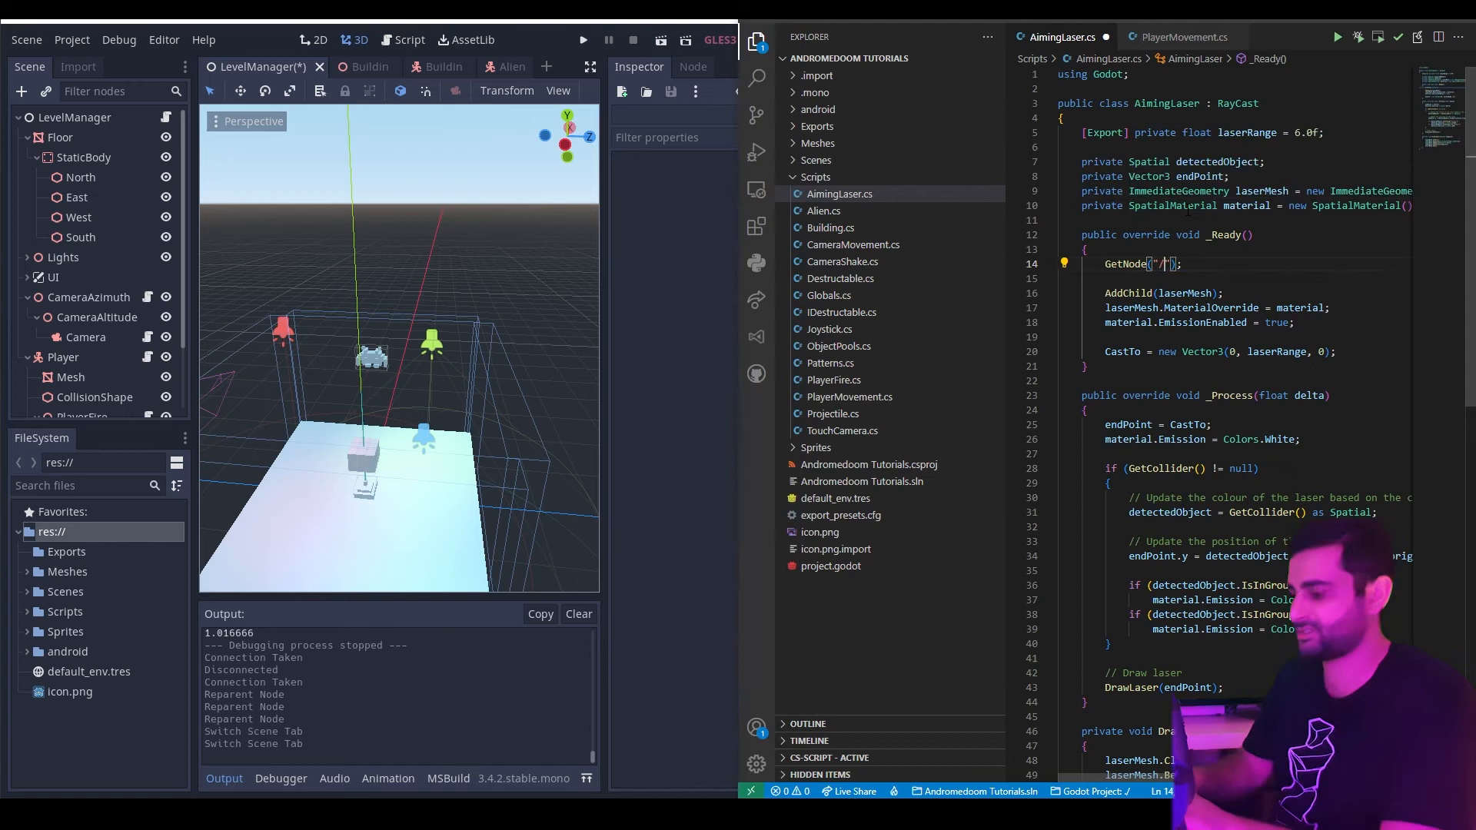
text(roo)
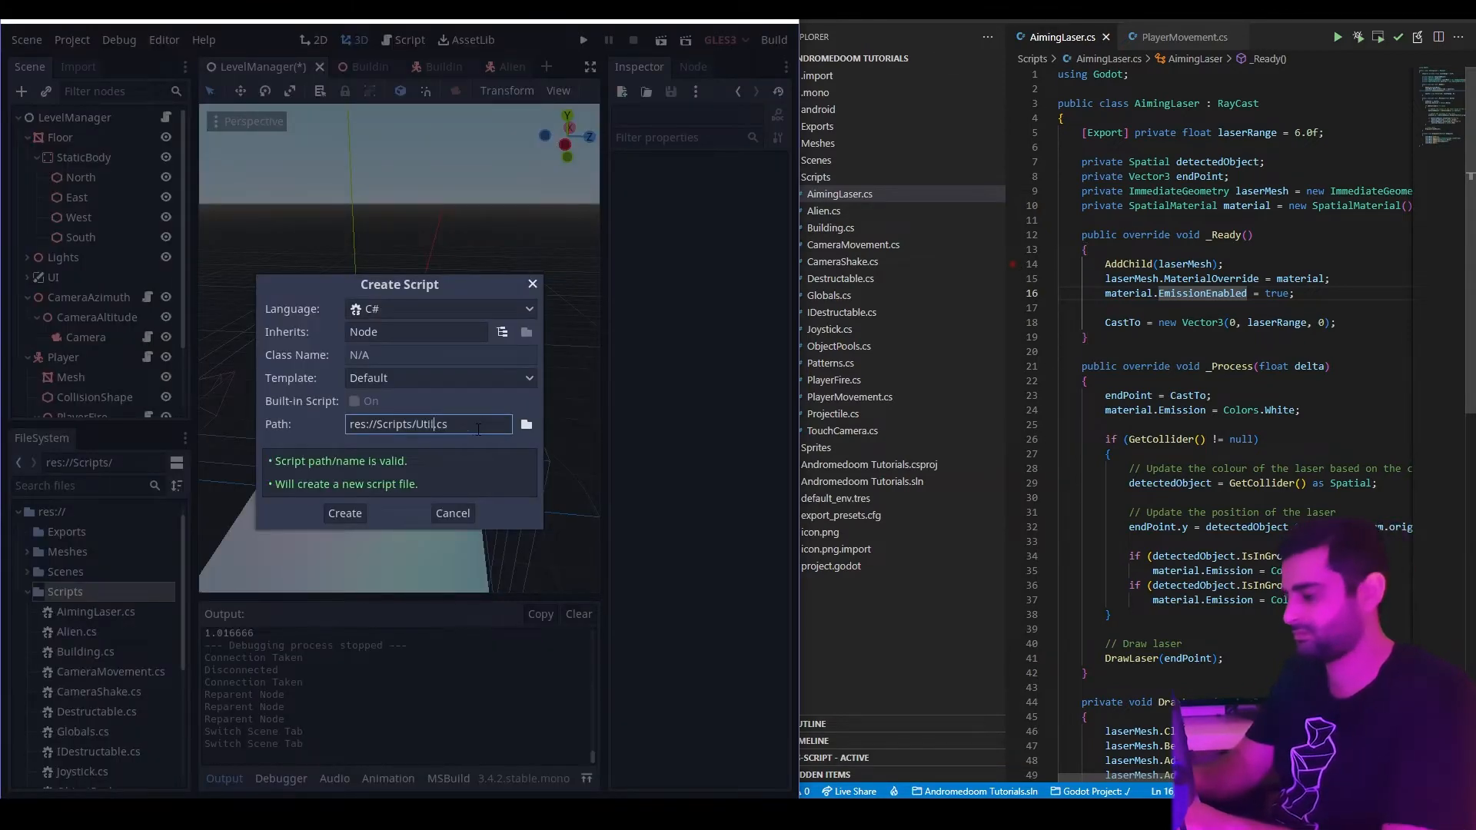
Create Utilities.cs and open it in the external editor.
click(344, 513)
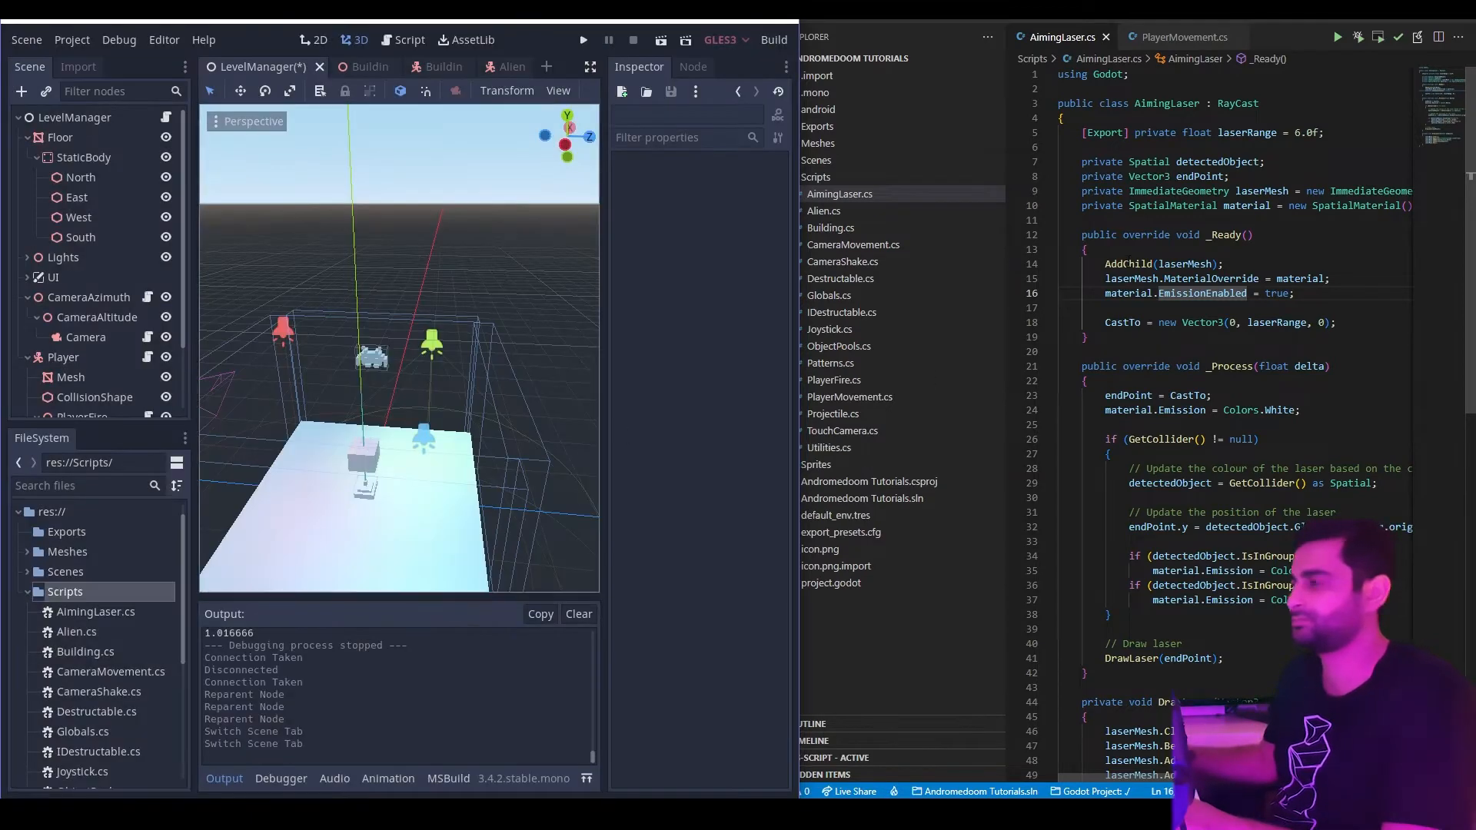
click(829, 447)
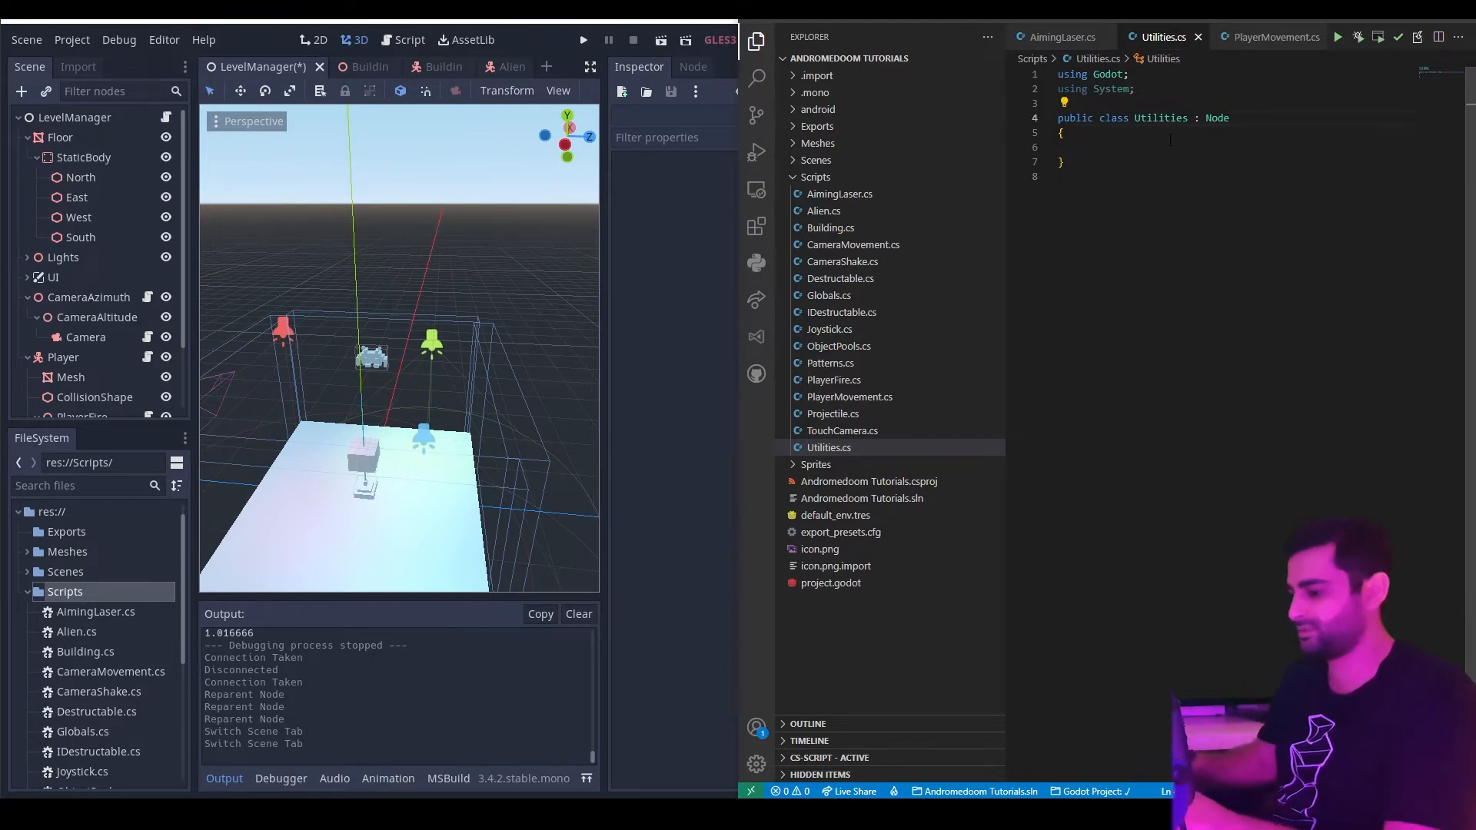
Make Utilities a static class and drop its Node base type.
text(static)
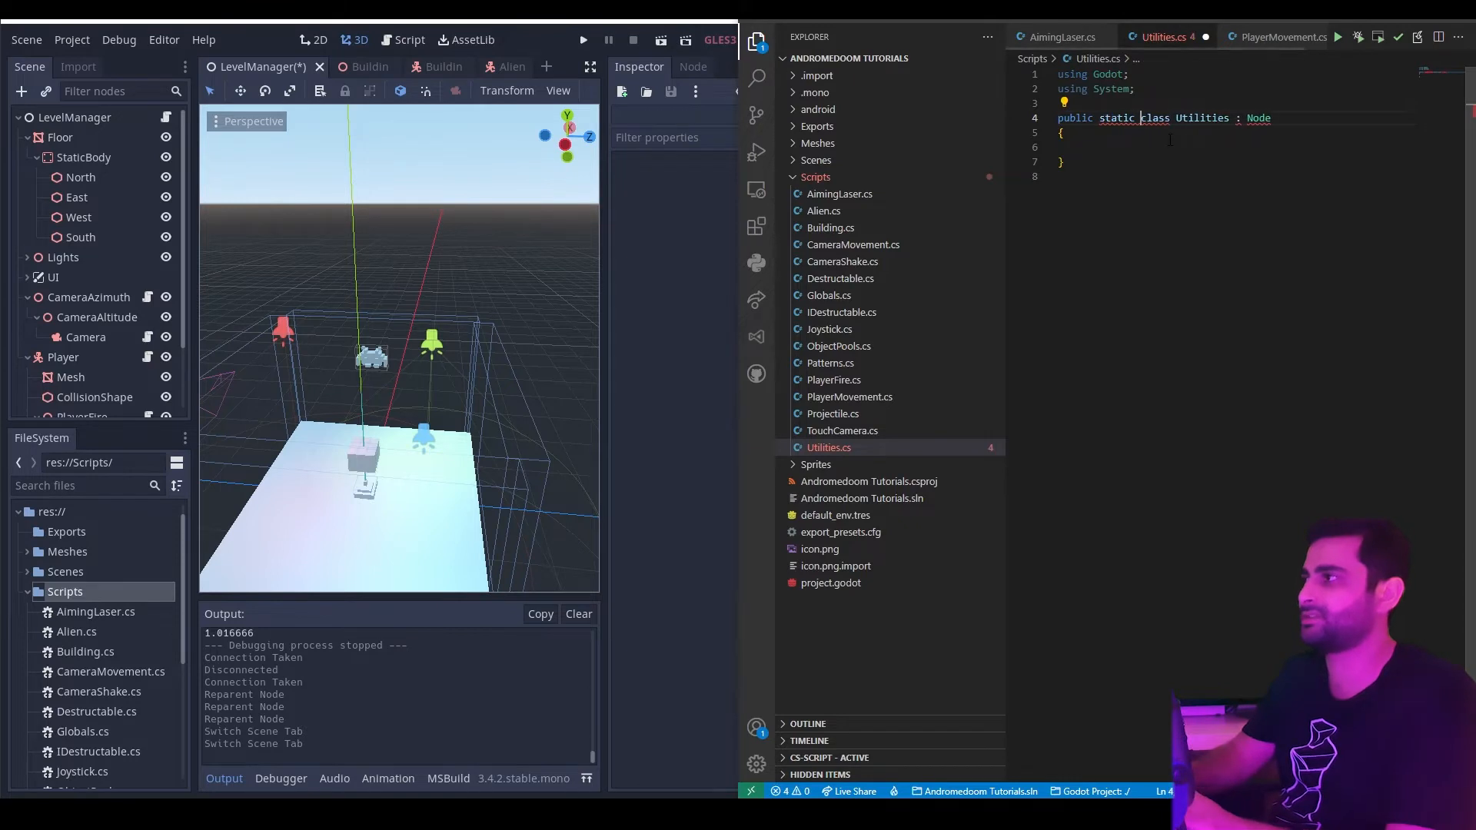
double_click(1258, 117)
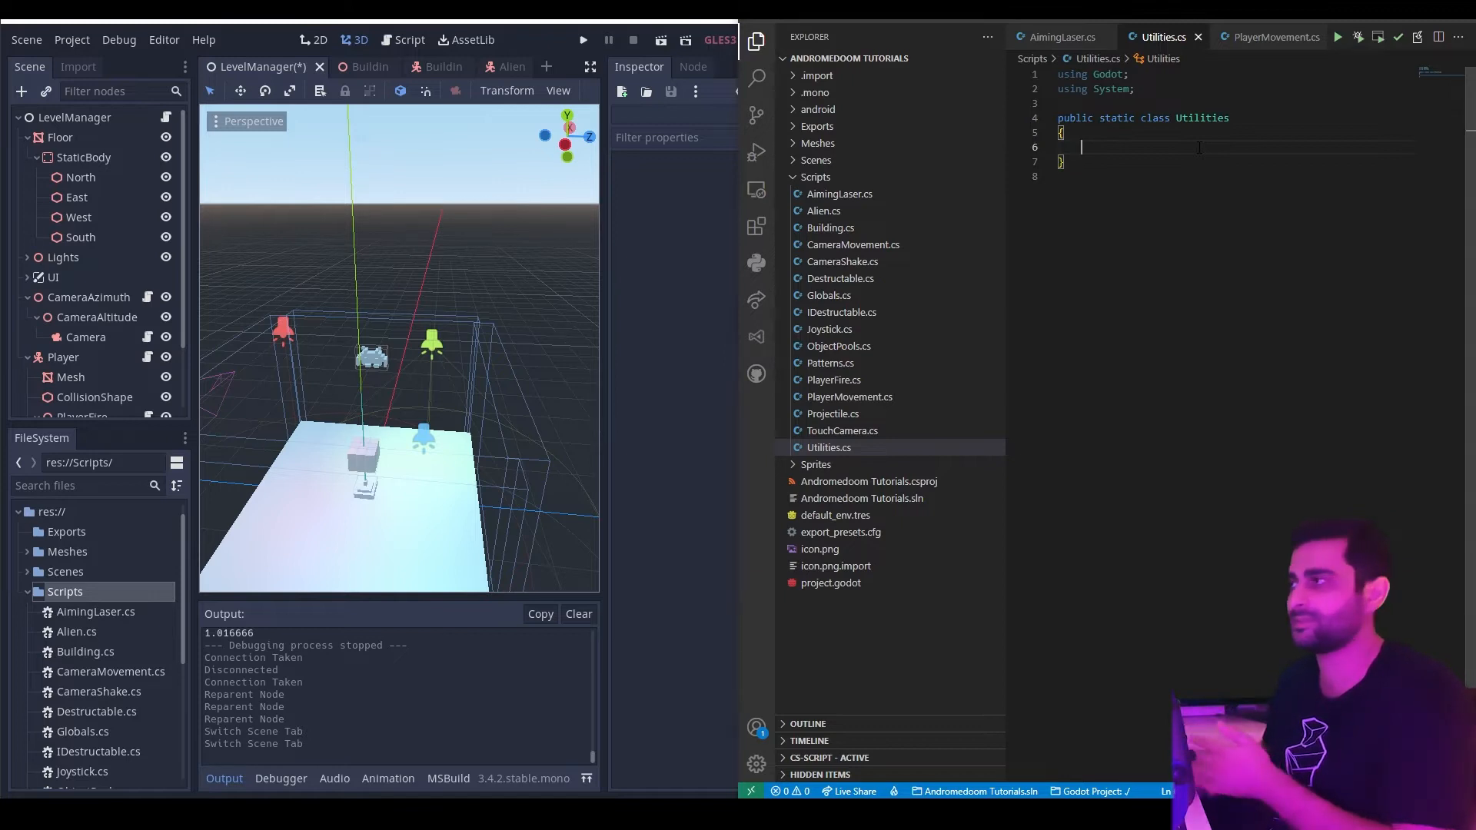
Import Utilities statically in AimingLaser.cs and begin a Utilities reference in _Ready.
click(1063, 37)
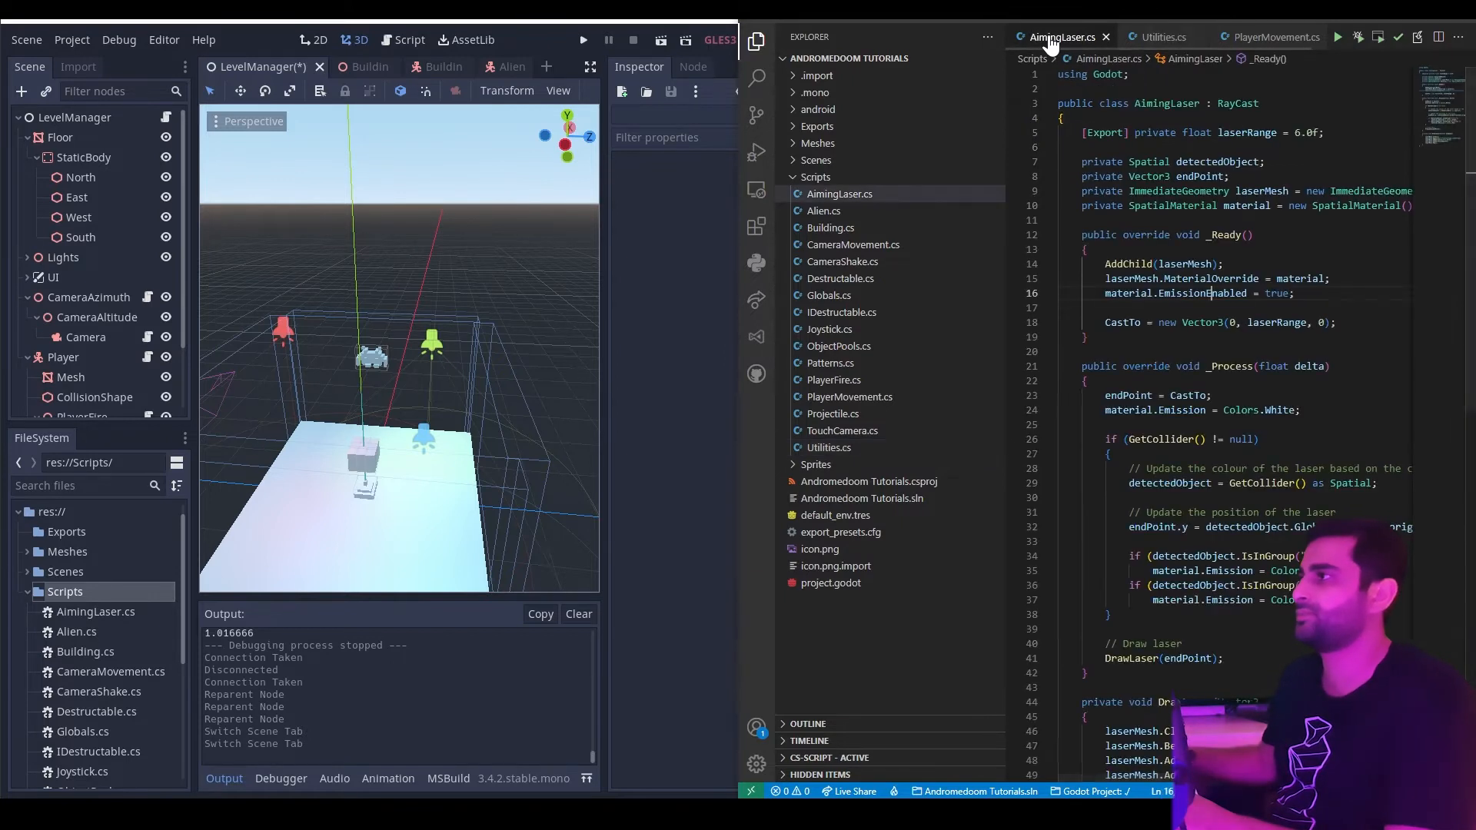
text(using static Utilities;)
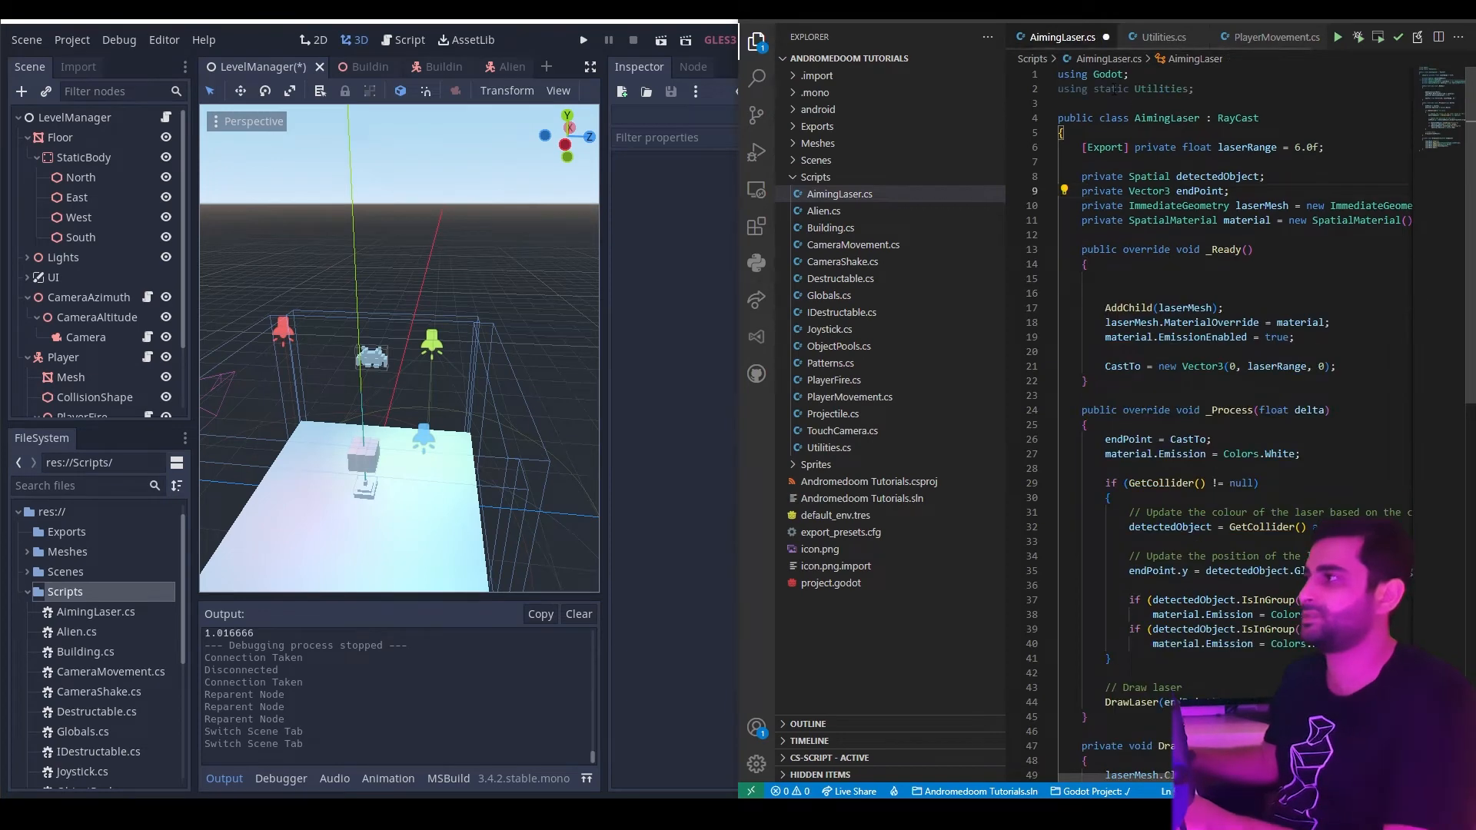
click(1121, 279)
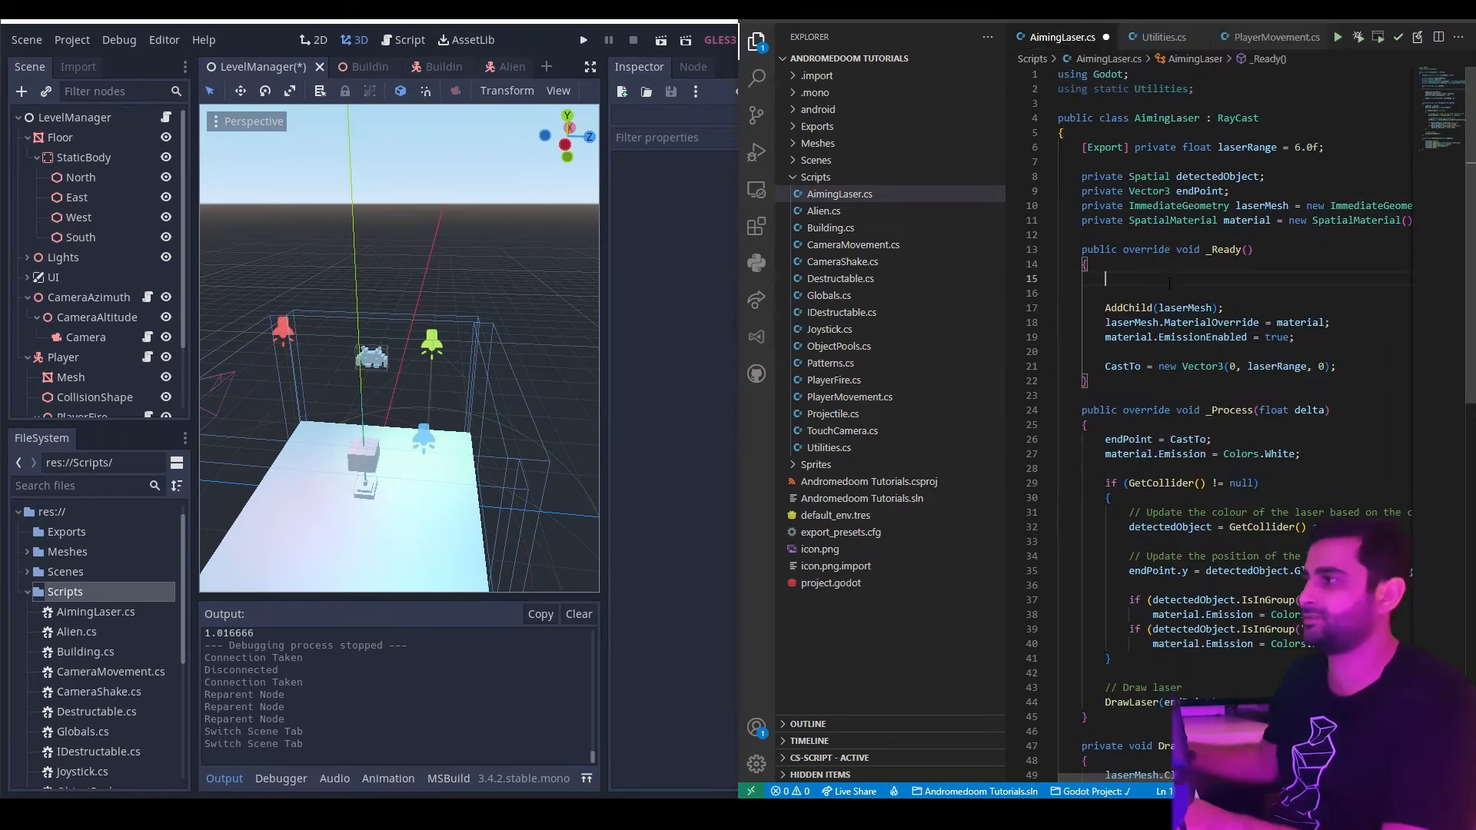
text(Utilities)
text(pub)
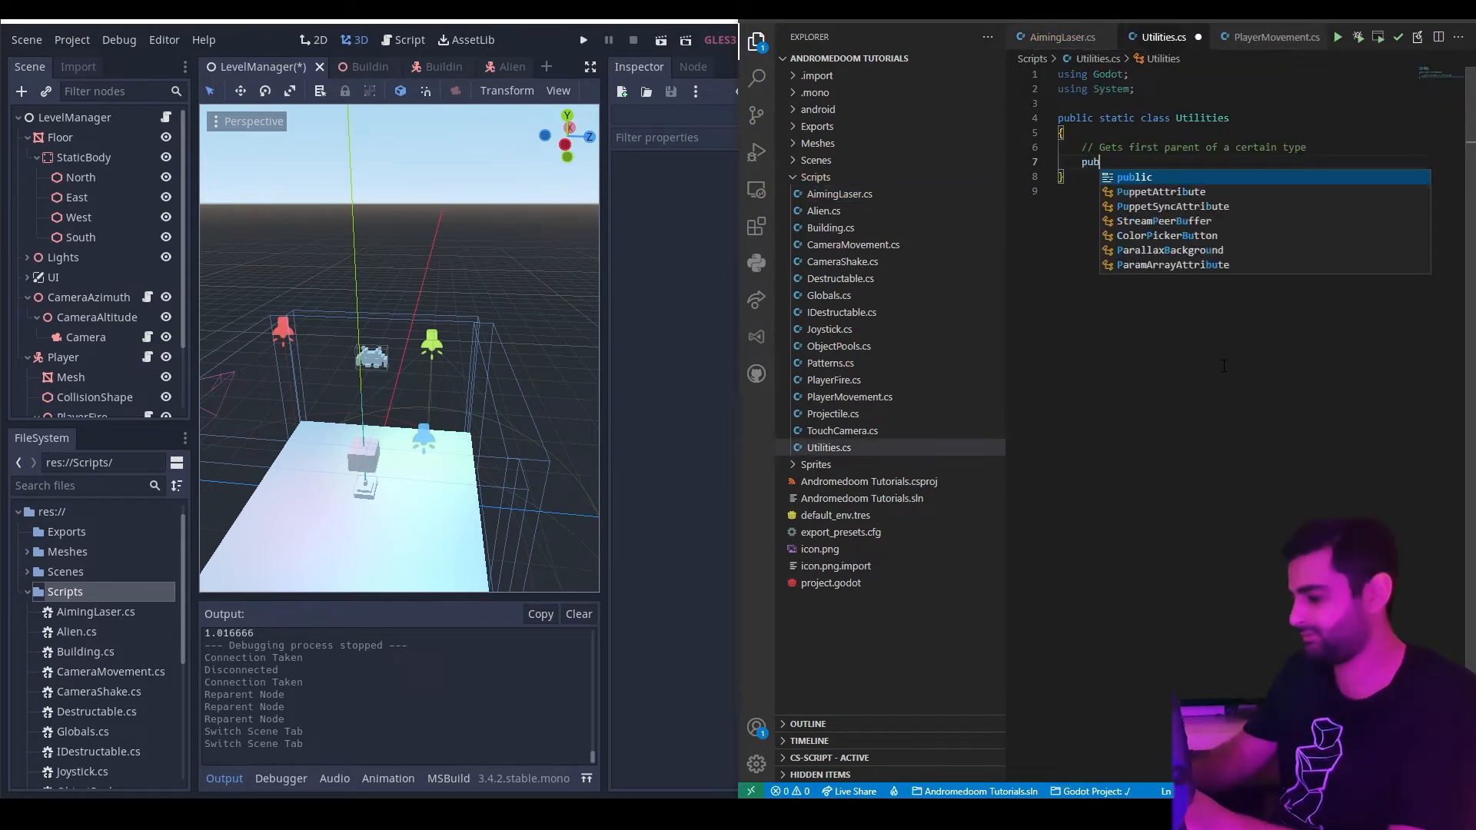
Declare a static generic method named GetParentOfType<T> returning T.
text(static)
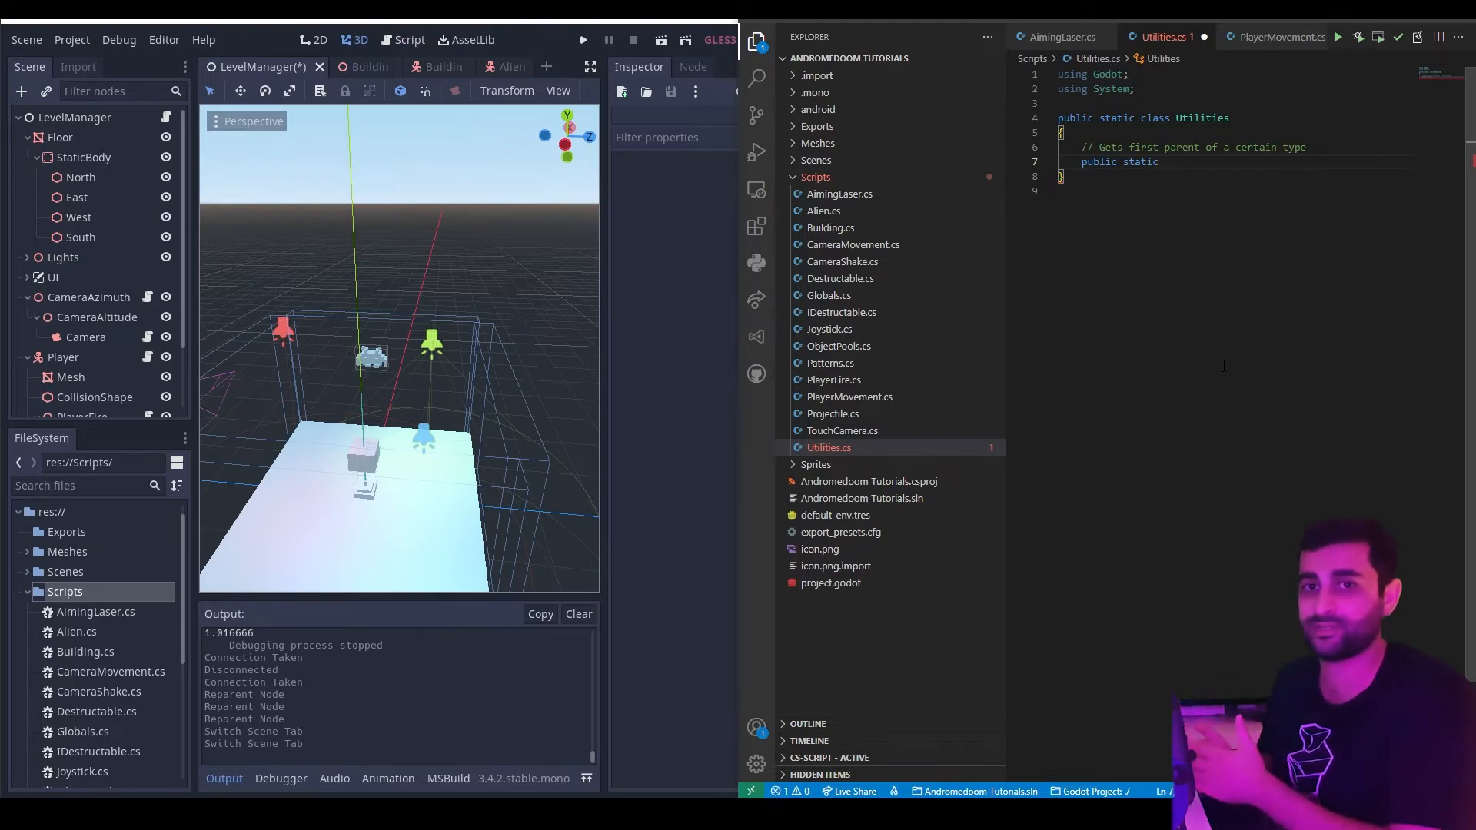
text(T)
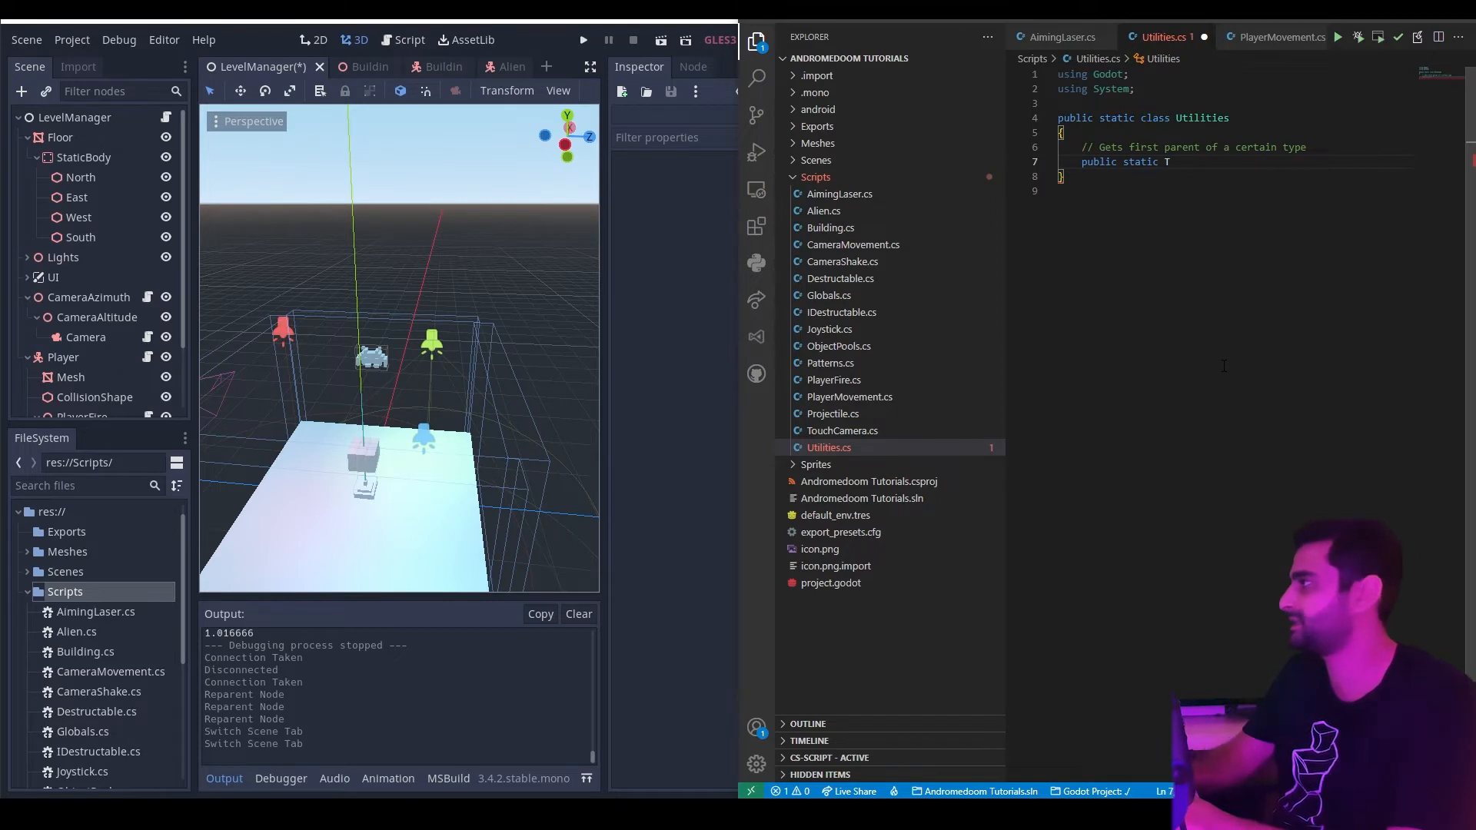
text(GetPa)
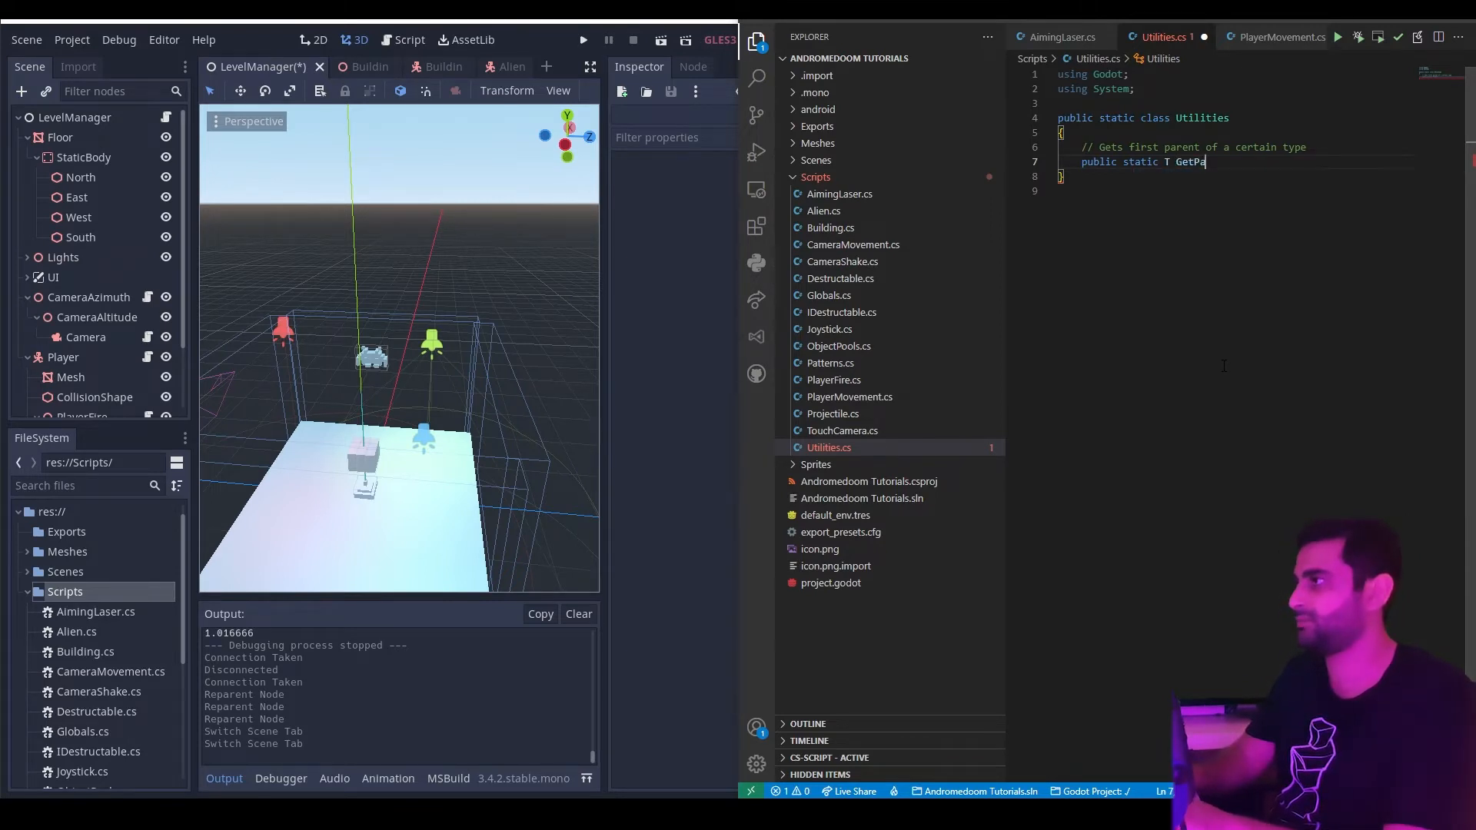
text(rent)
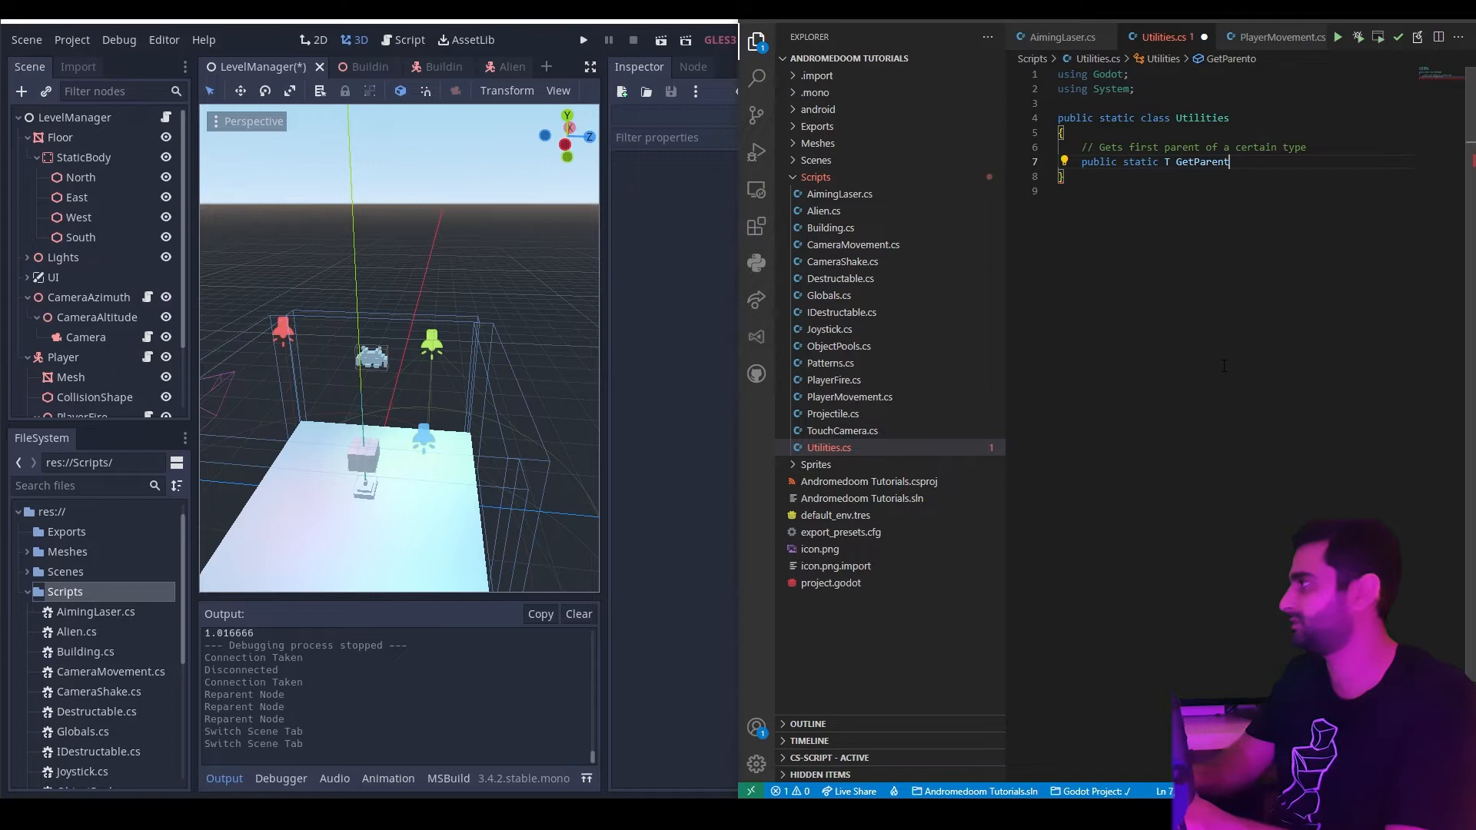
text(OfTyp)
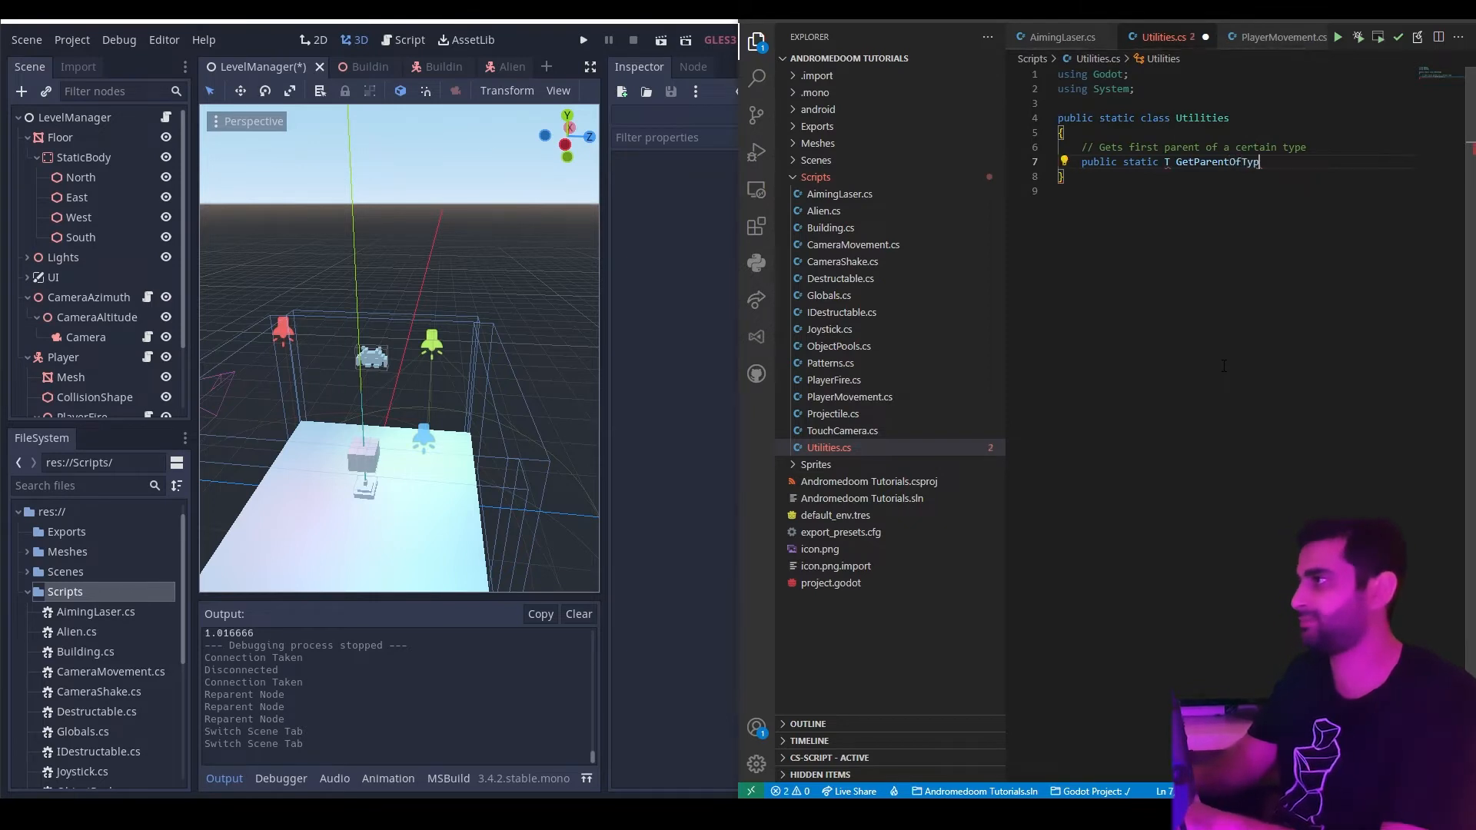
text(e<T>)
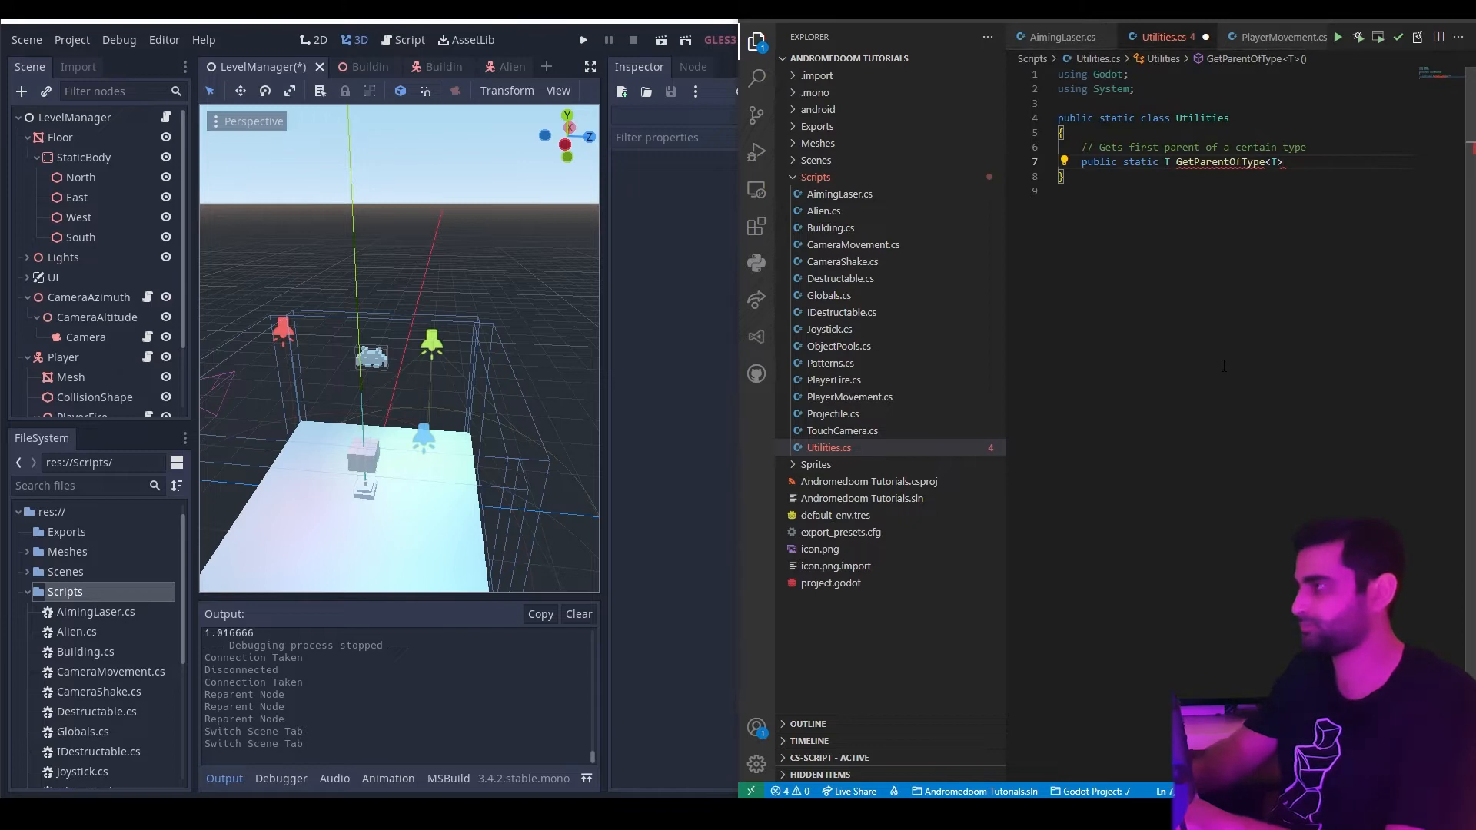
Give the method the extension parameter list (this Node node) and an empty body.
text(())
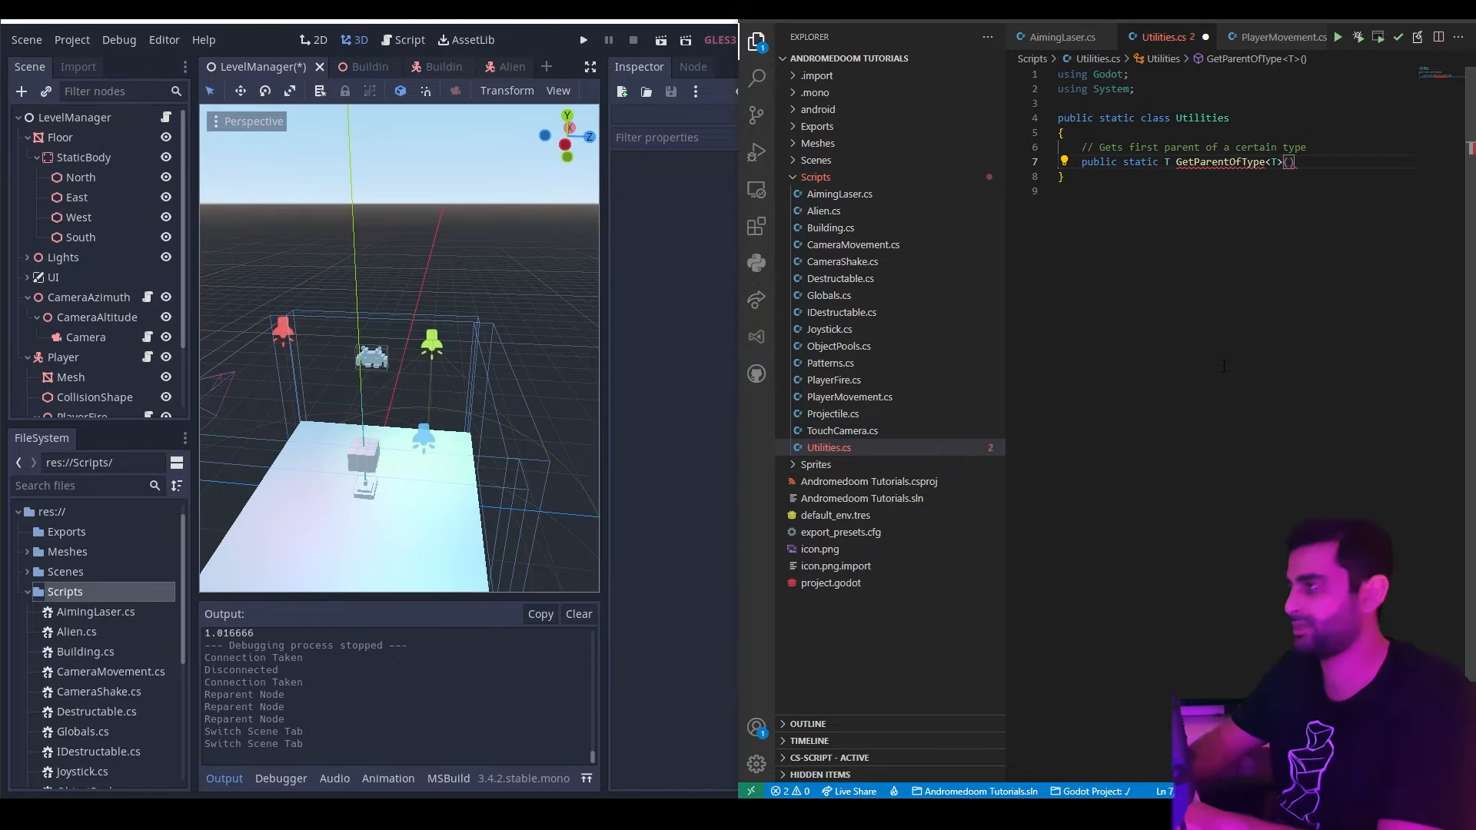
text(this Node)
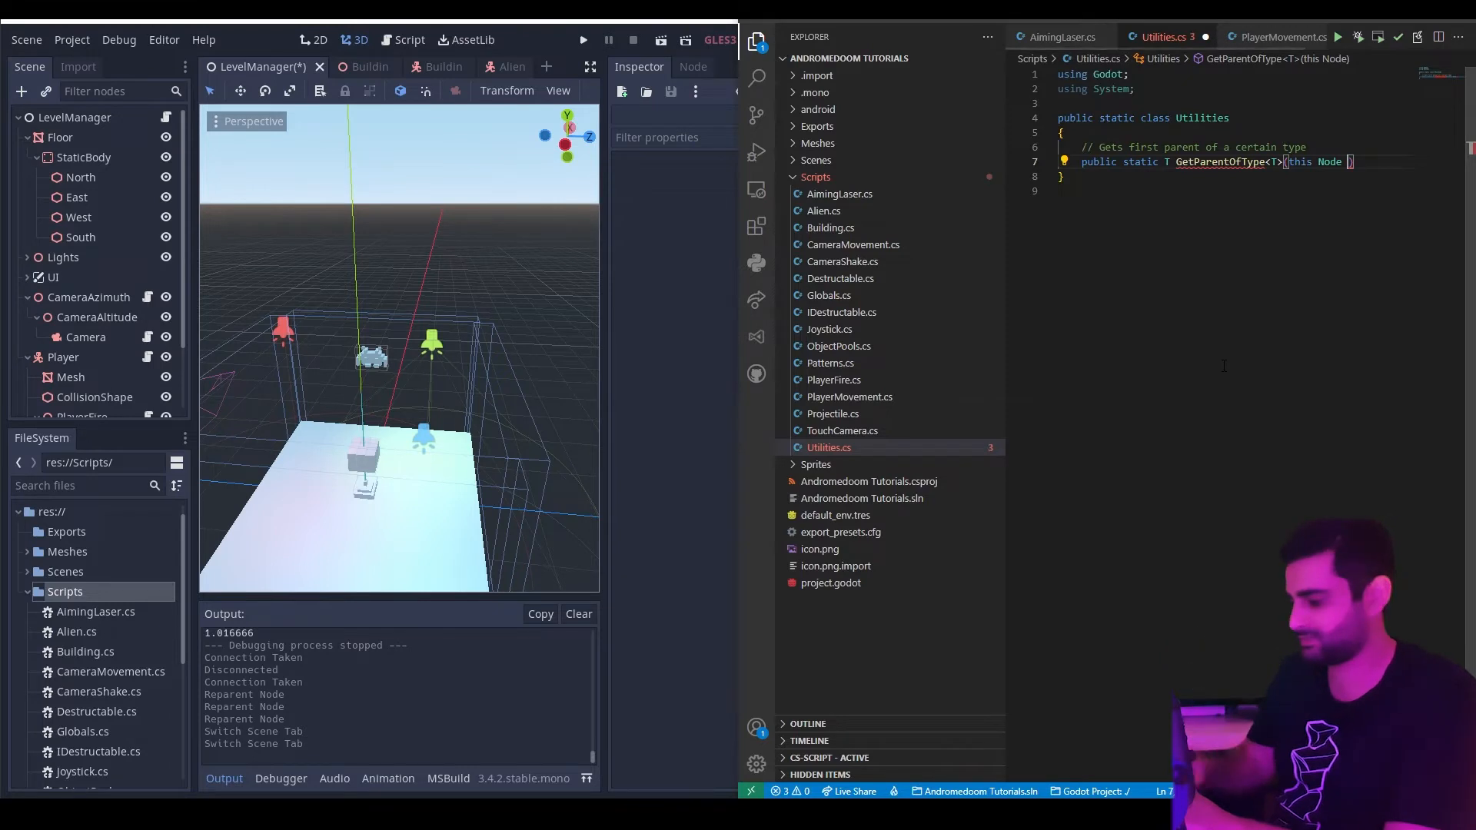
text(chil)
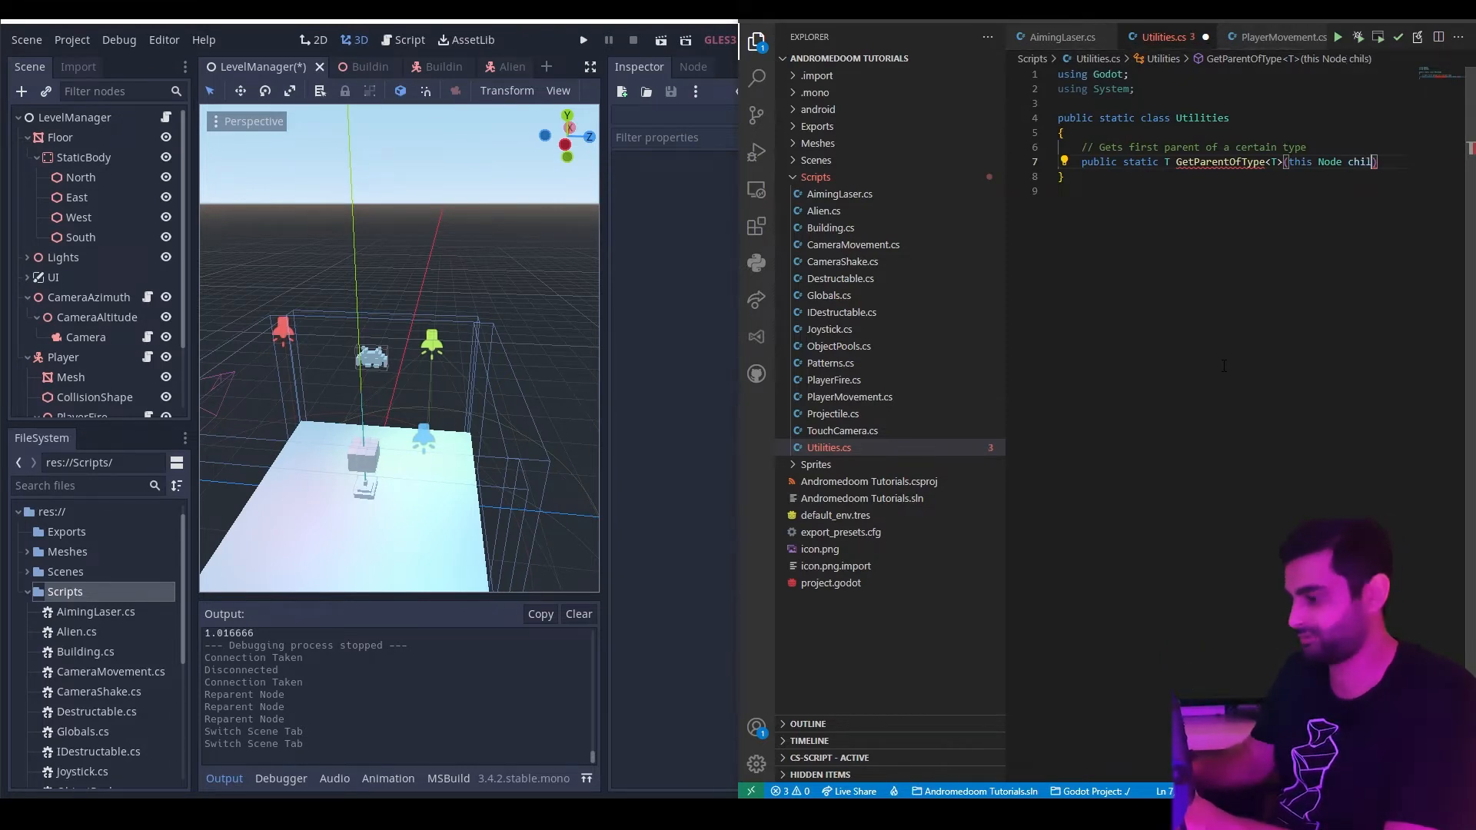
text(n)
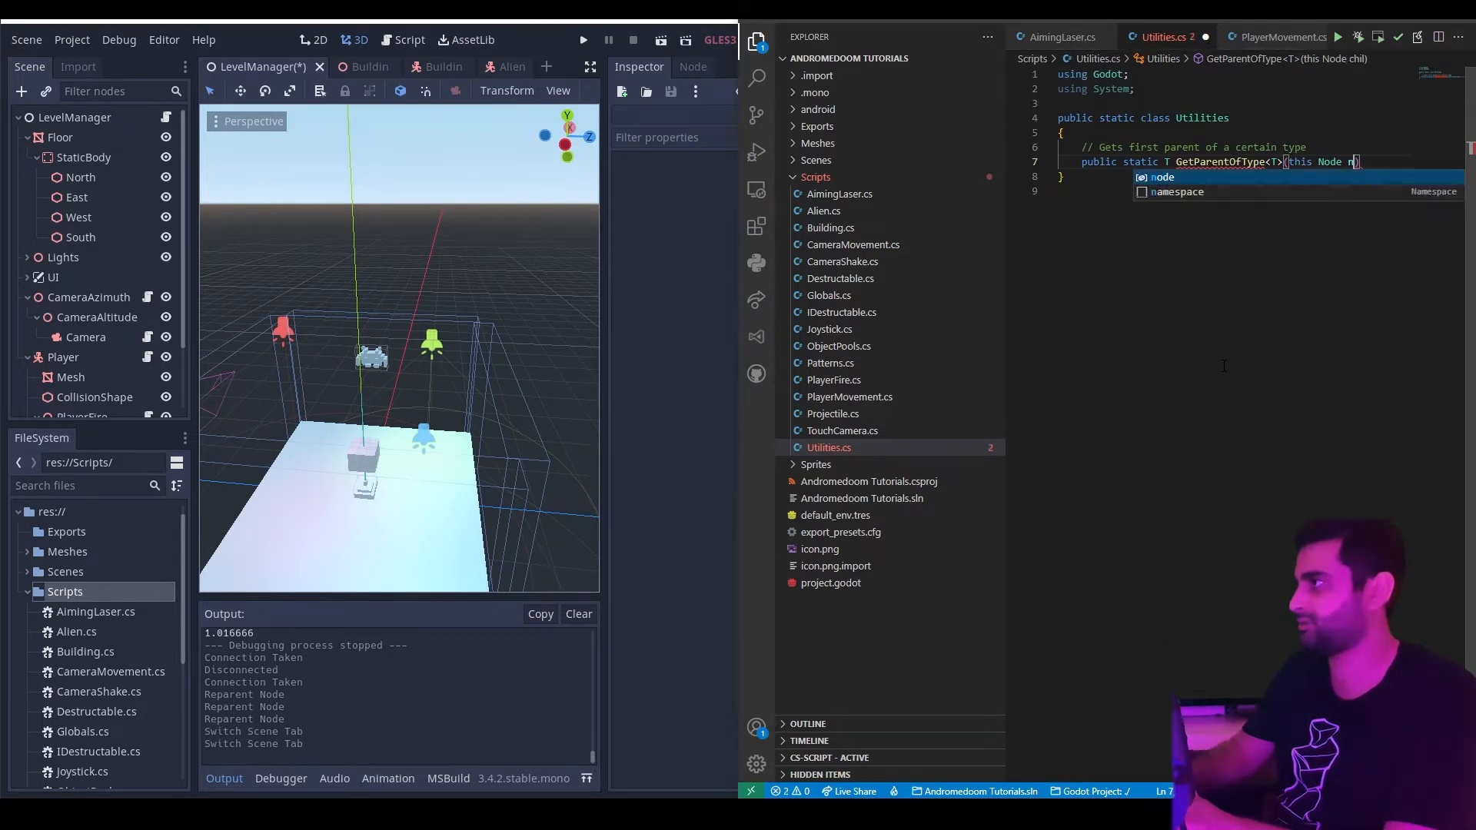
text(node))
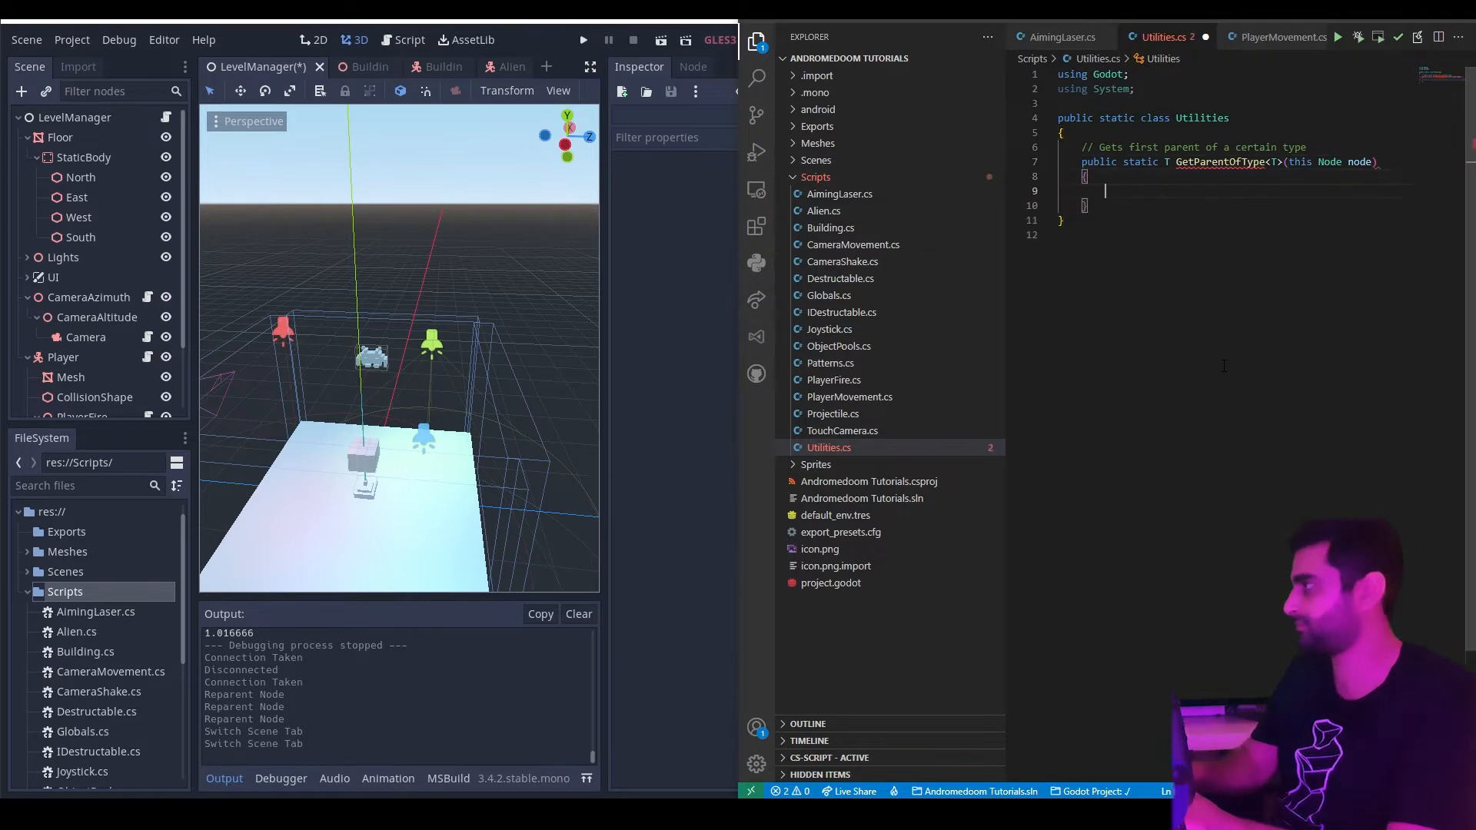
Declare Node parent and check (parent = node.GetParent()) != null, with a comment.
text(Node parent;)
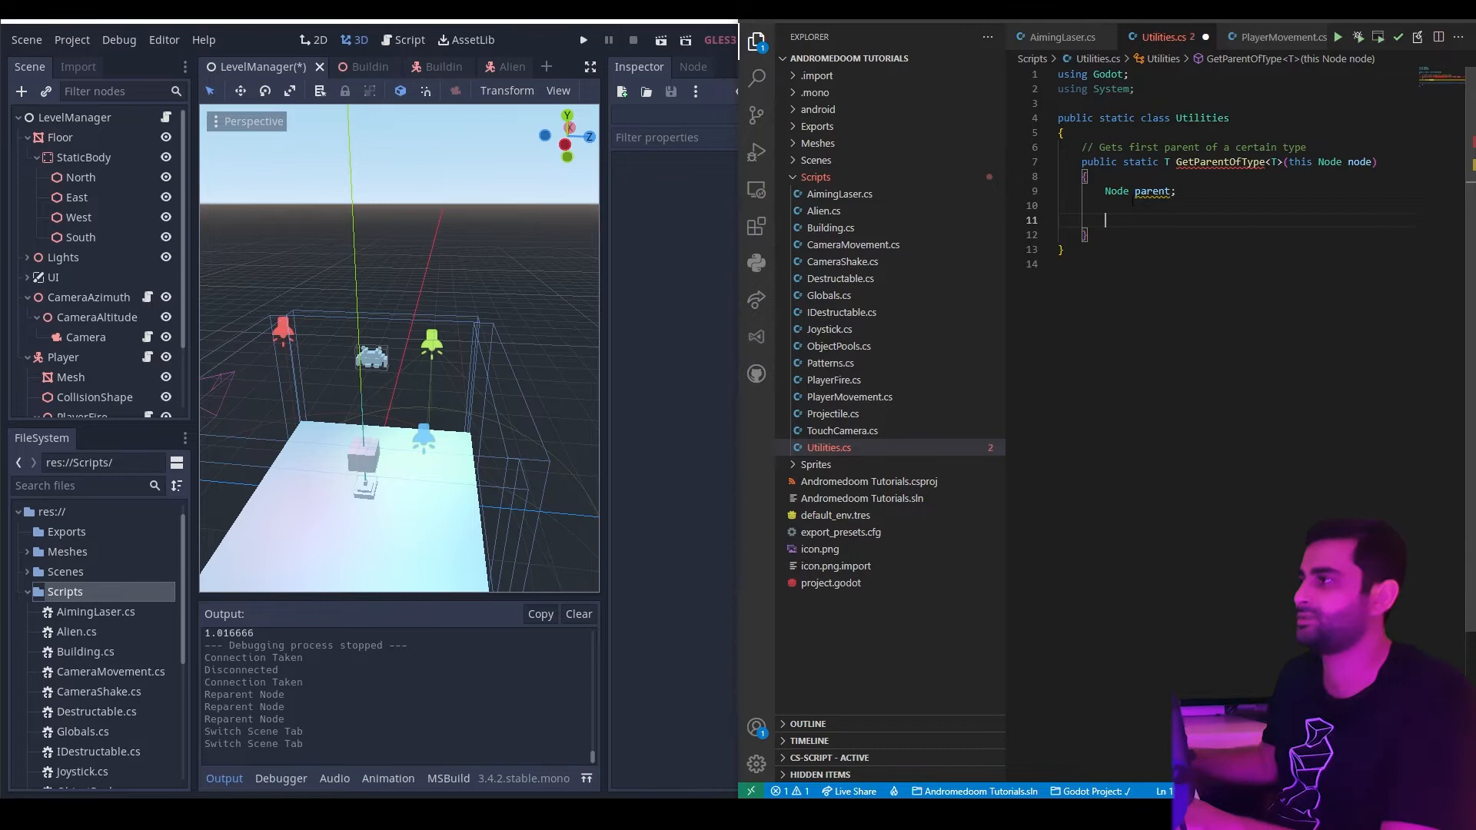
text(if ())
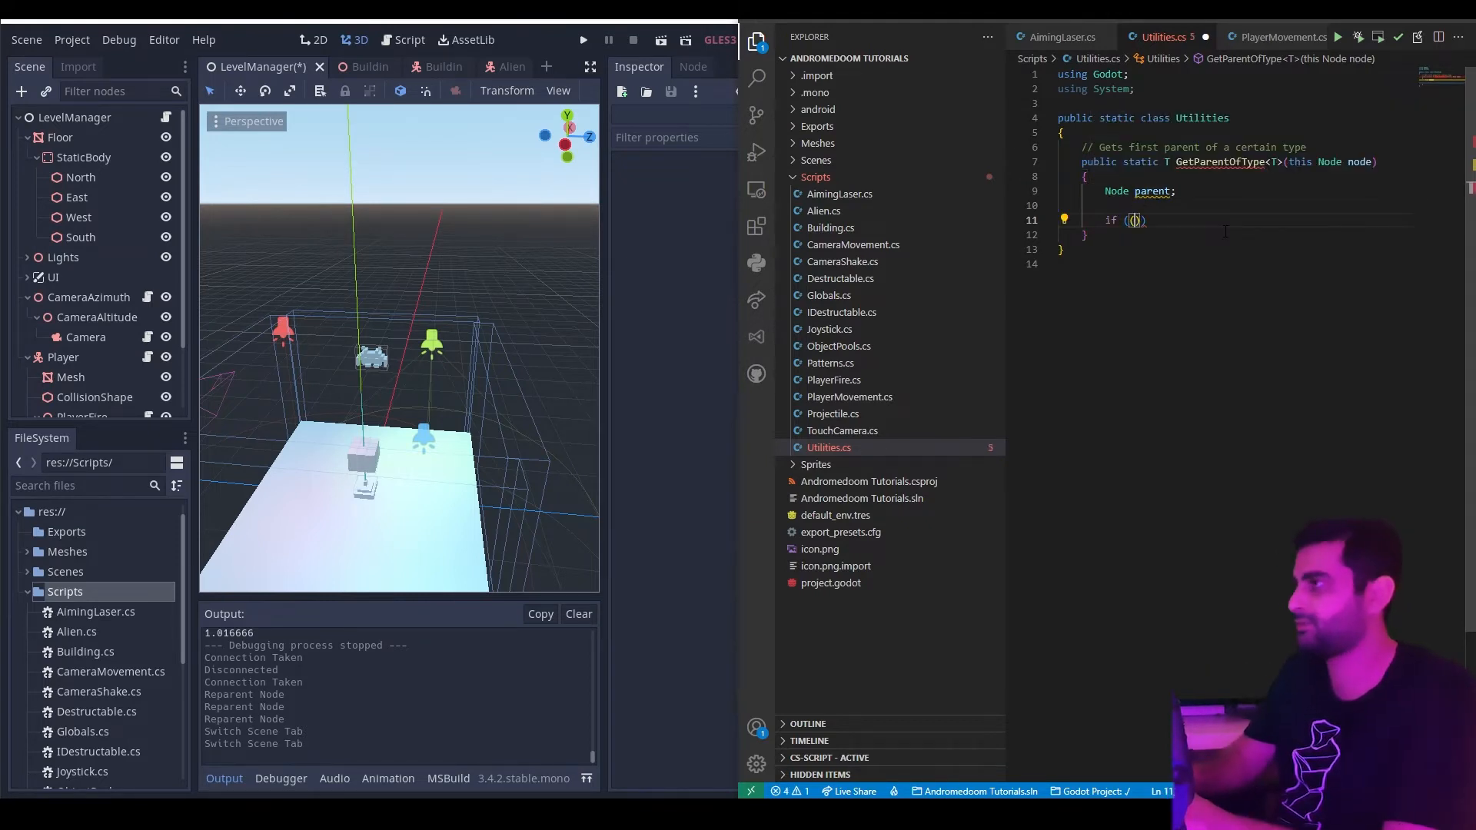
text(parent = node.GetParent()
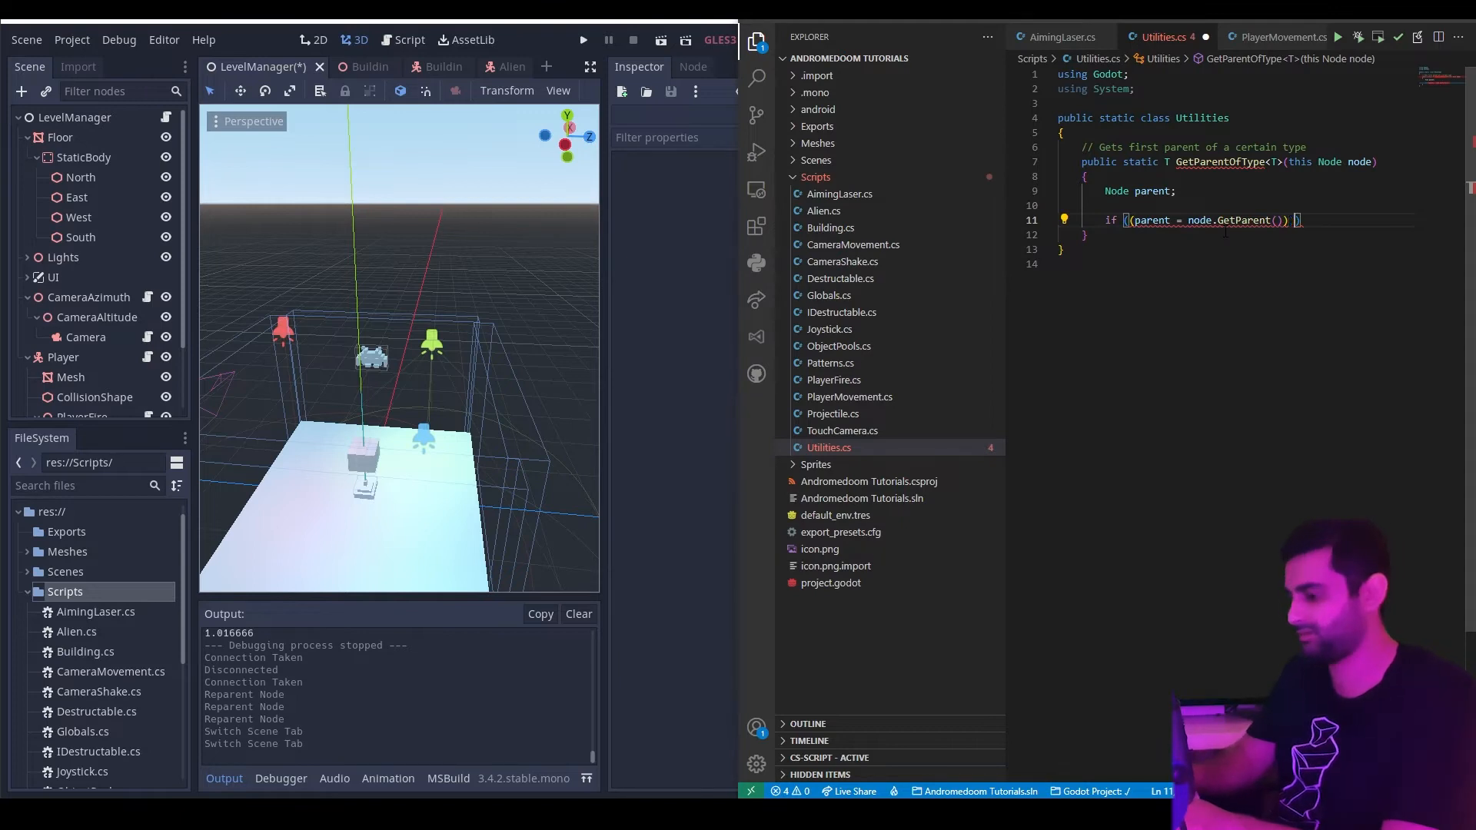
text(!= null)
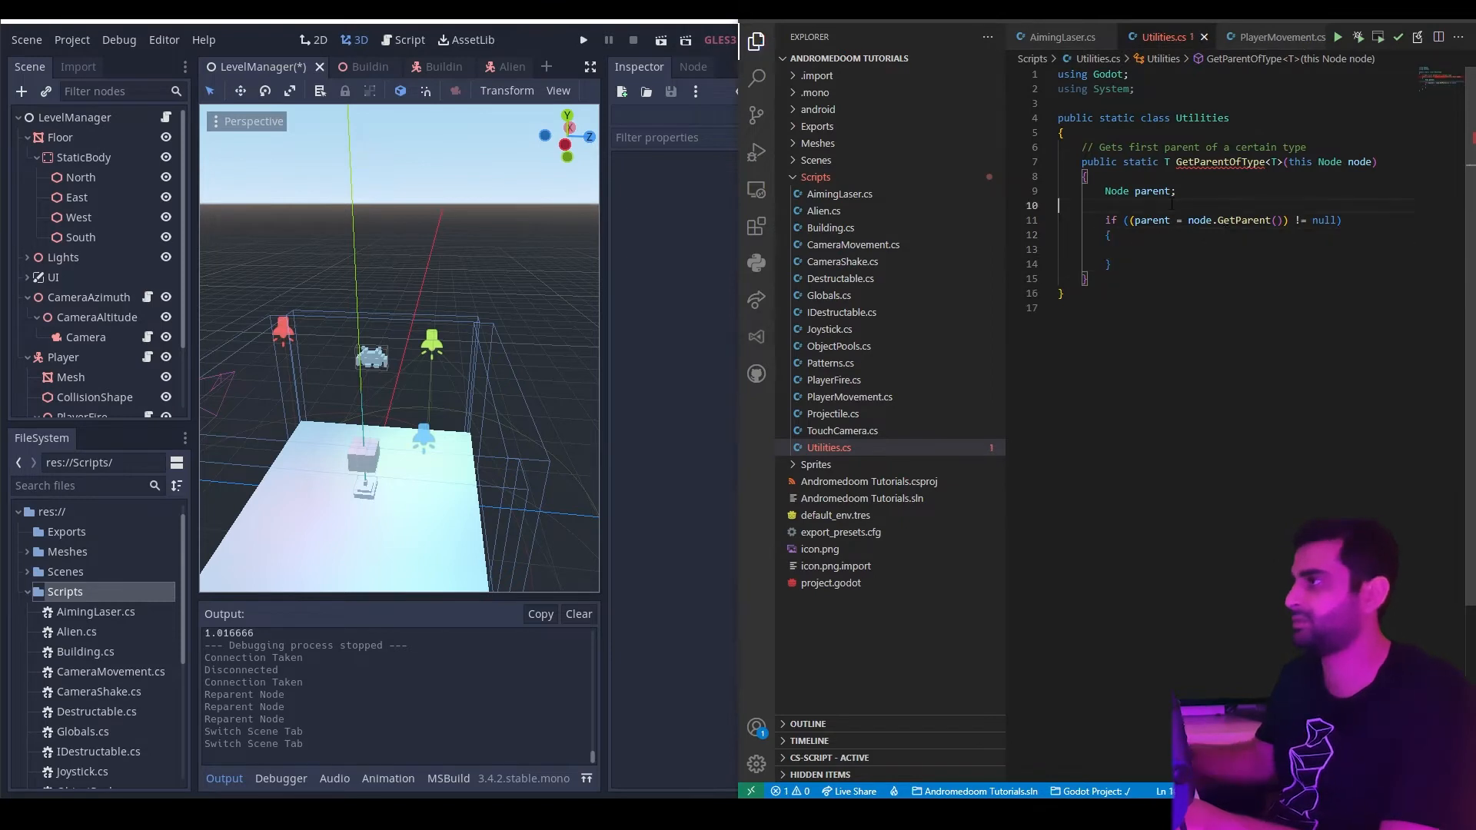
text(// If the current node has a)
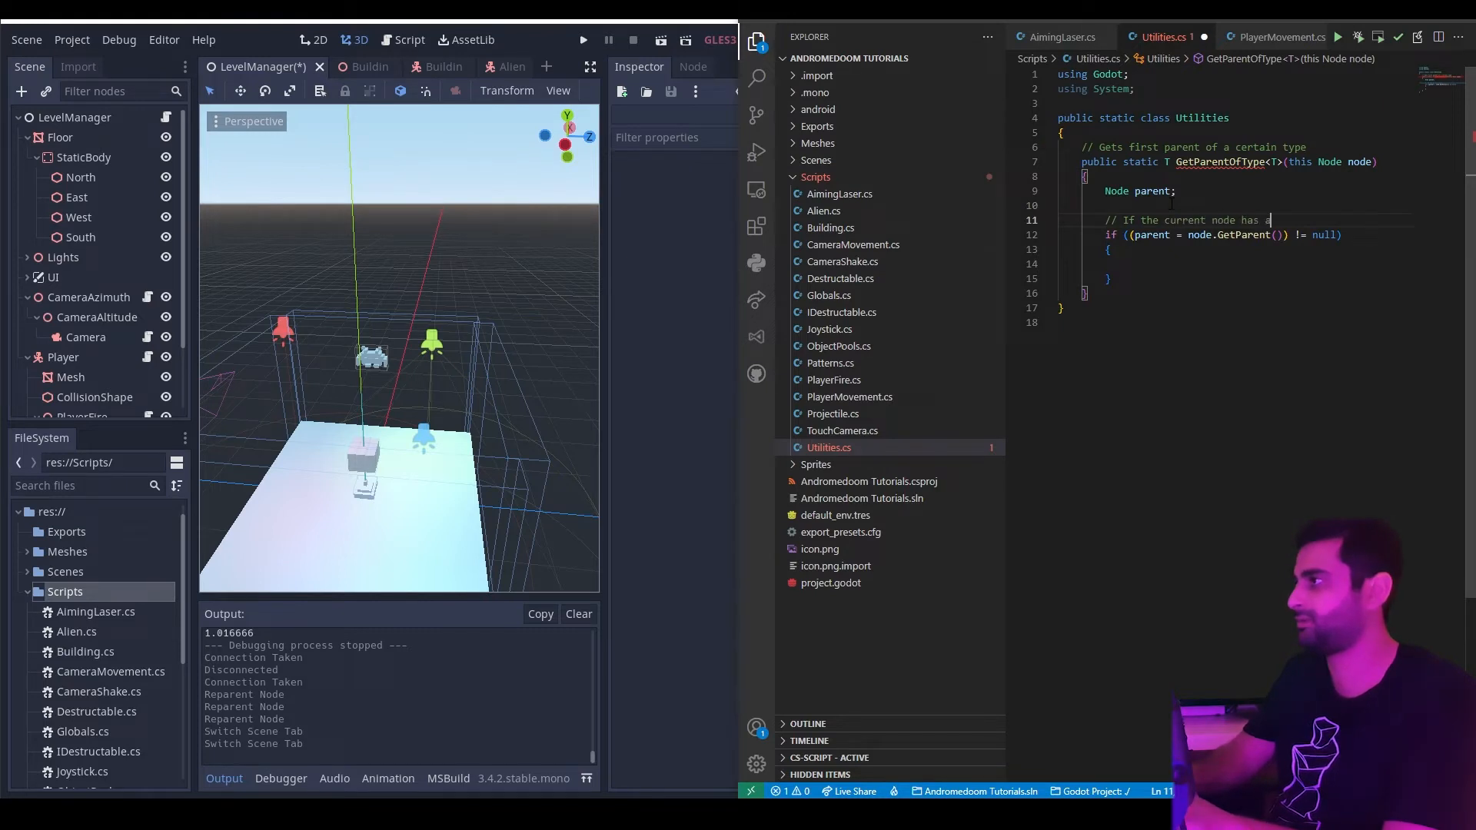
text(parent)
click(1237, 264)
text(//)
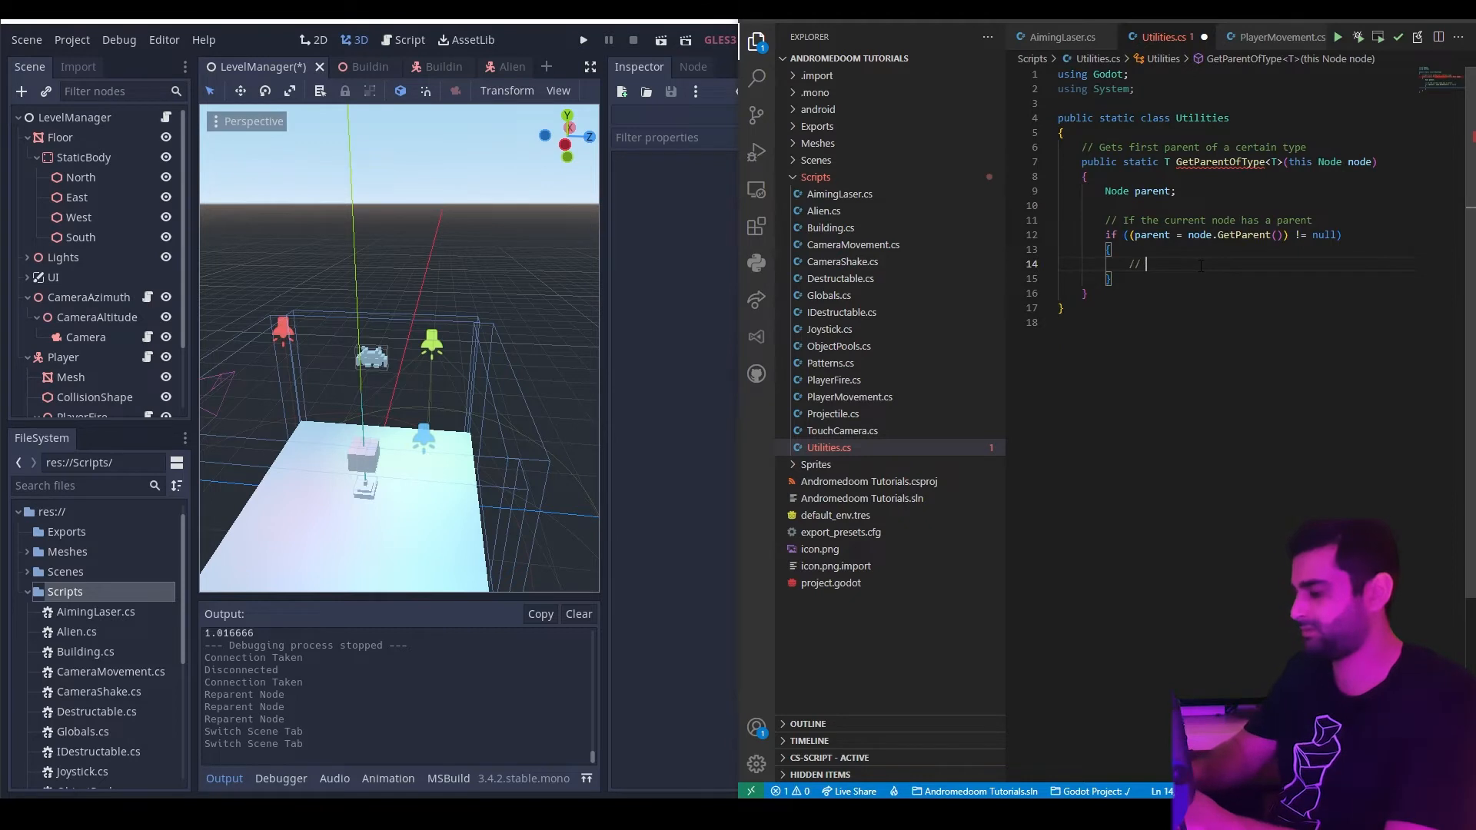
Add a commented nested check 'if (parent is T)' that returns parent.
text(Check if the parent is of the)
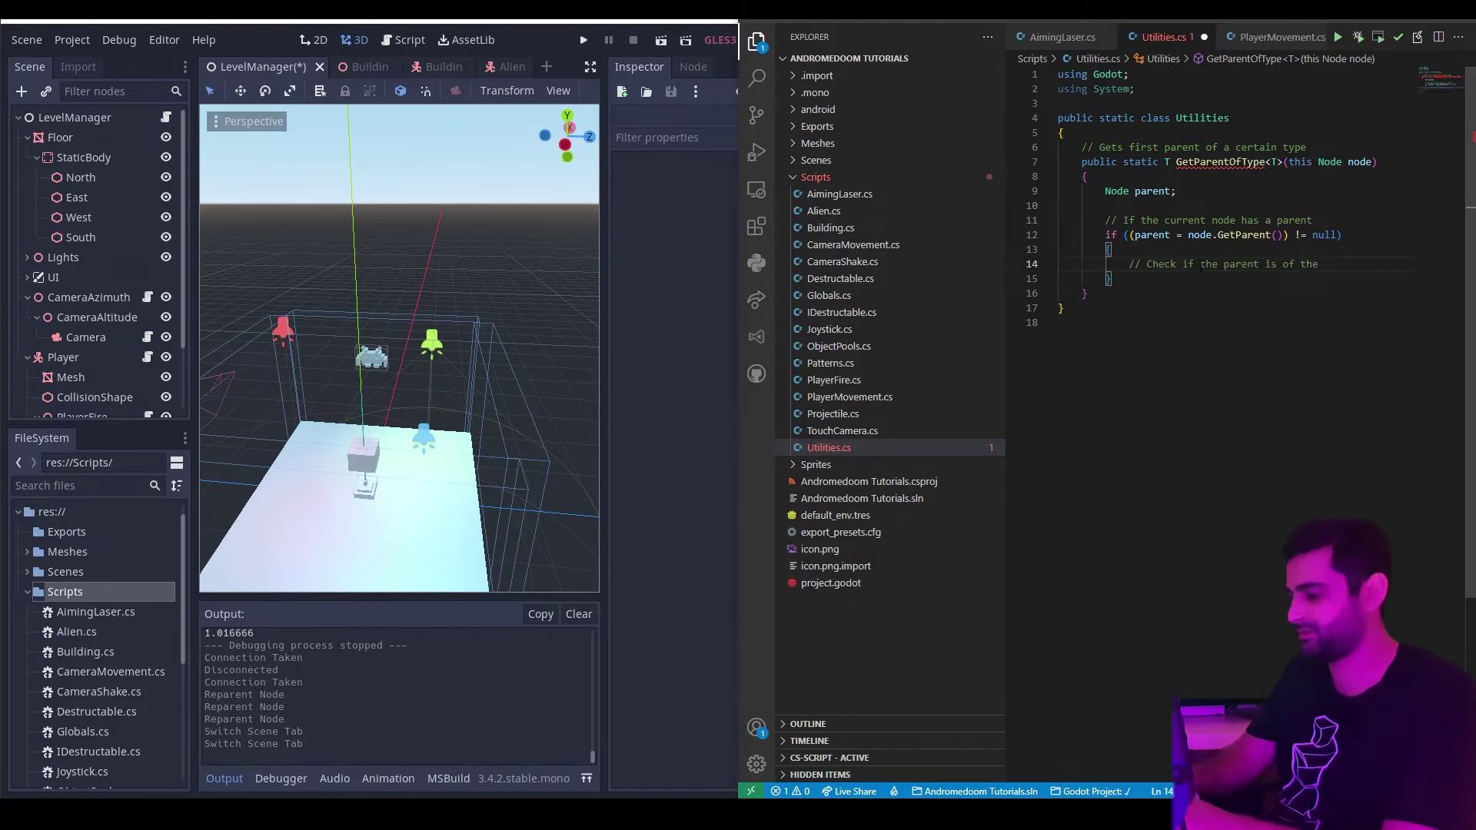
text(desired type)
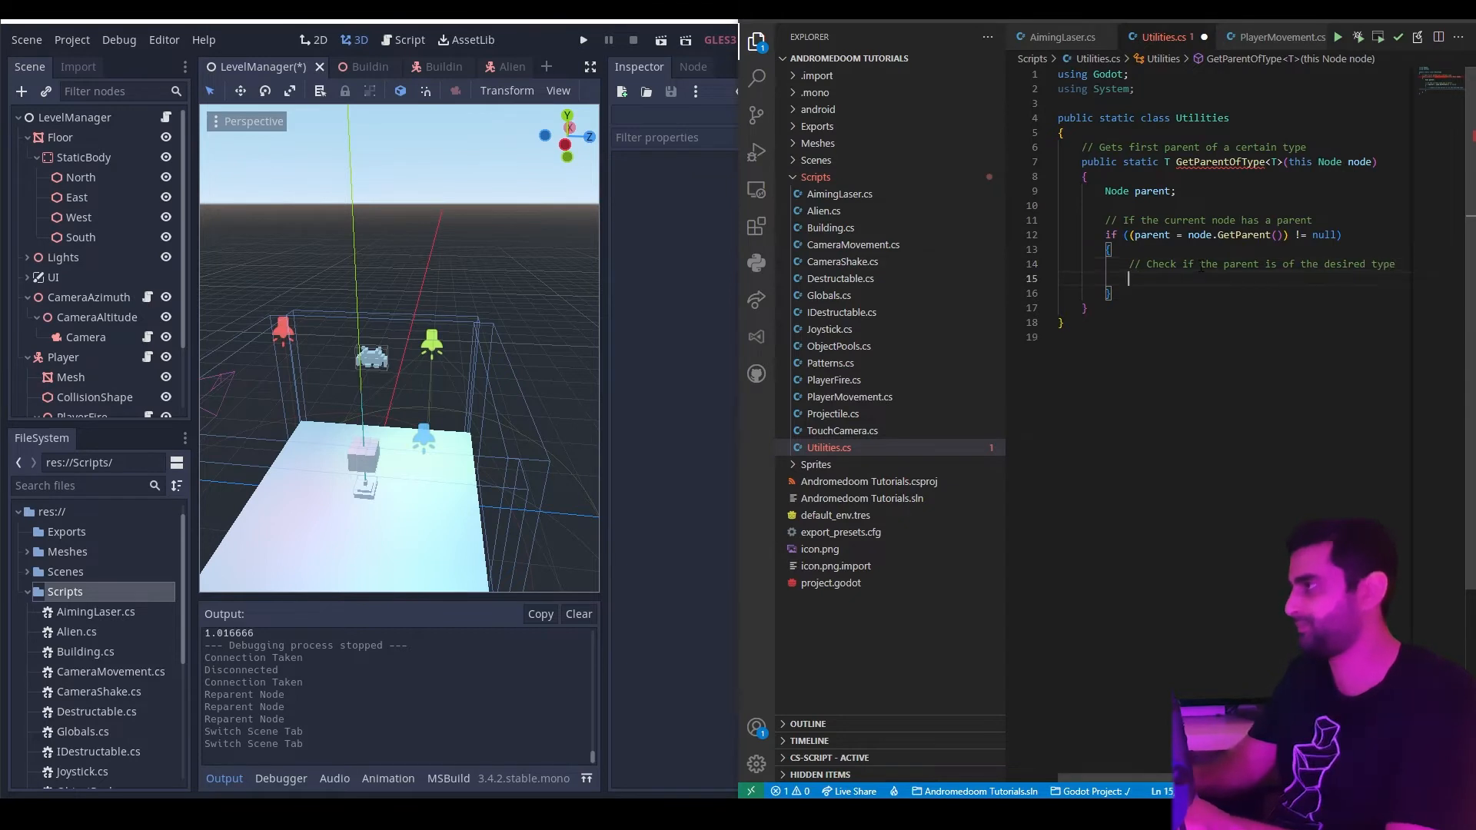
text(if)
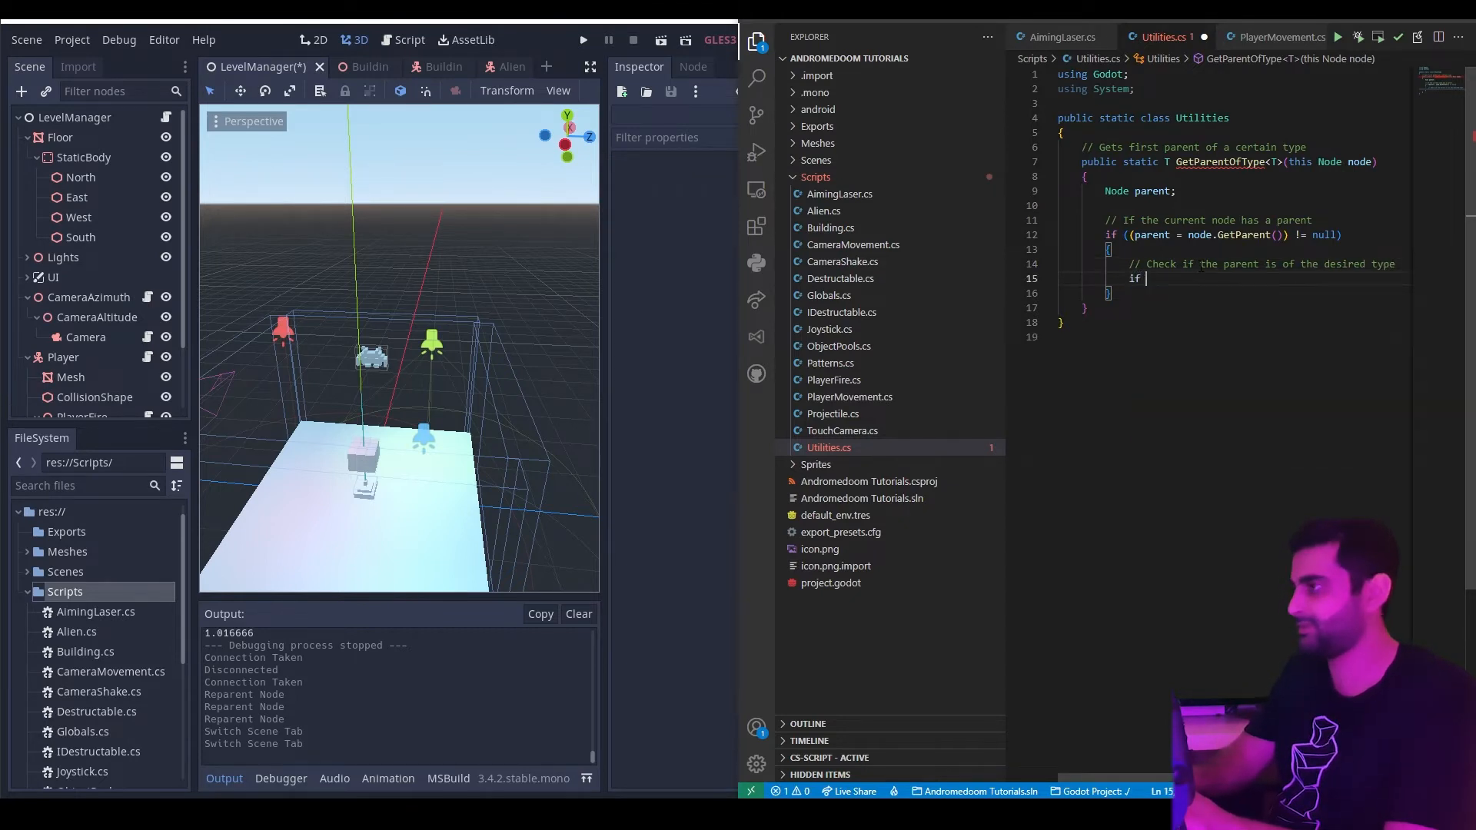
text(())
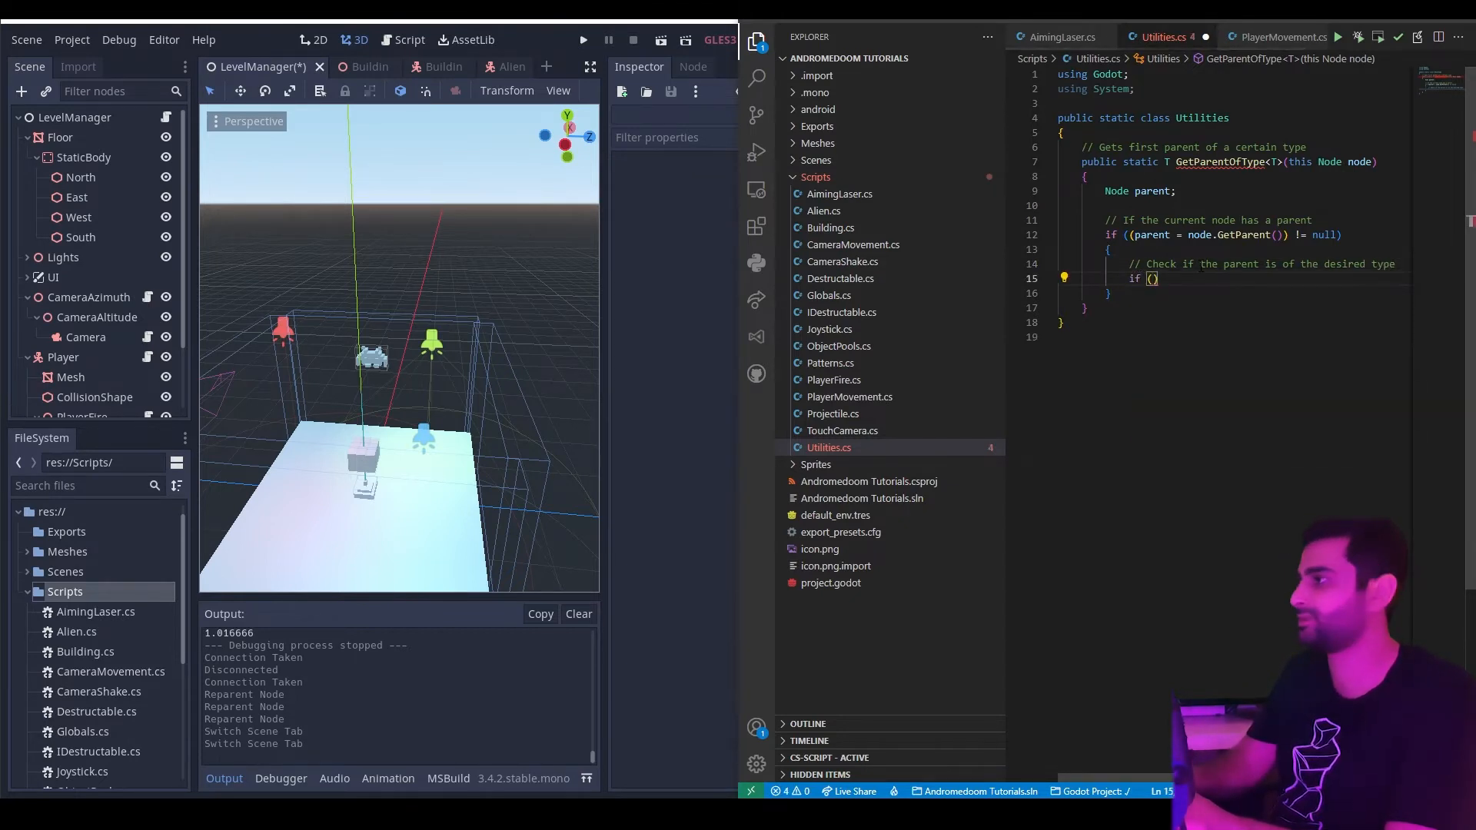
text(parent is)
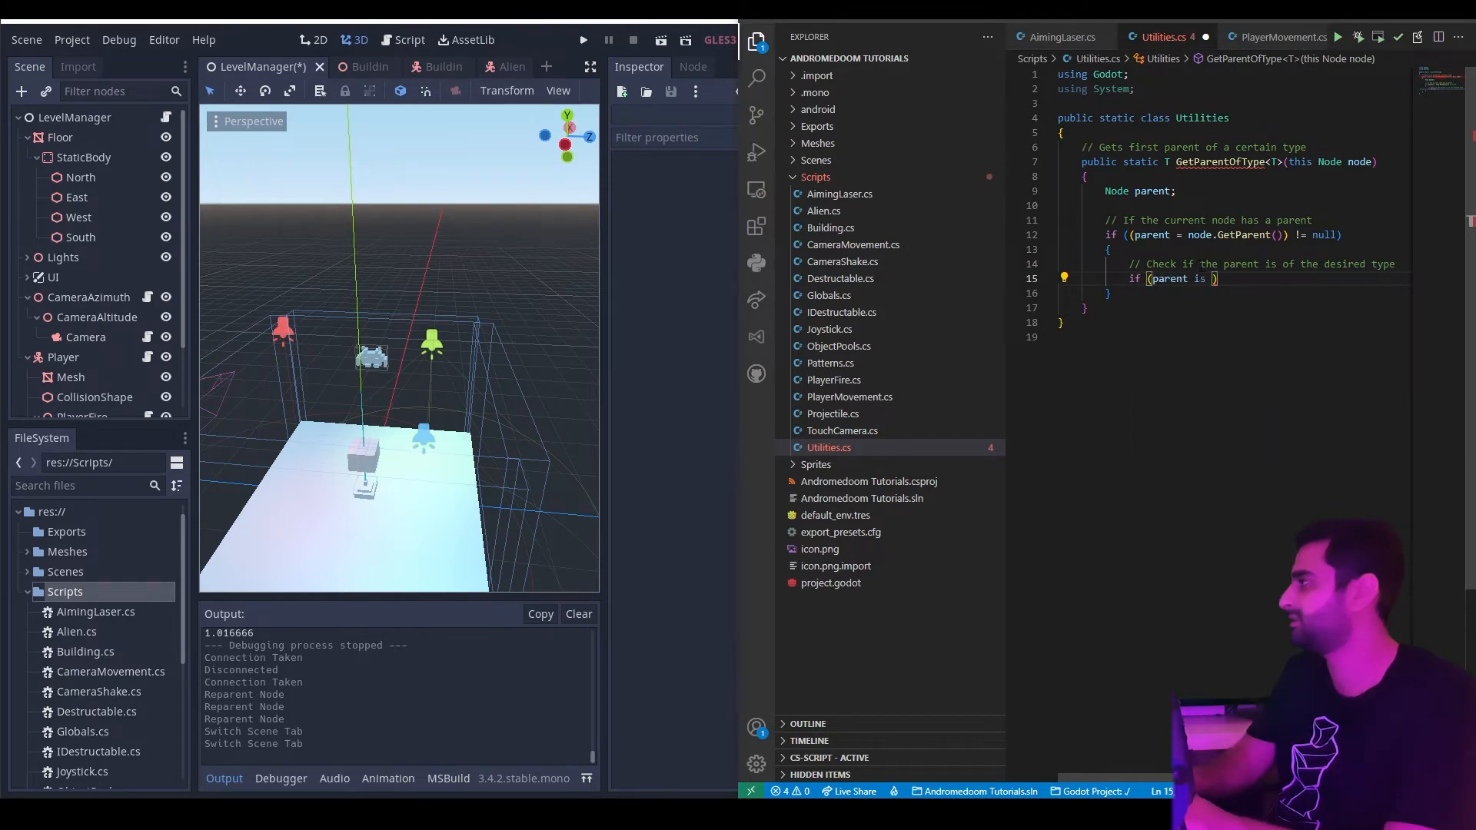
text(T)
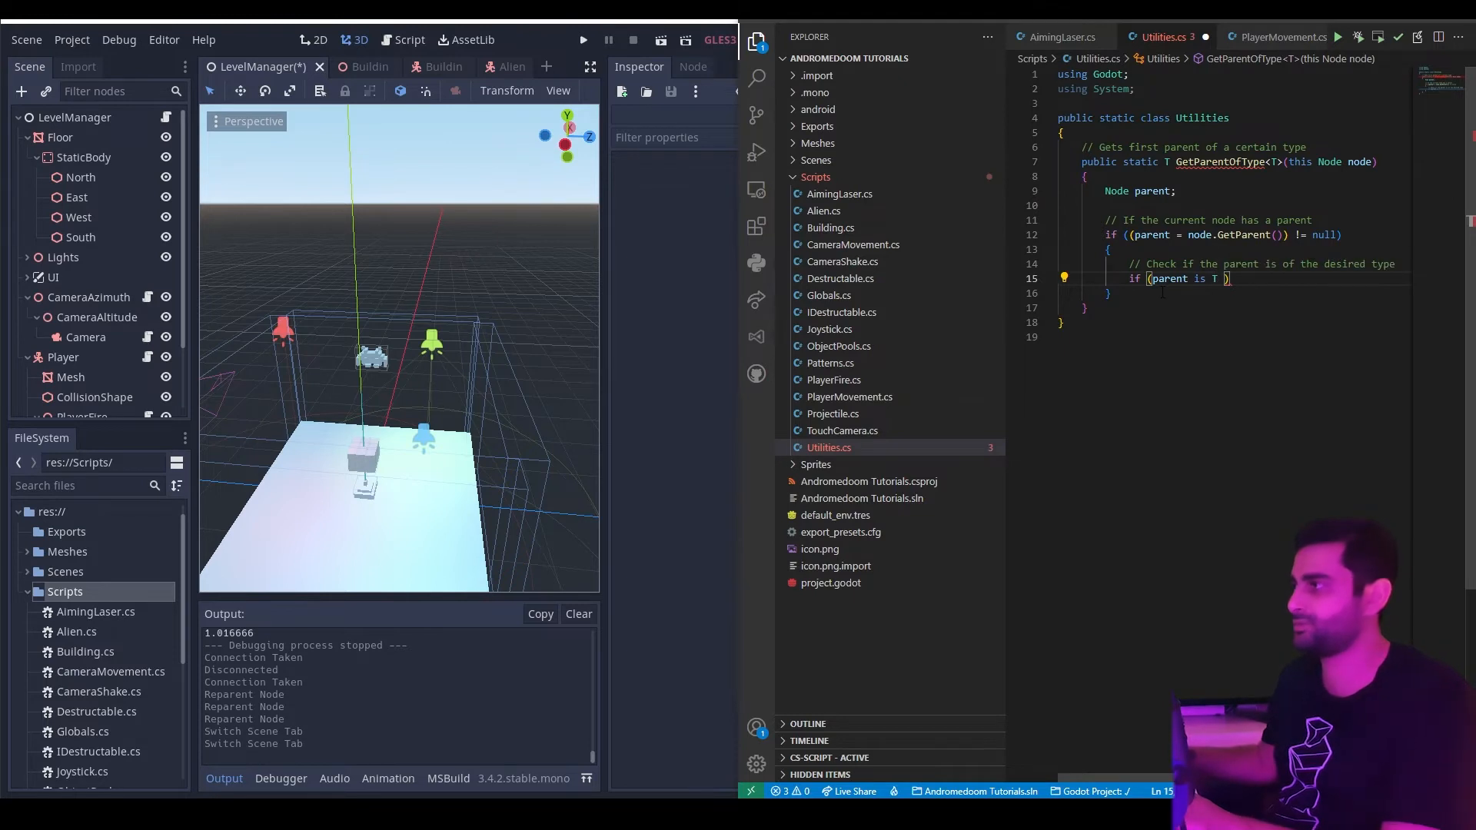
key(Enter)
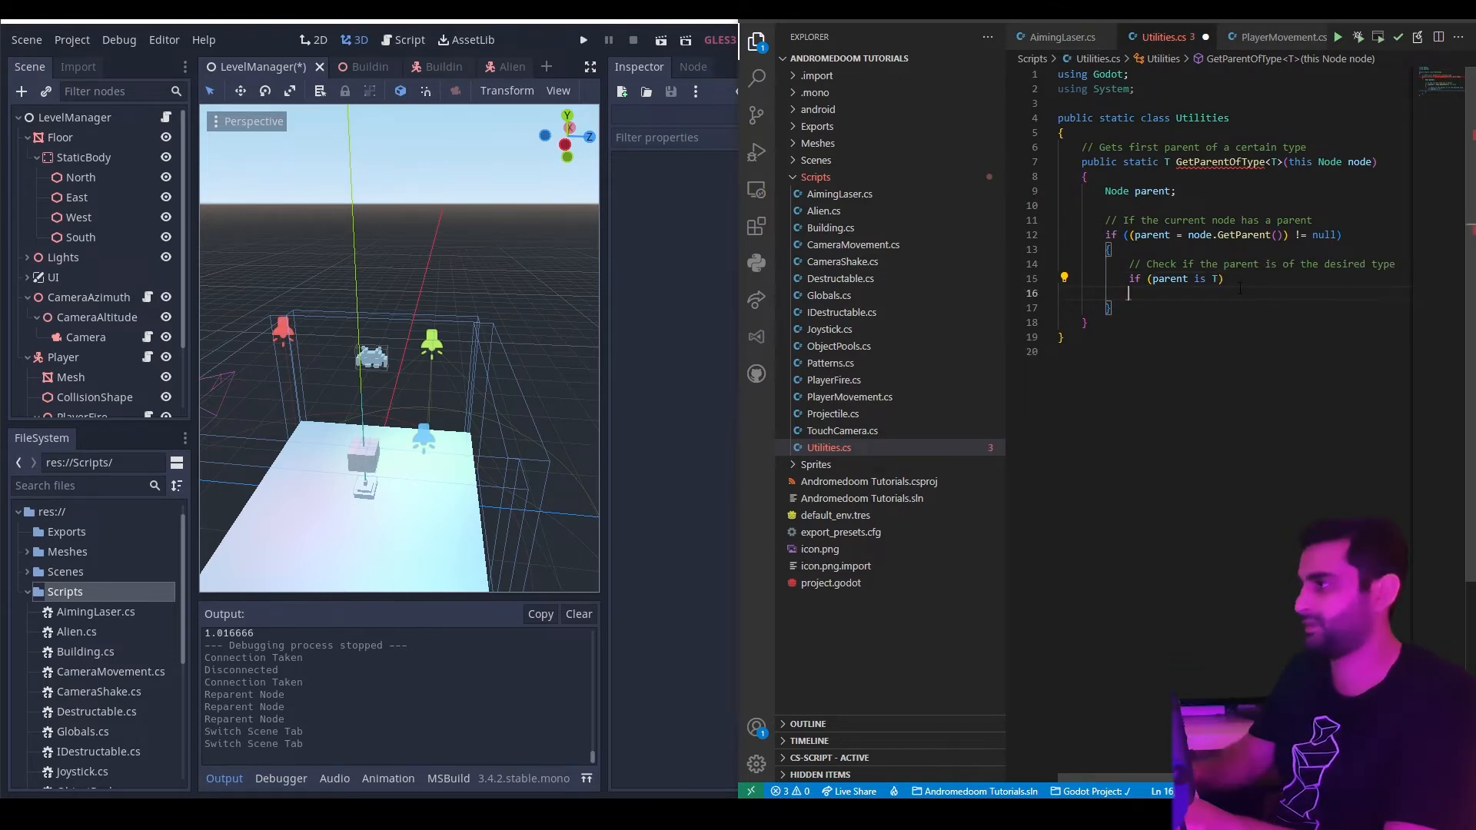
text({)
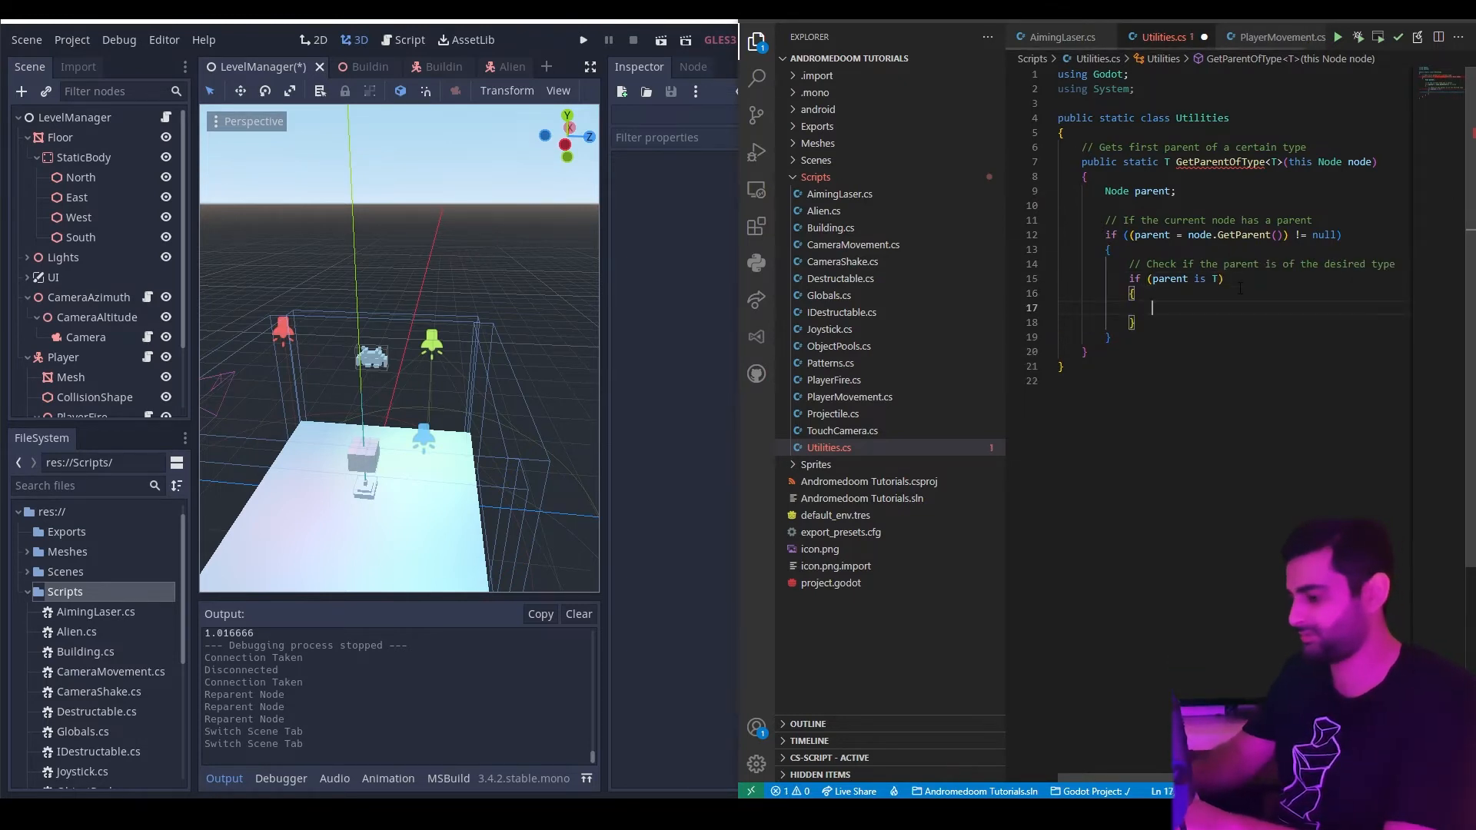
text(return parent;)
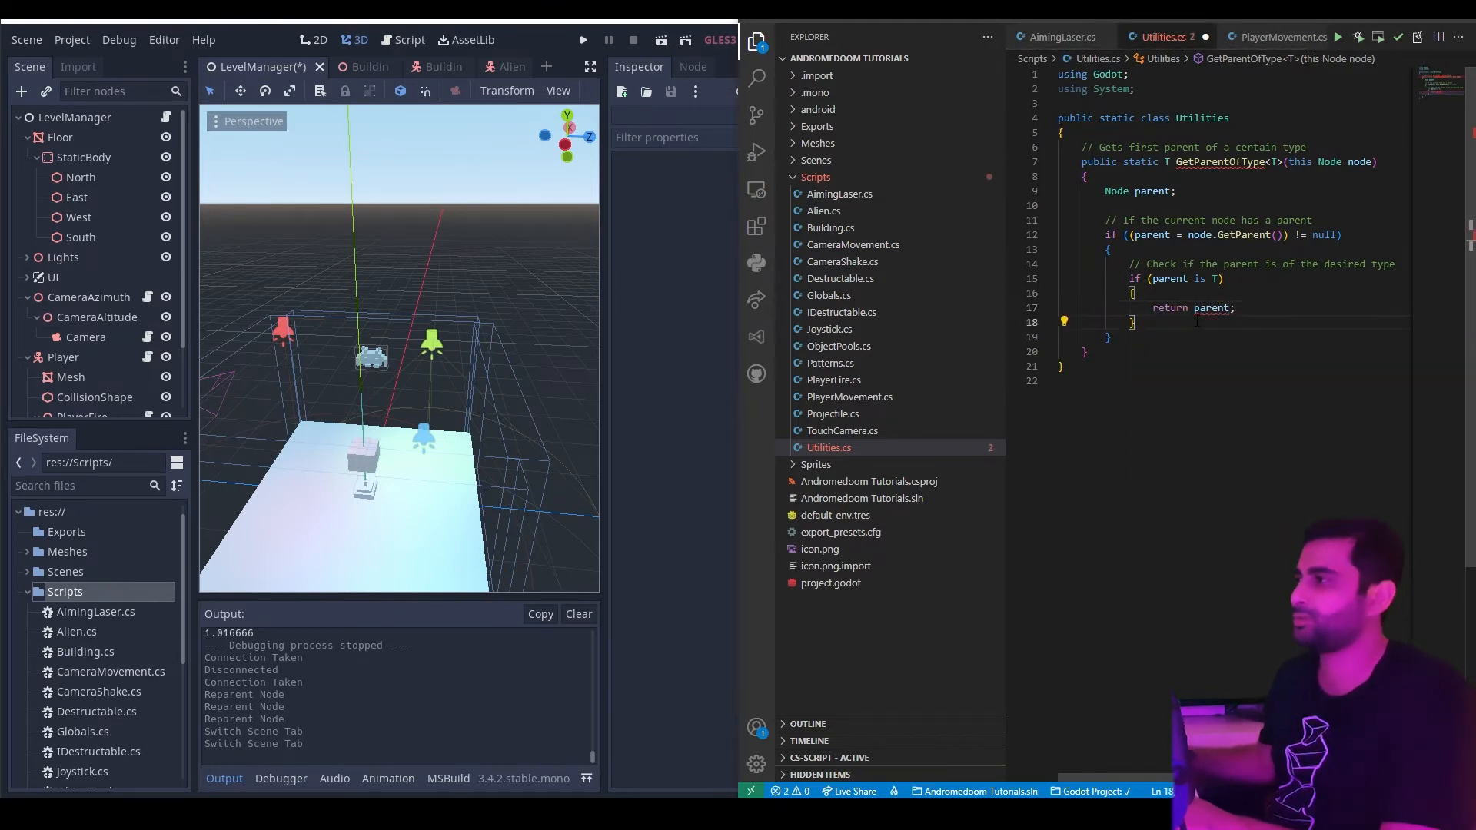
mouse_move(1130, 191)
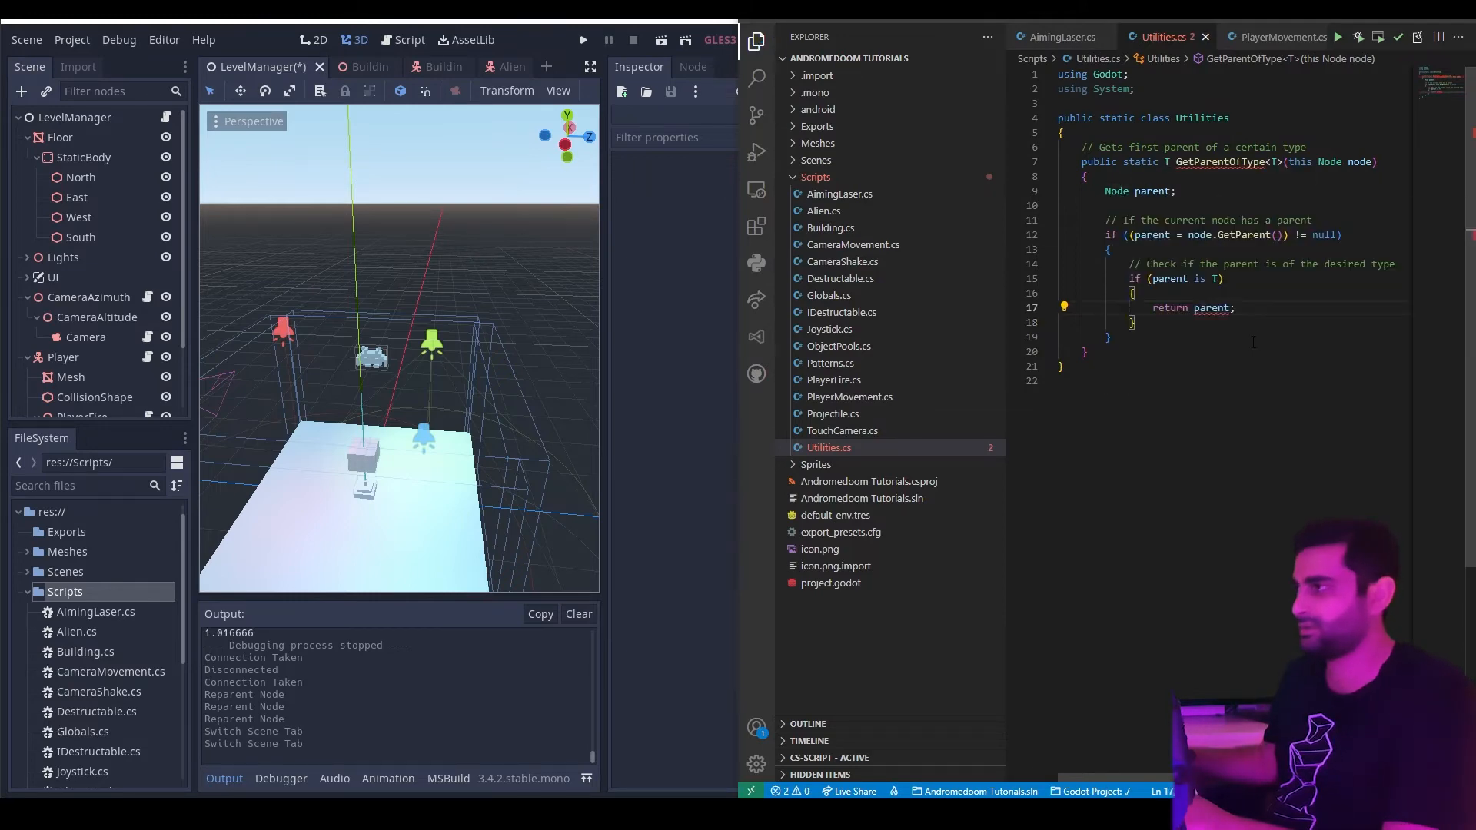
Replace the (T)/as T casts with pattern matching 'parent is T castParent' returning castParent.
text((T))
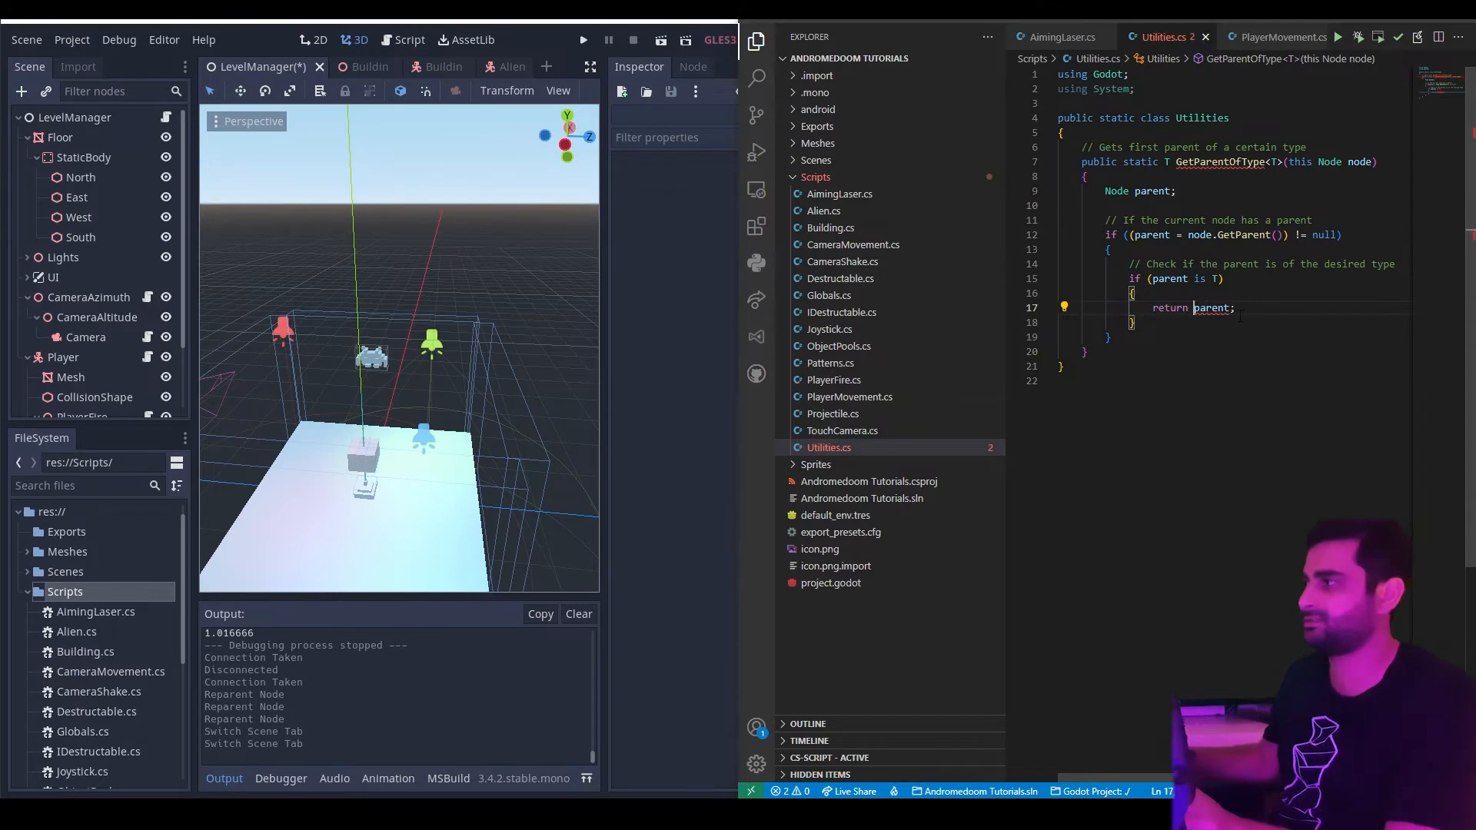
text(as)
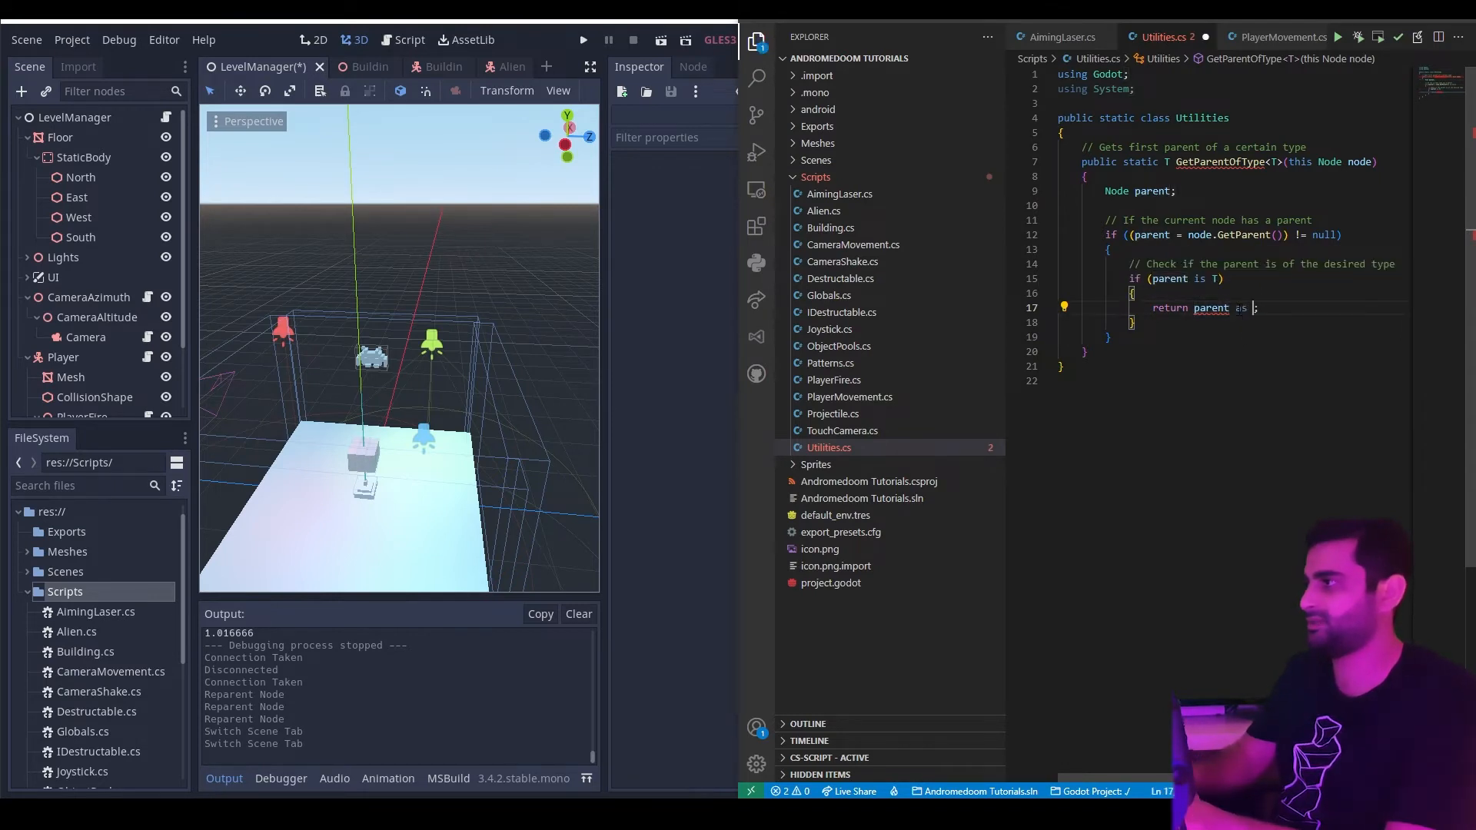
text(T)
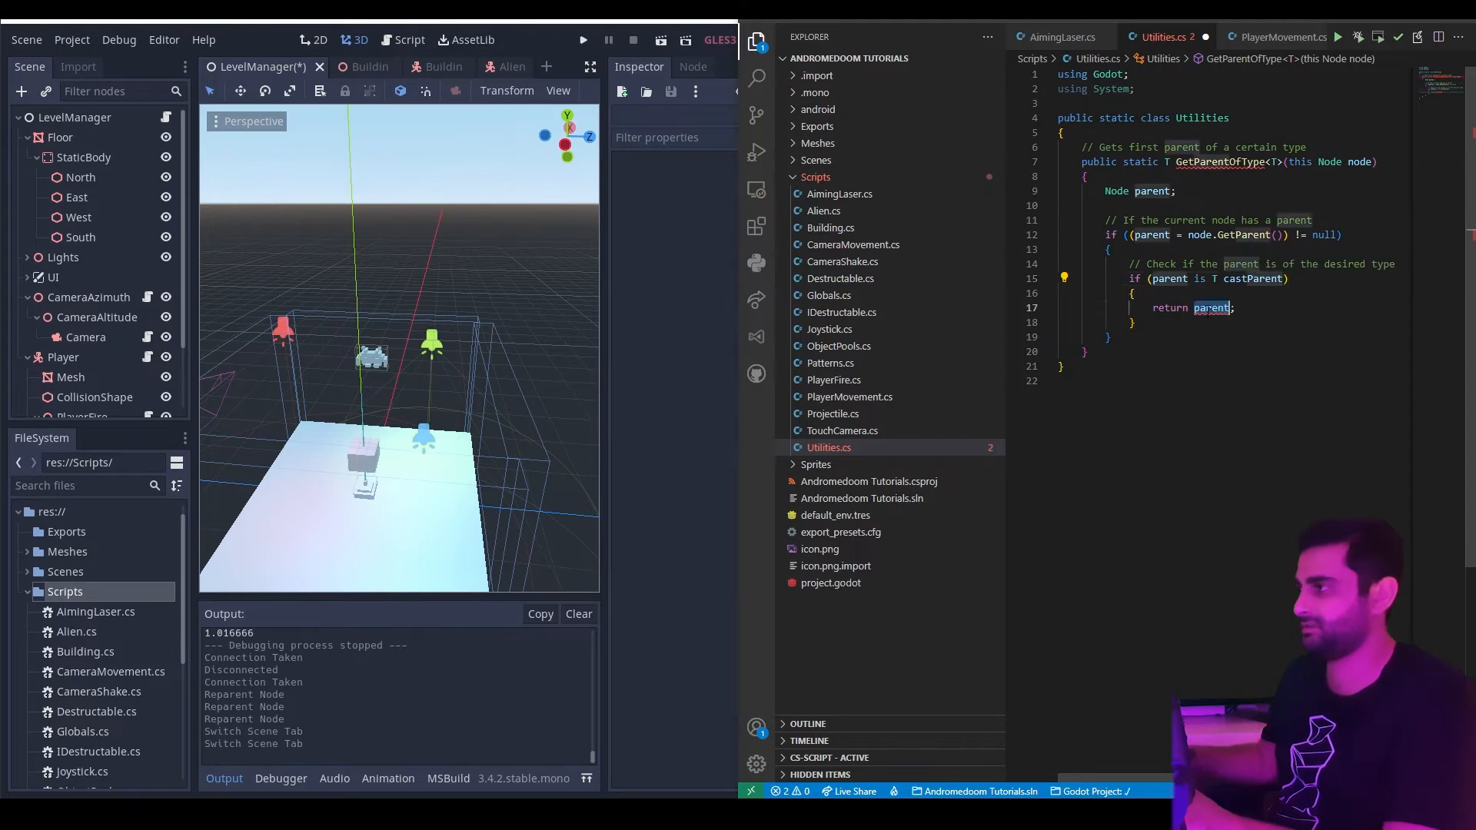
text(castP)
text(else)
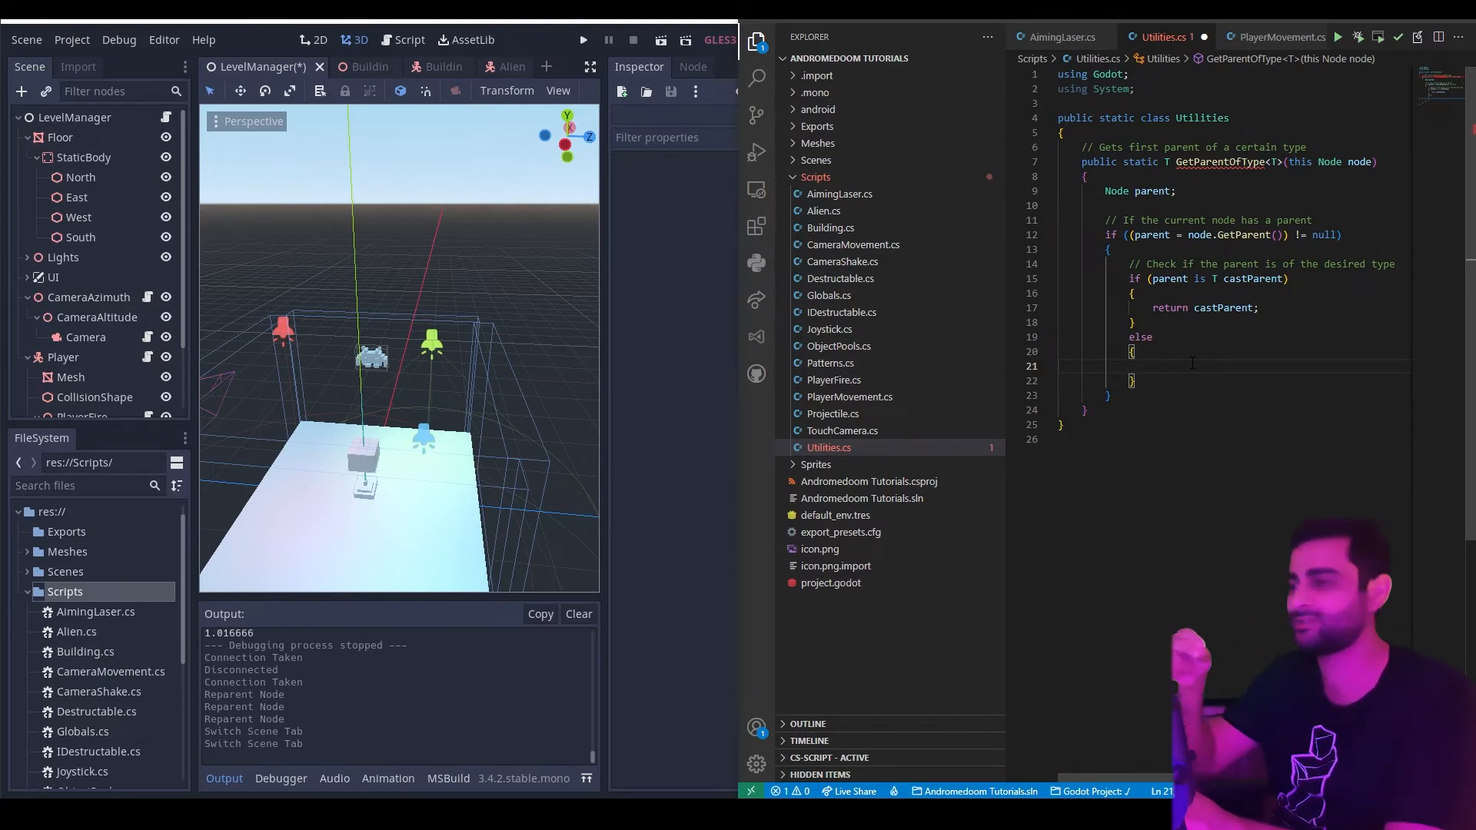
Return parent.GetParentOfType<T>() from the else branch so the lookup recurses upward.
text(return paren)
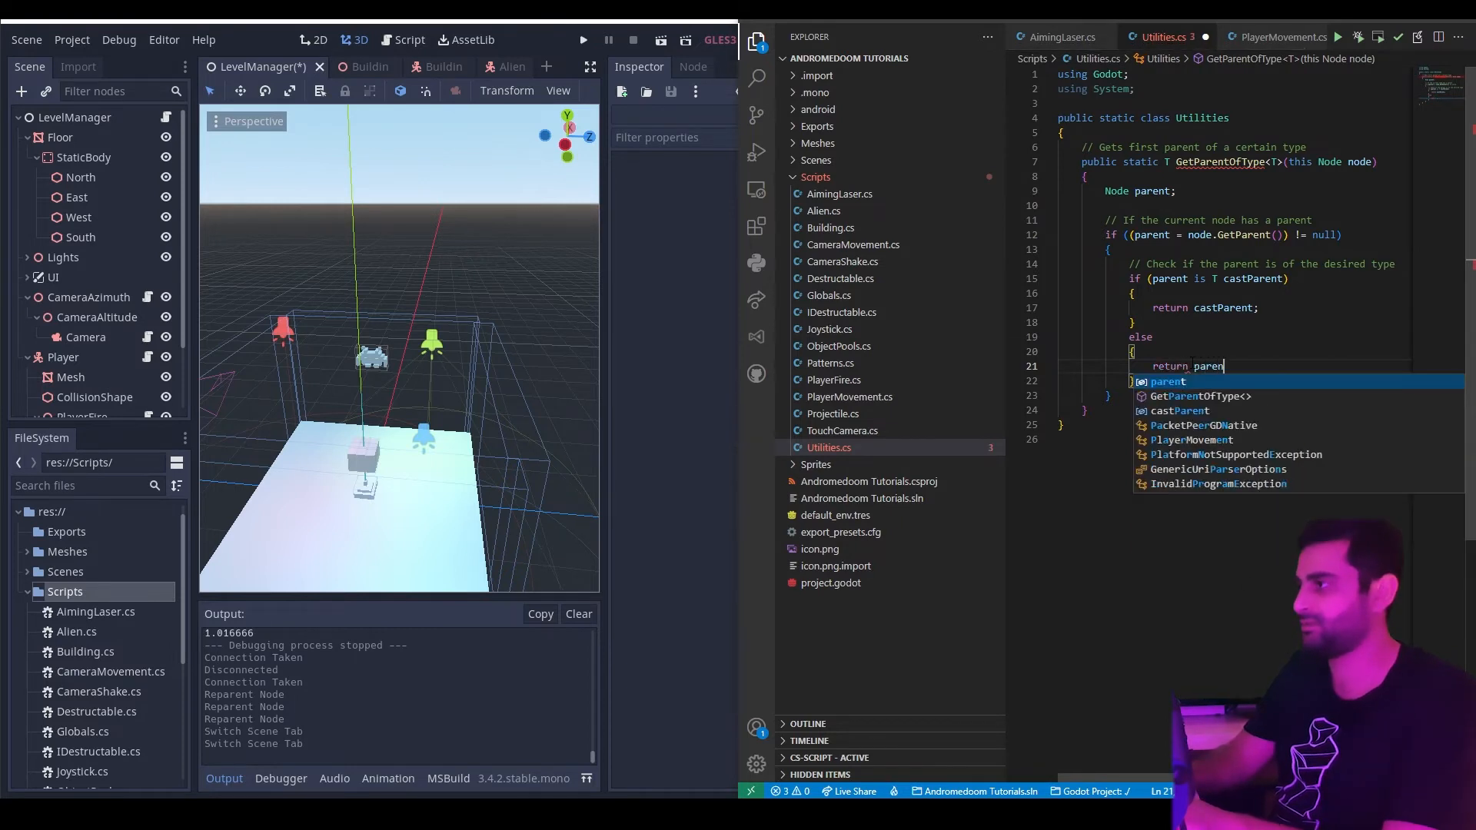
text(.G)
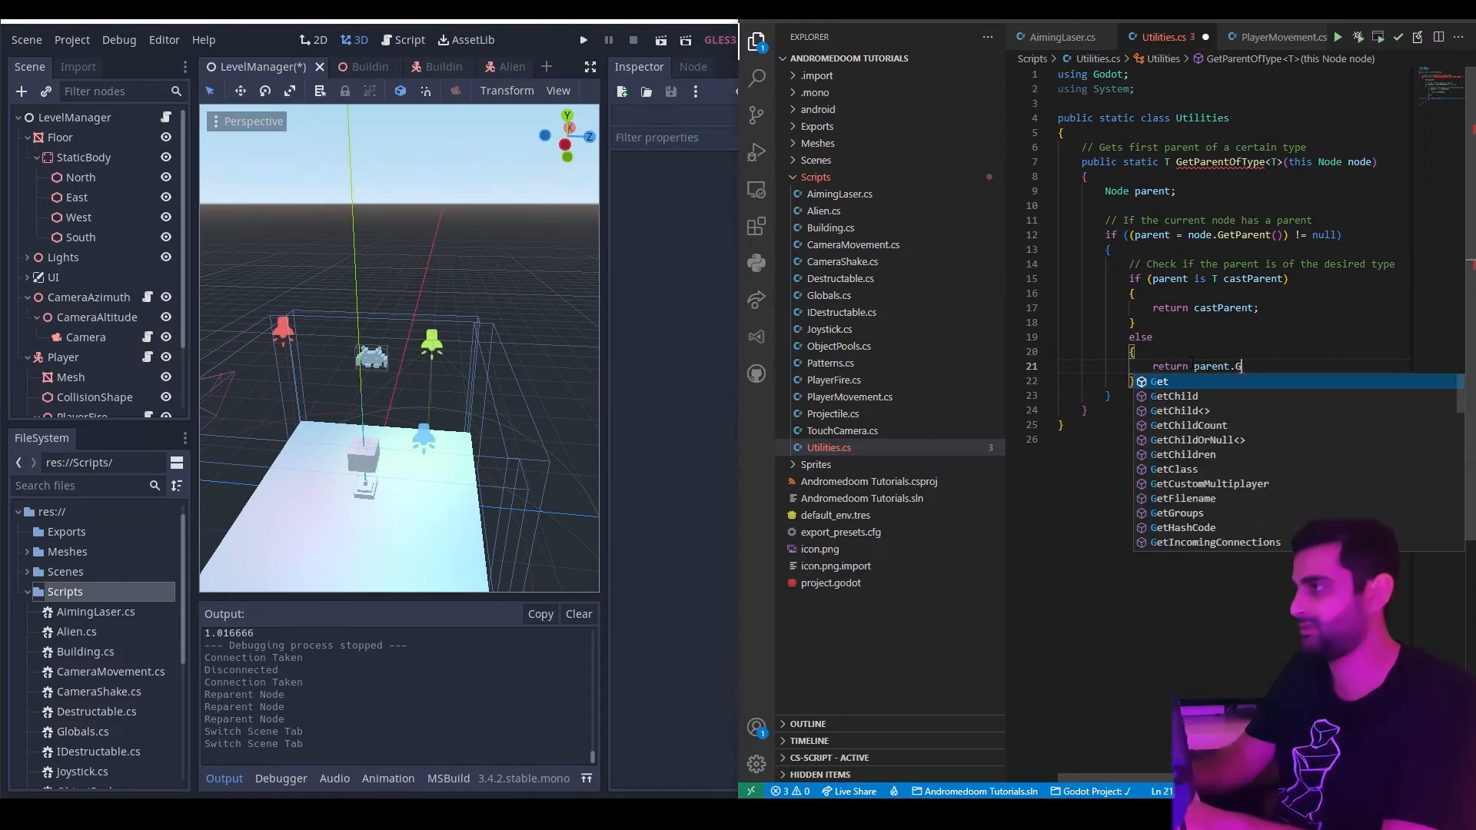
text(etParent)
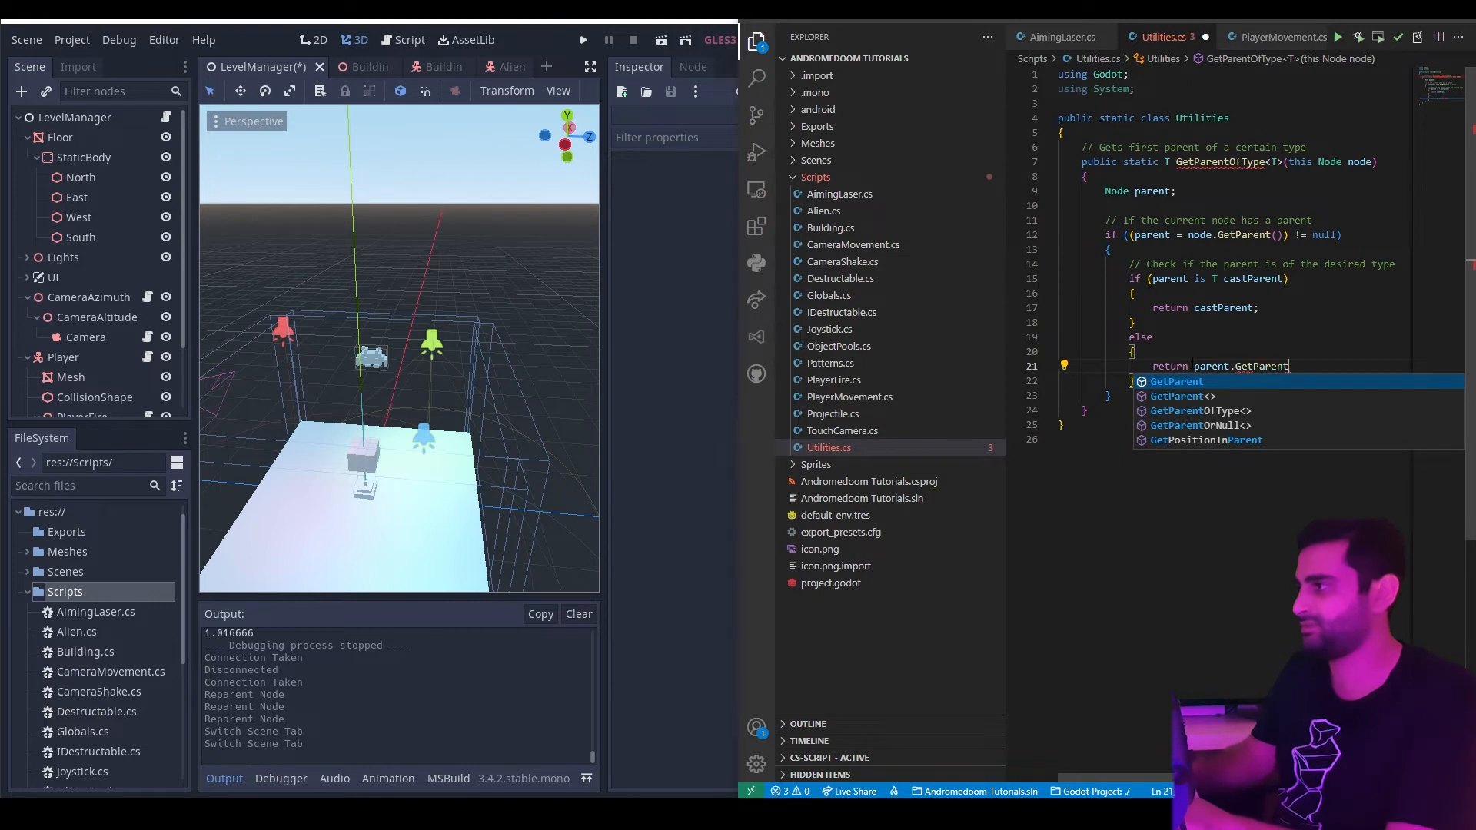
click(1201, 411)
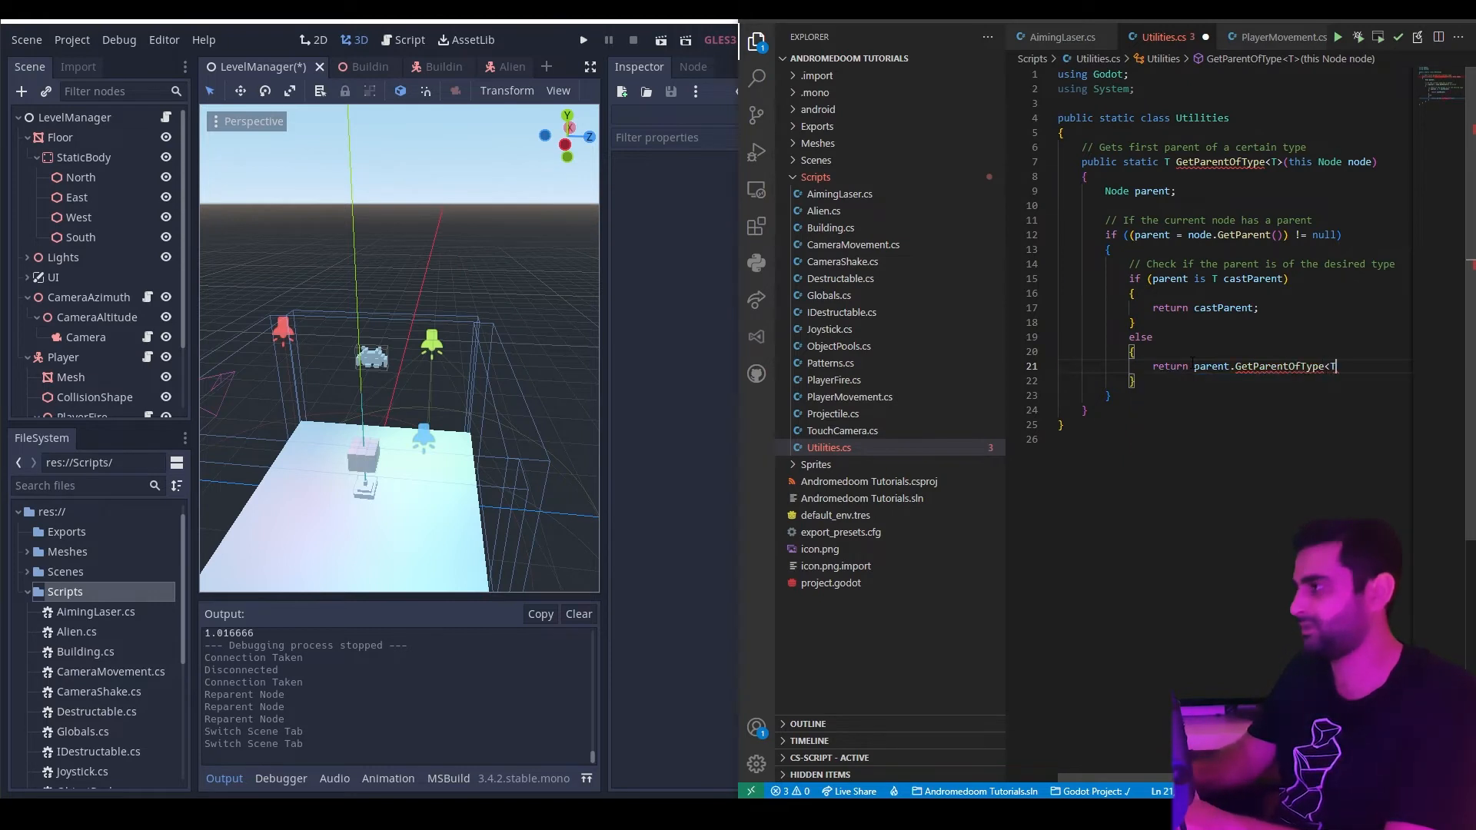
text(>();)
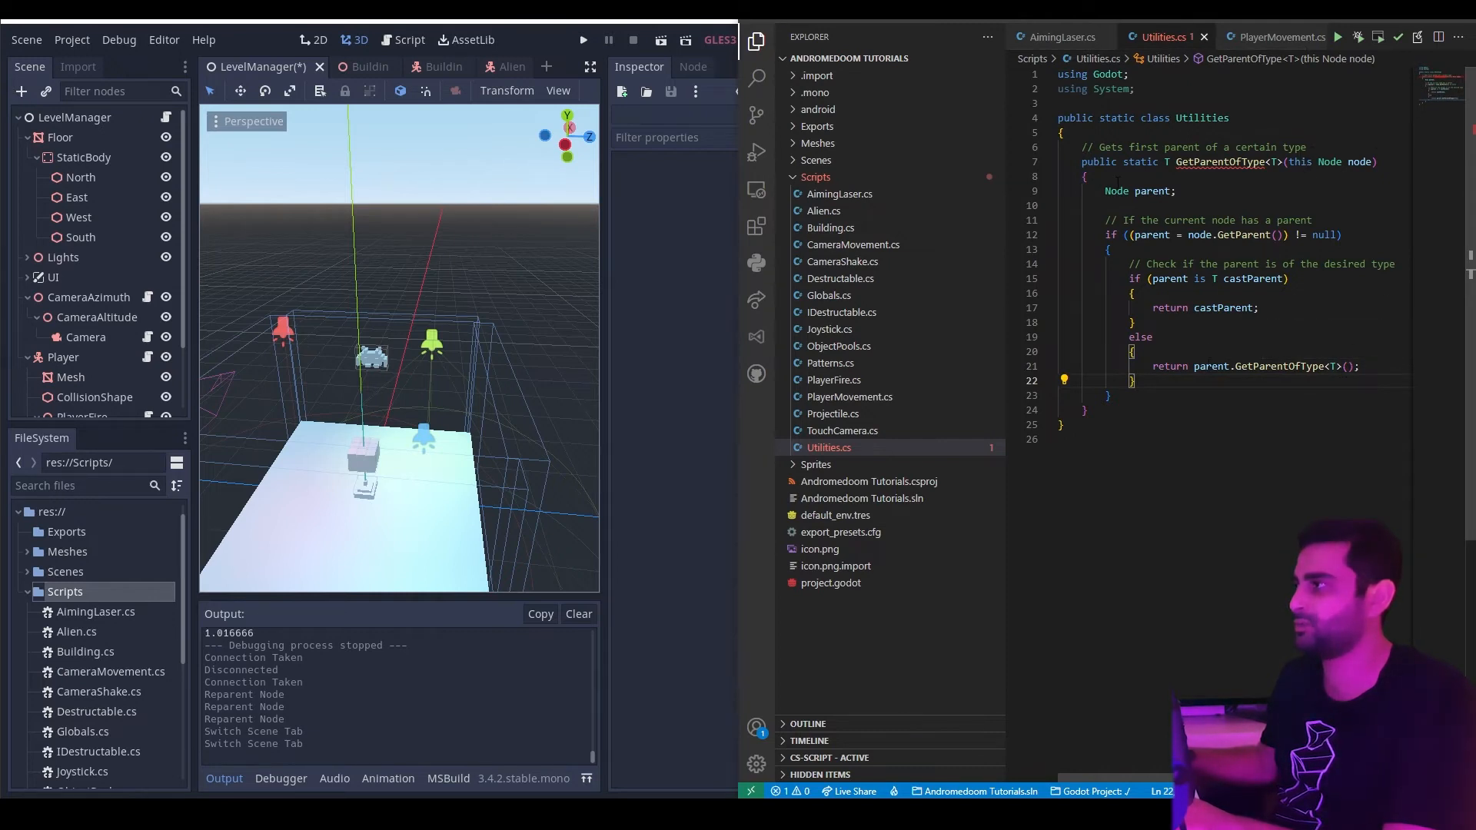
mouse_move(1330, 162)
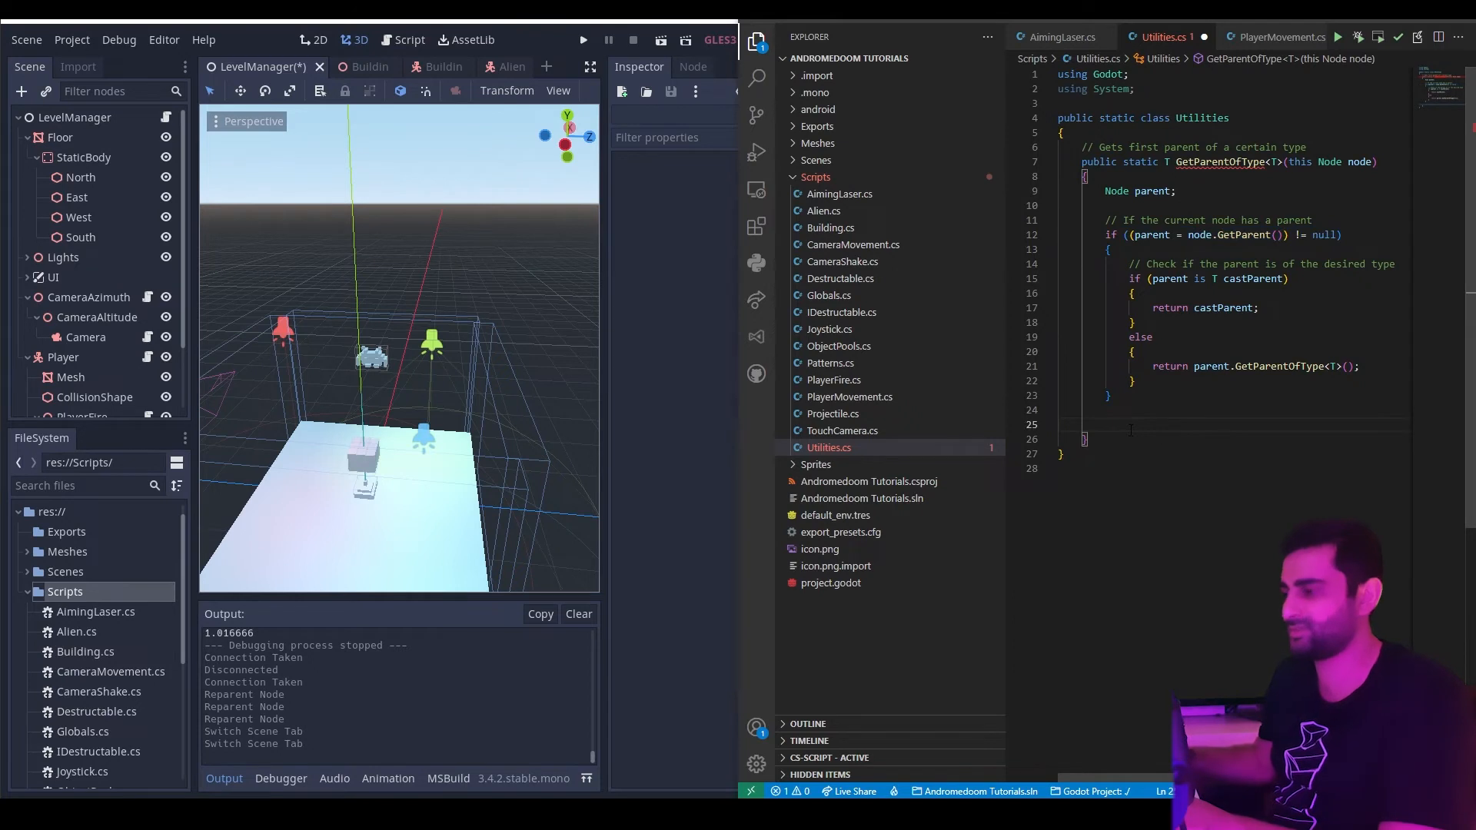
End the method with a fallback return, changed from null to default(T), and save.
text(return)
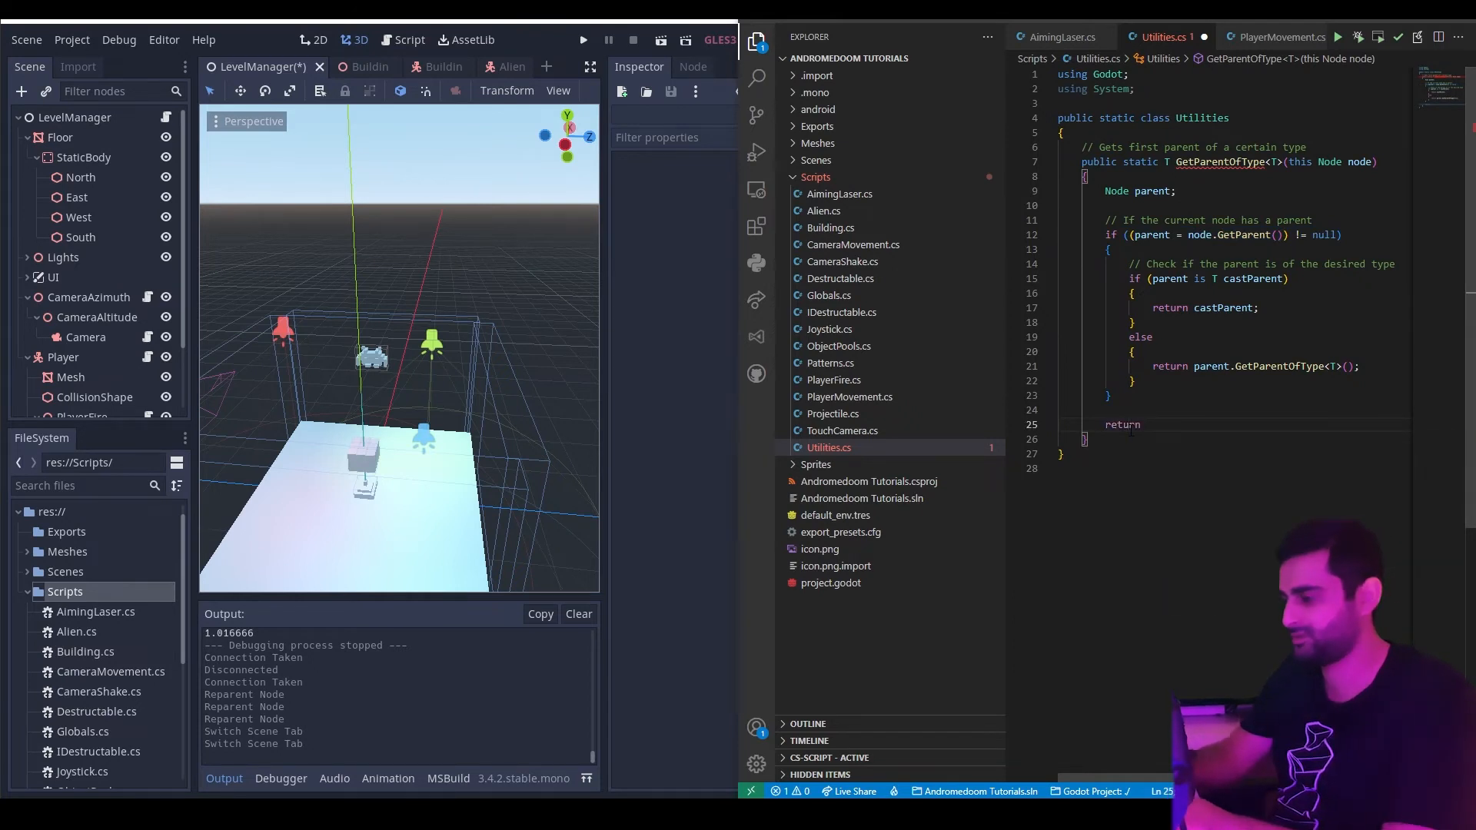
text(n)
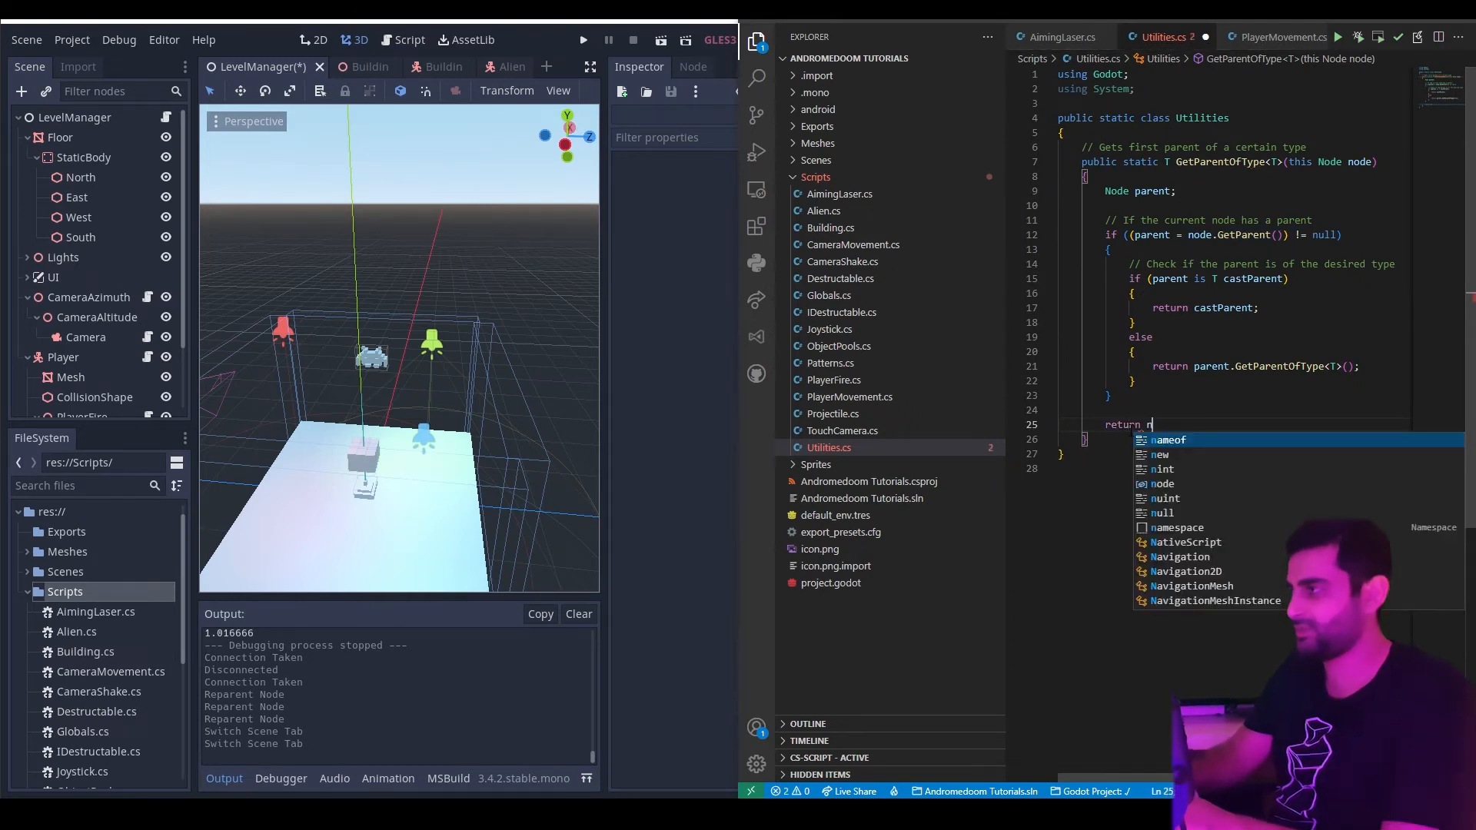
text(ull;)
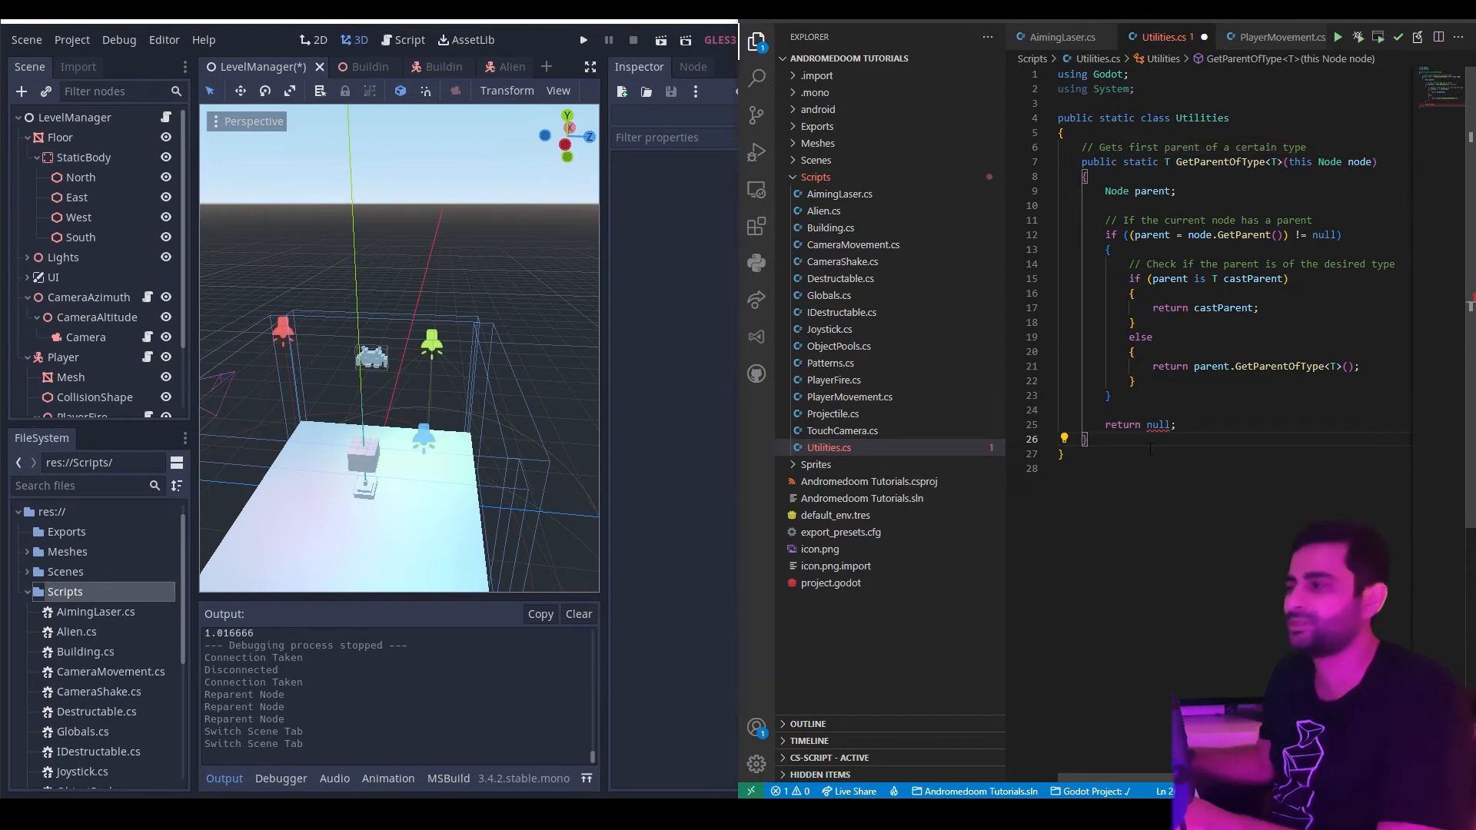
text(default(T)
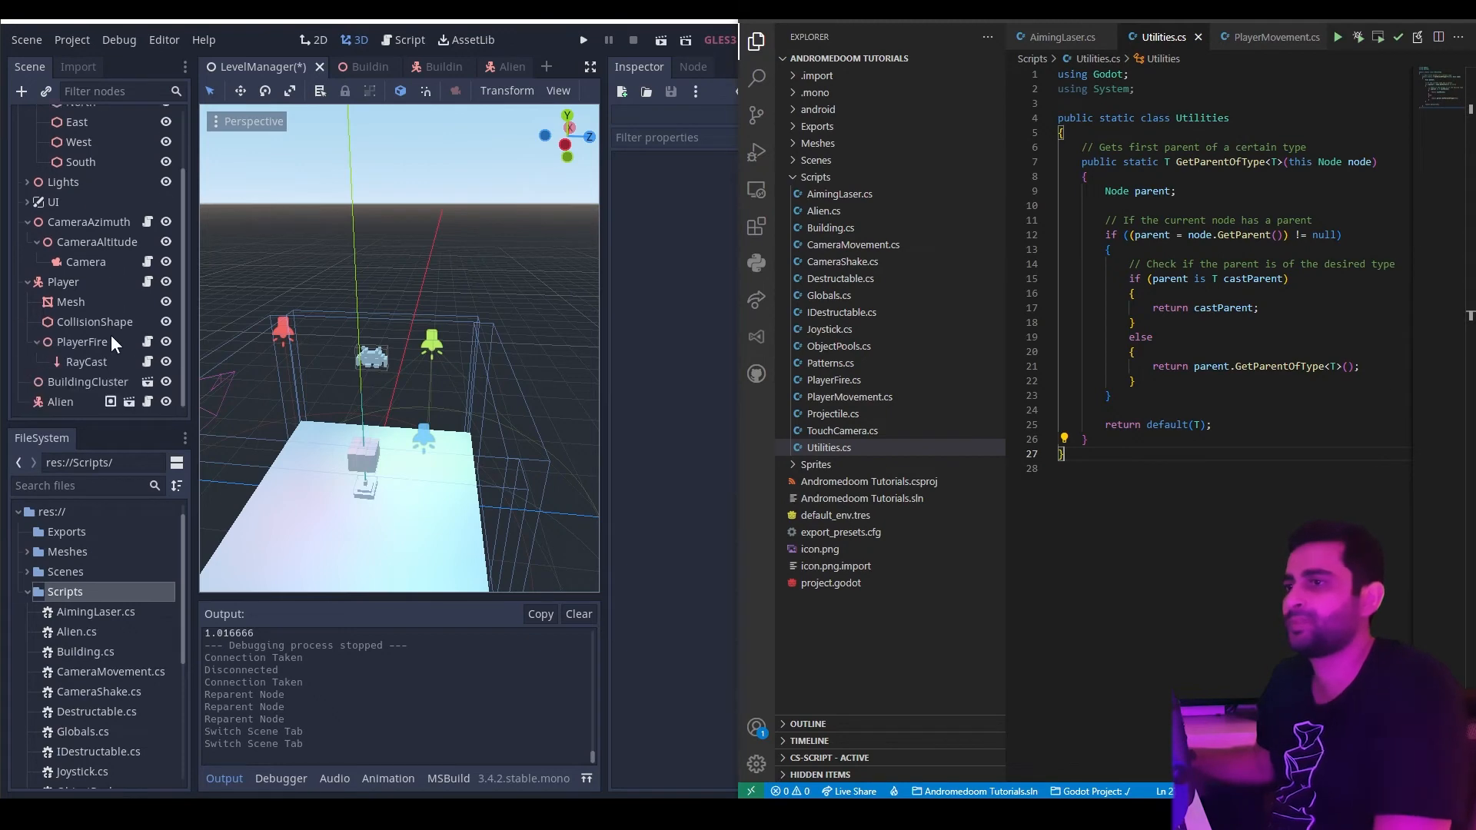
Select RayCast, run the game, and select the InvalidCastException entry in the Debugger errors.
click(86, 362)
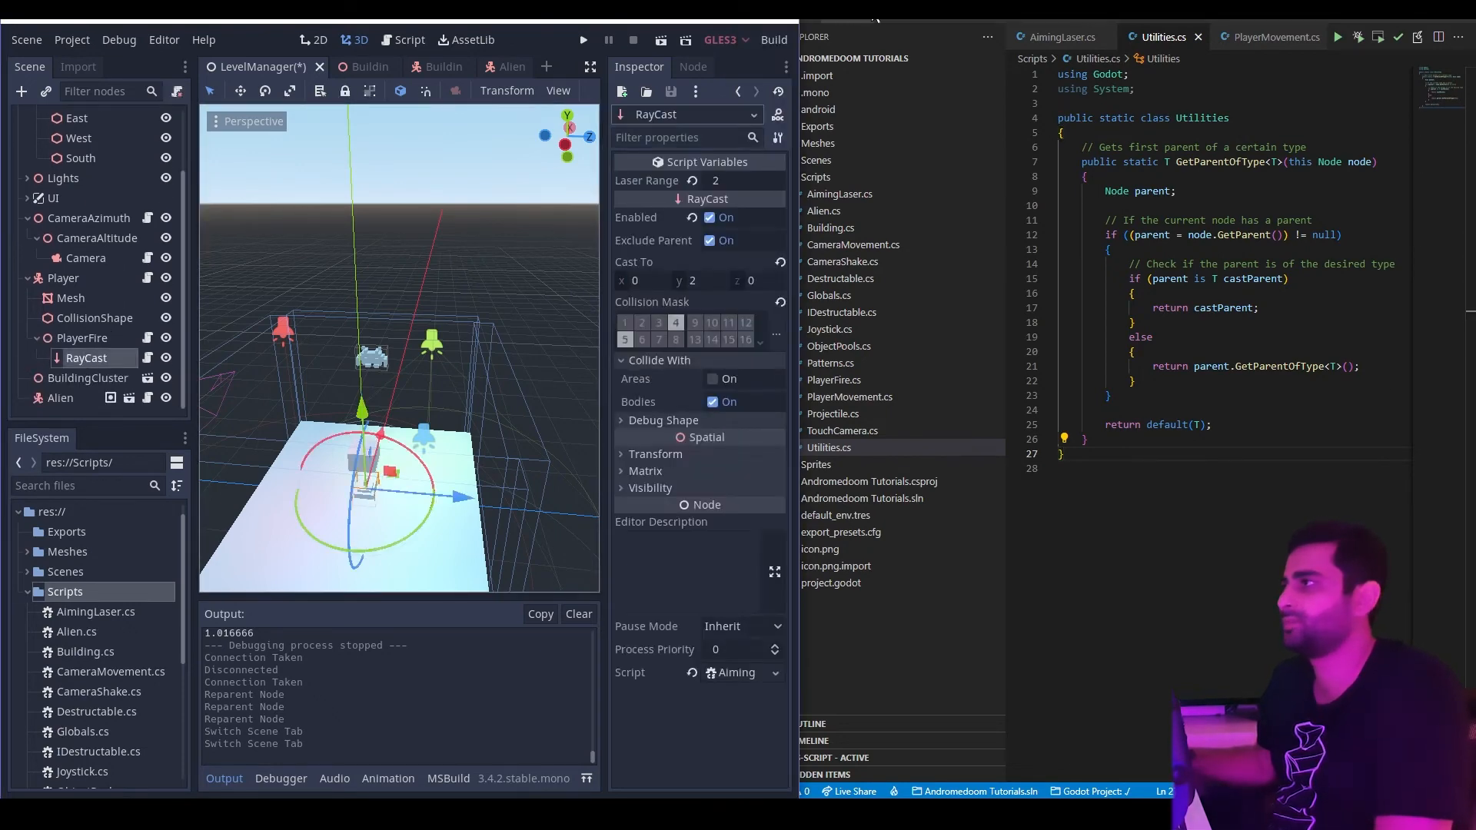
click(1067, 36)
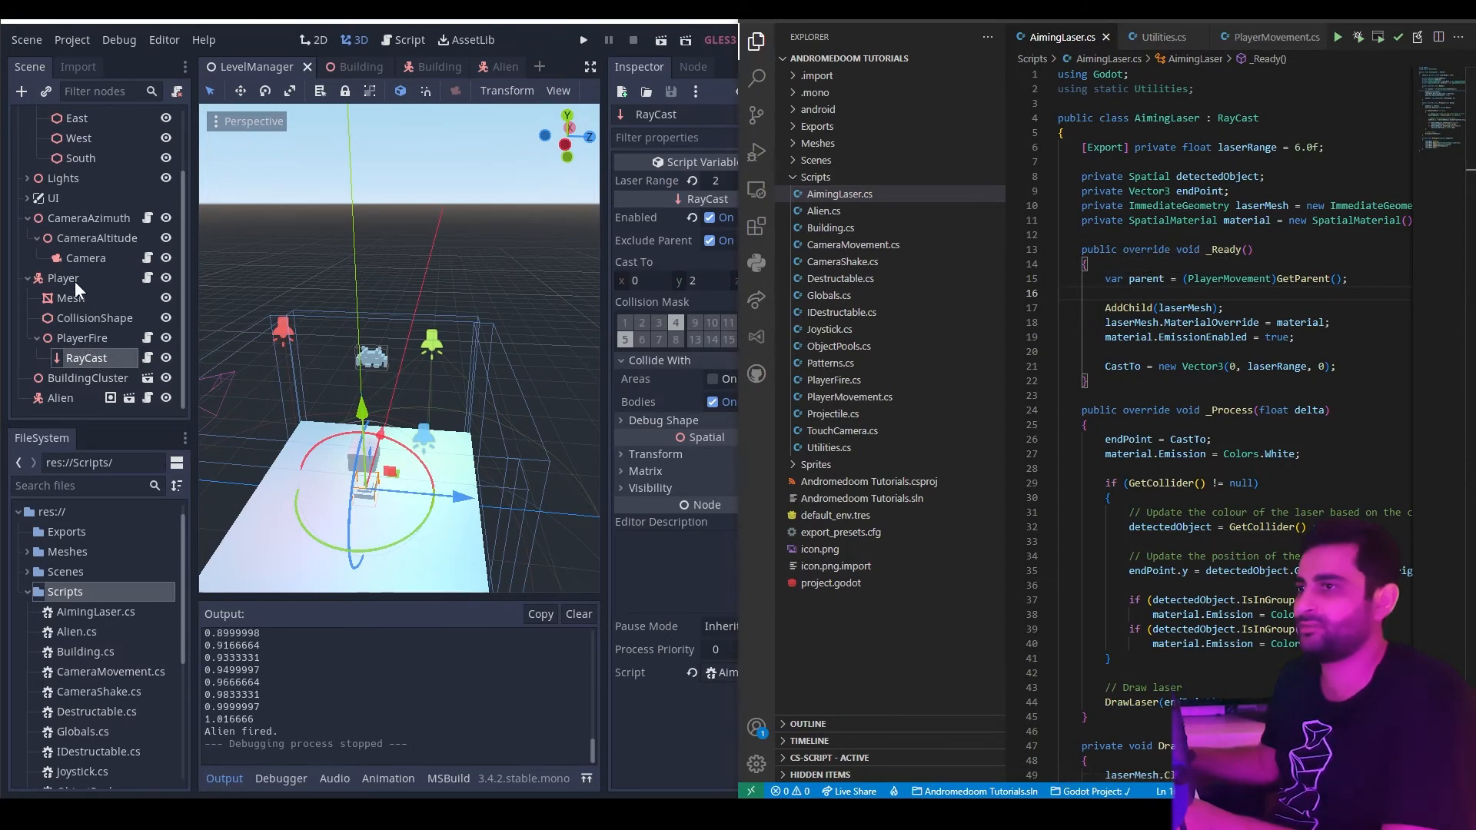
mouse_move(1228, 279)
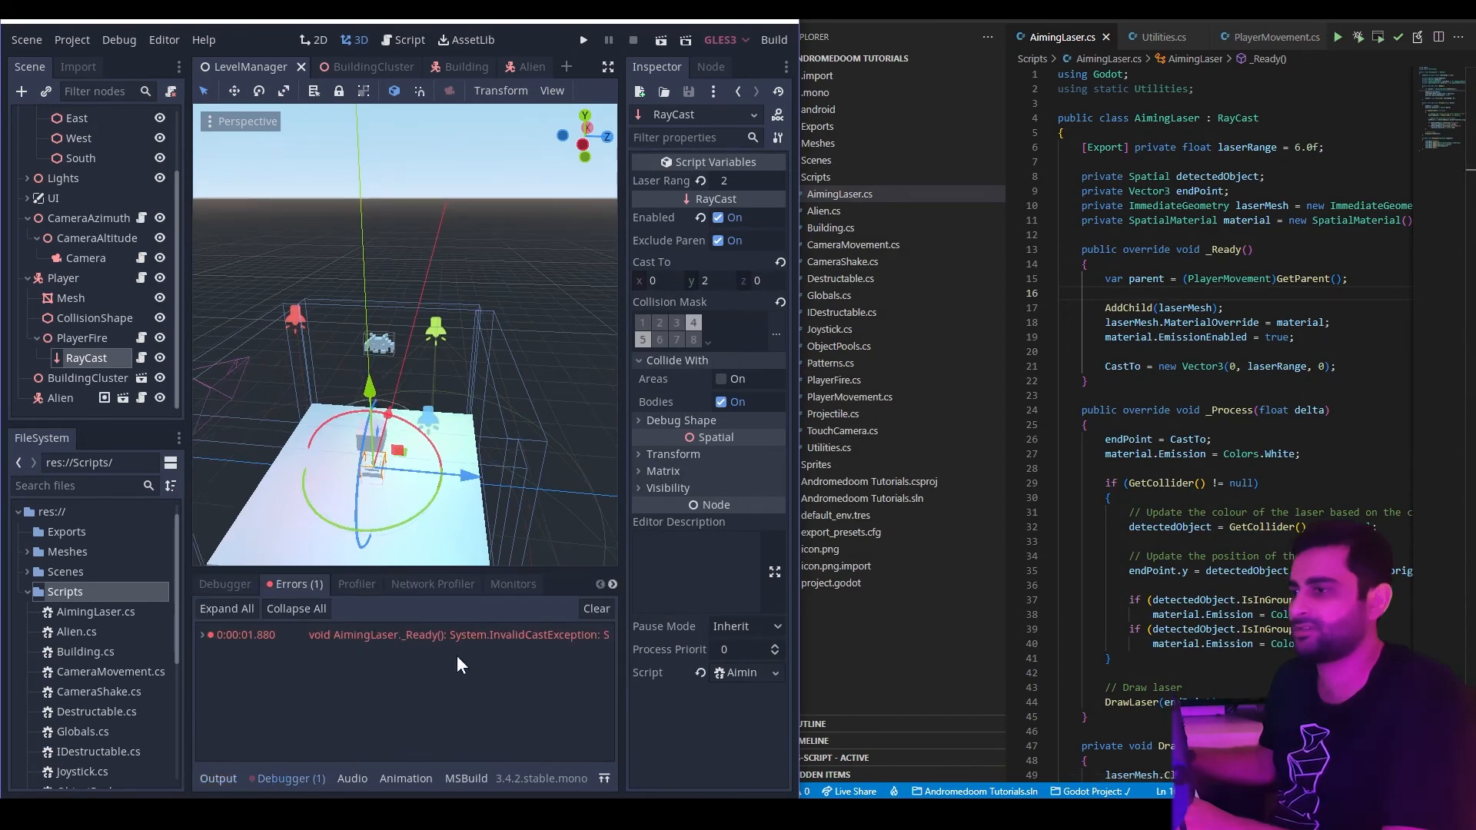
click(455, 635)
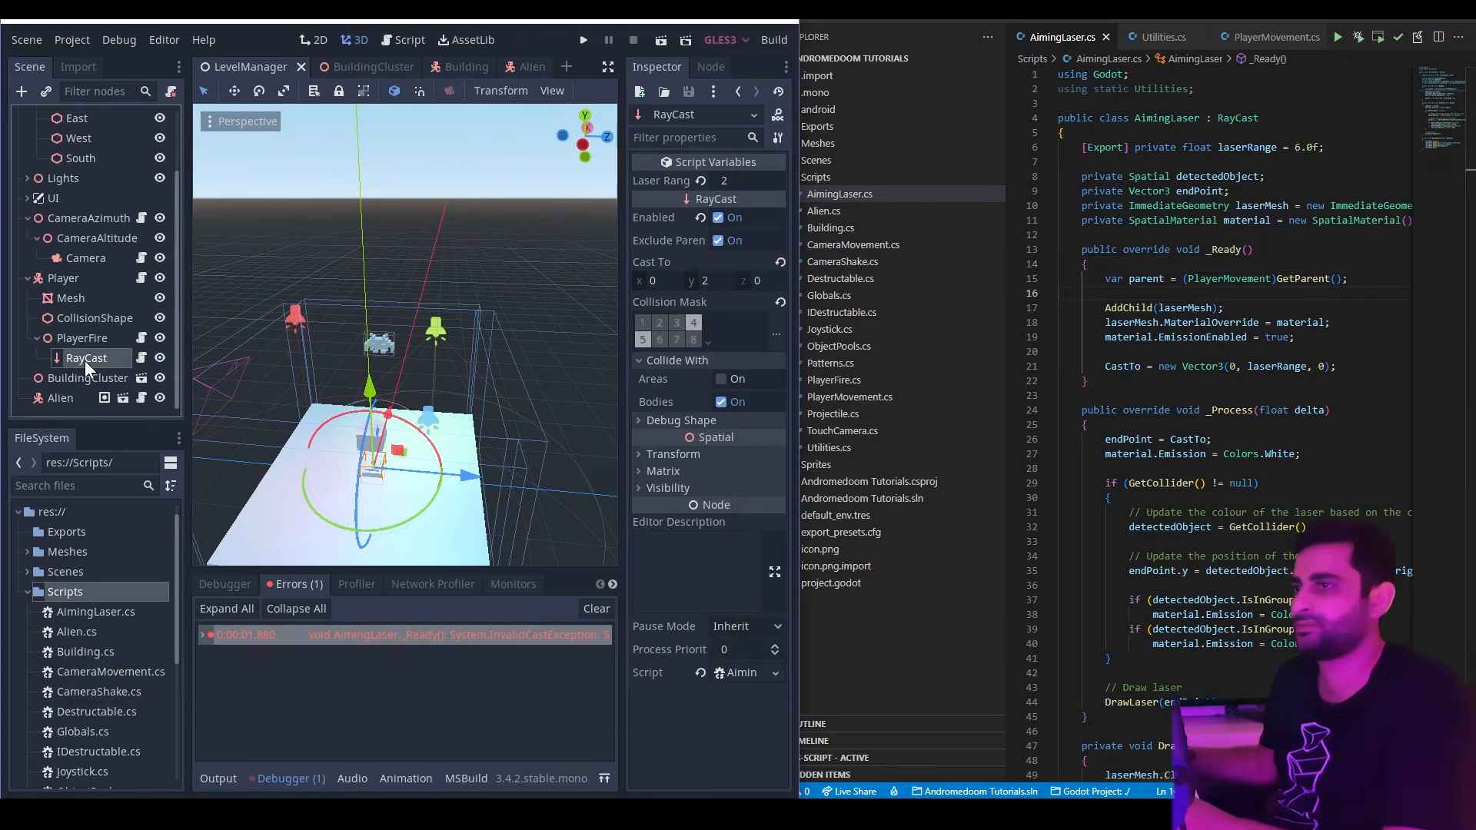
click(583, 39)
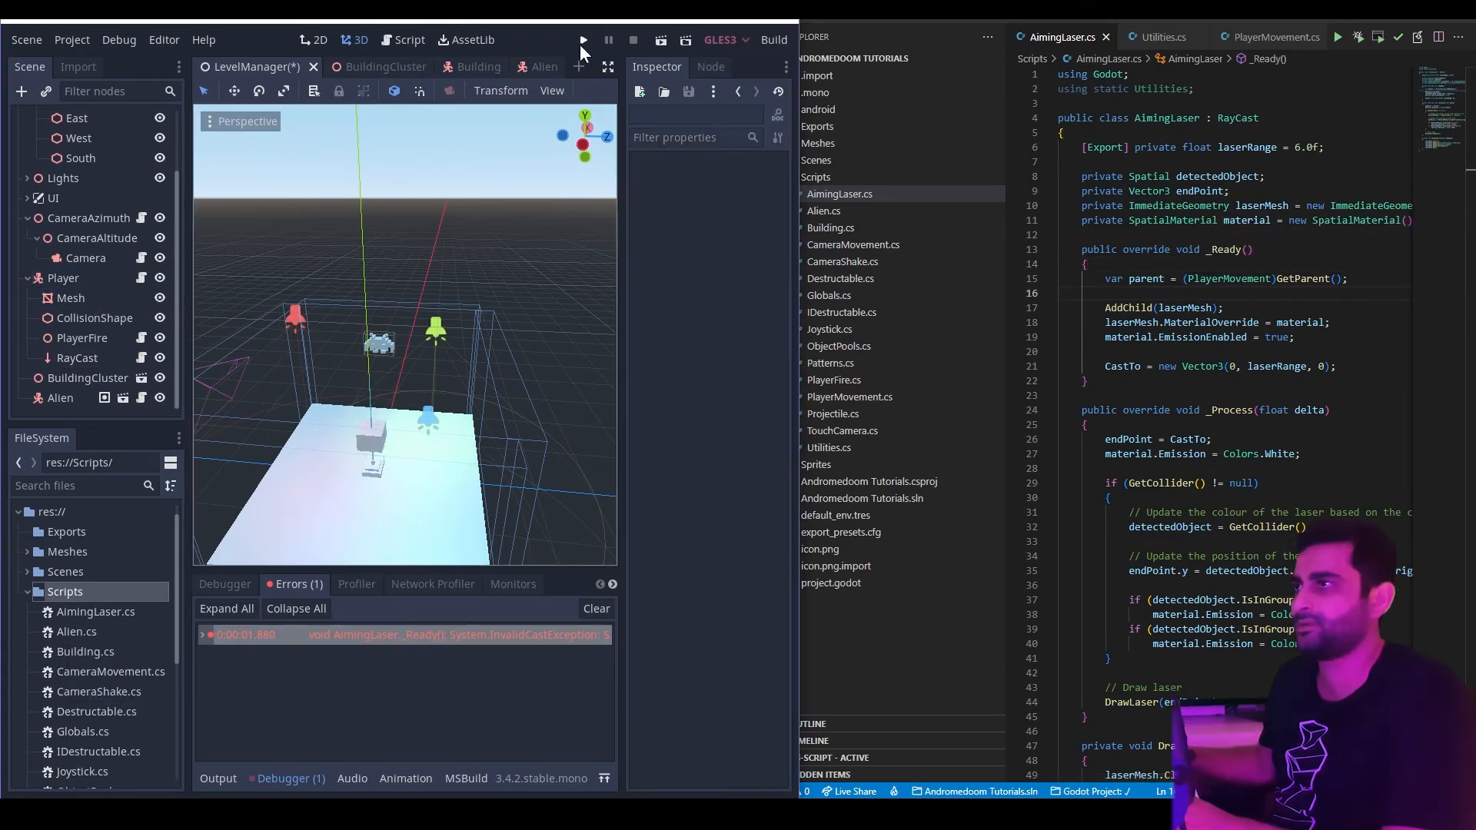
Run the game with Play (F5) again, then close the game window.
click(582, 40)
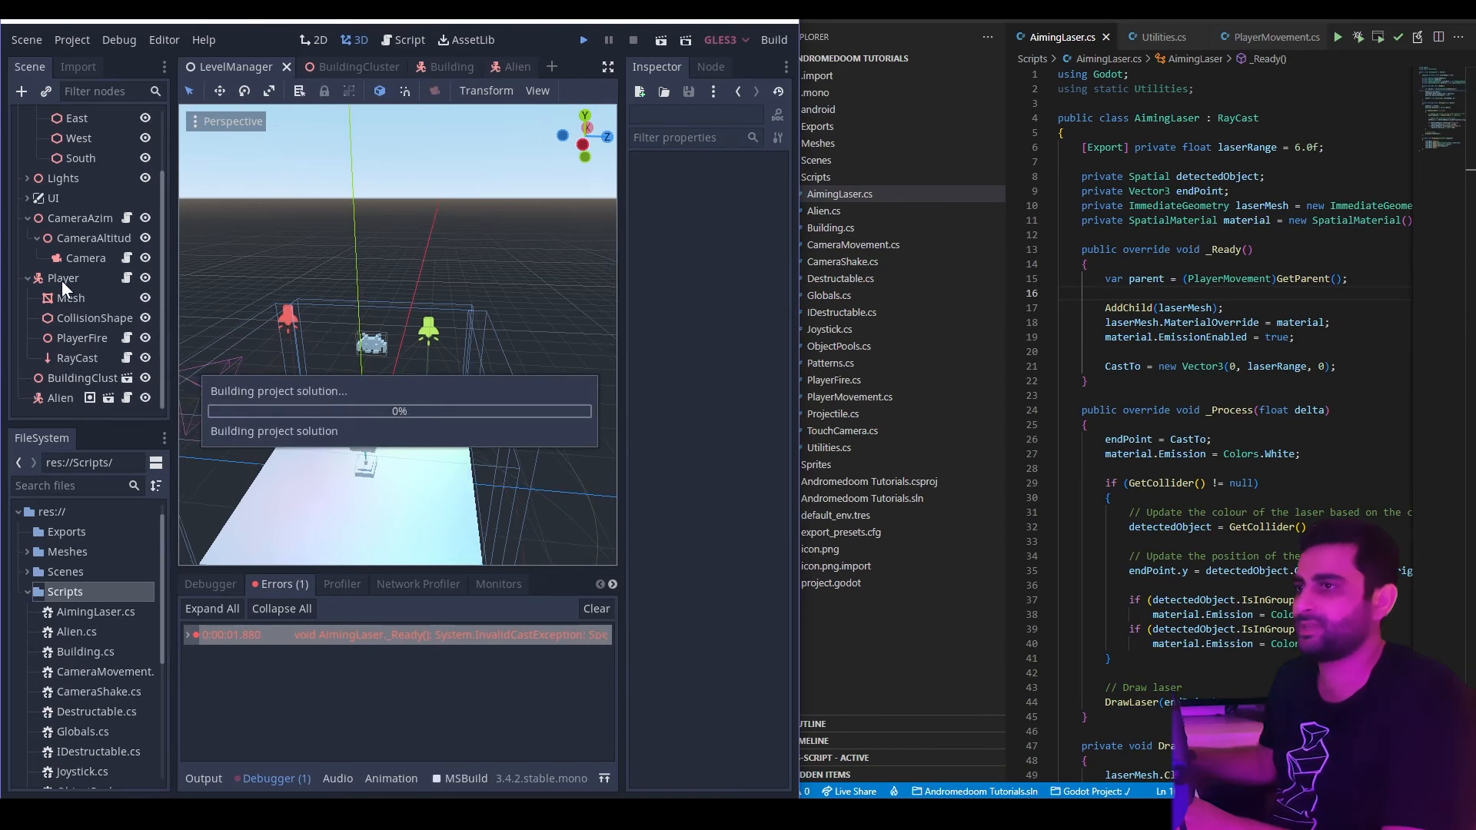
click(583, 39)
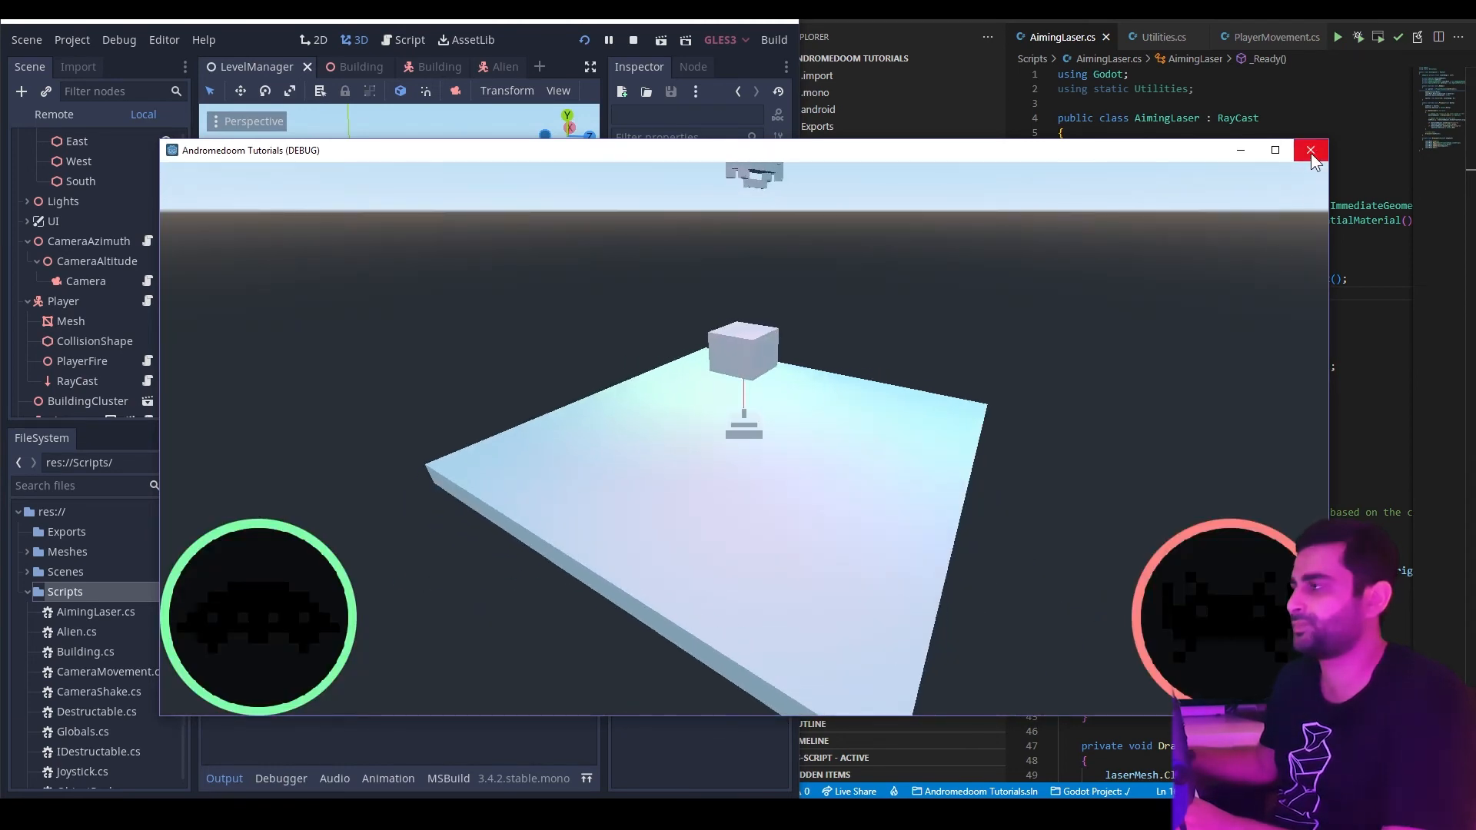
click(1311, 150)
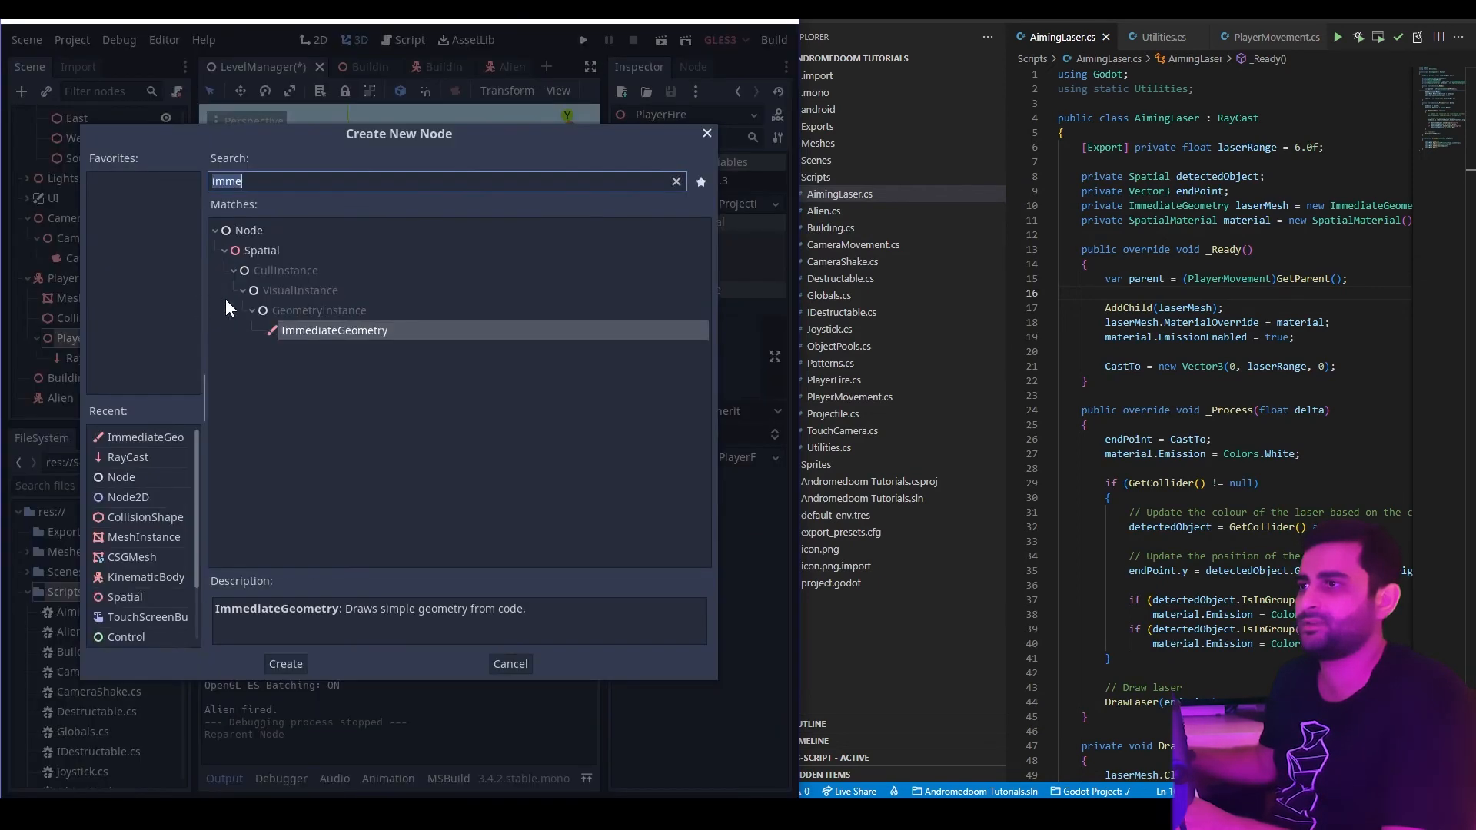
Reparent RayCast under a new Node2D created from the Create New Node search.
text(n)
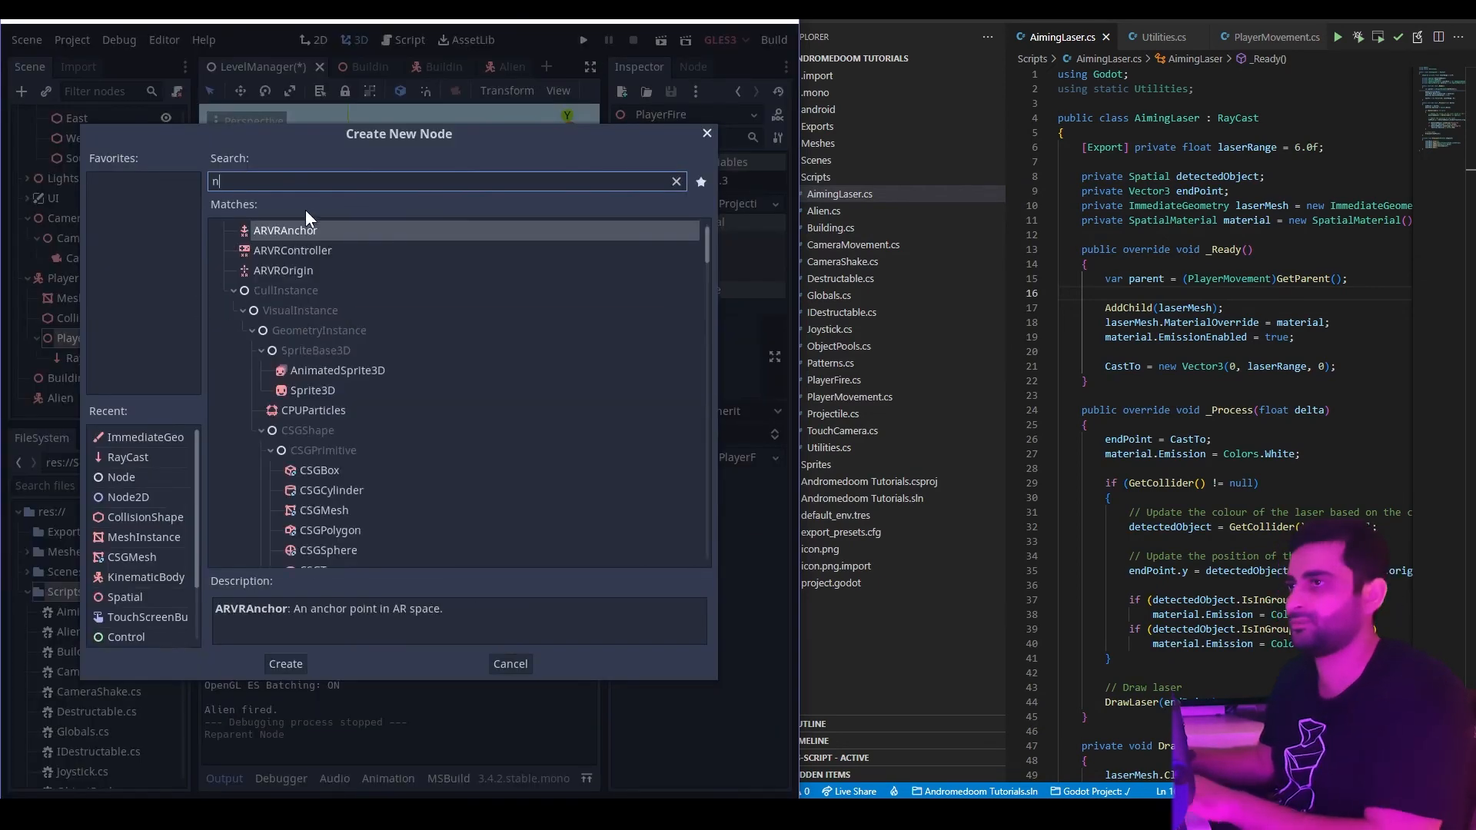
text(ode)
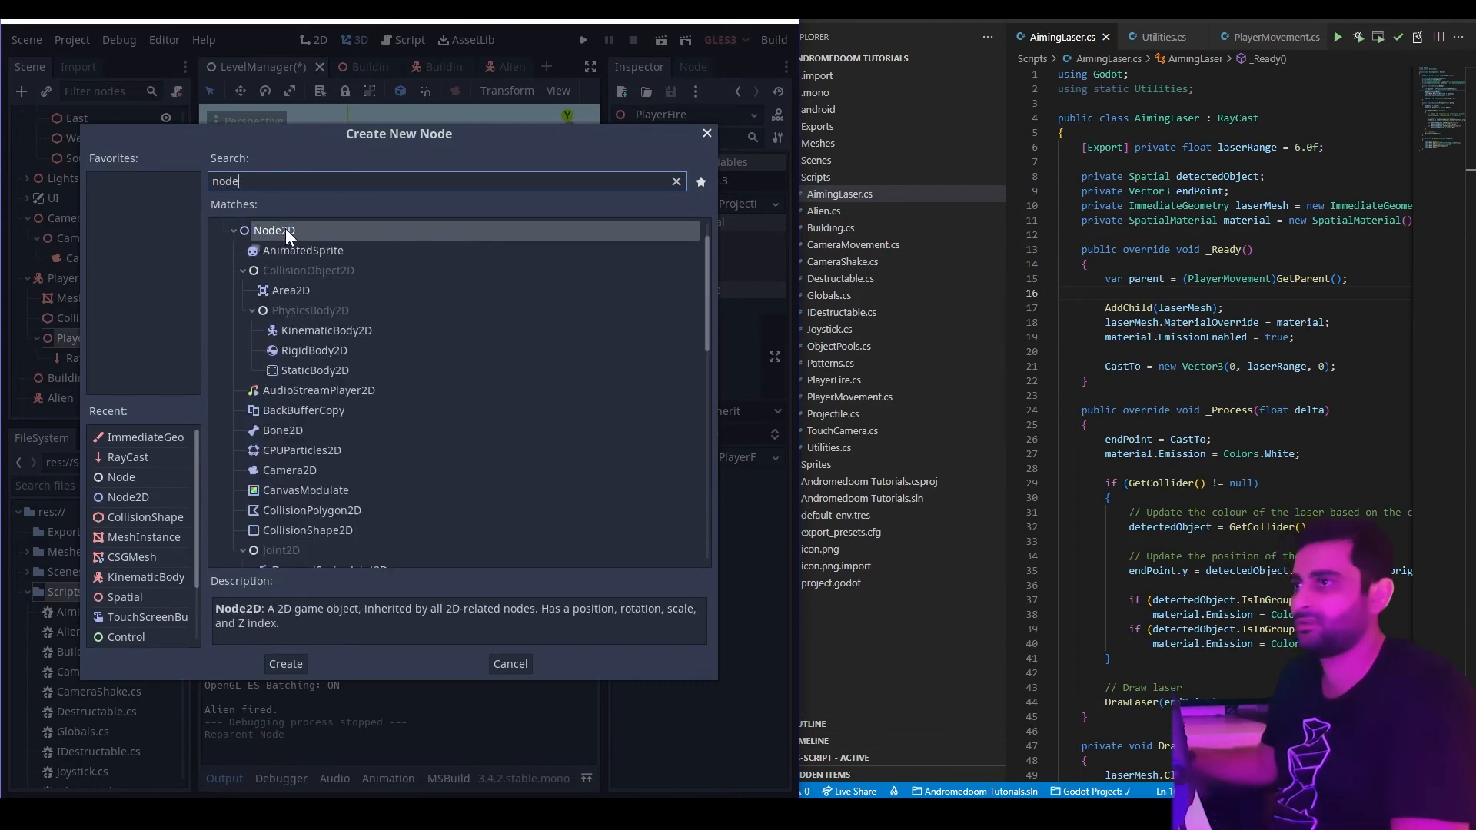
click(285, 663)
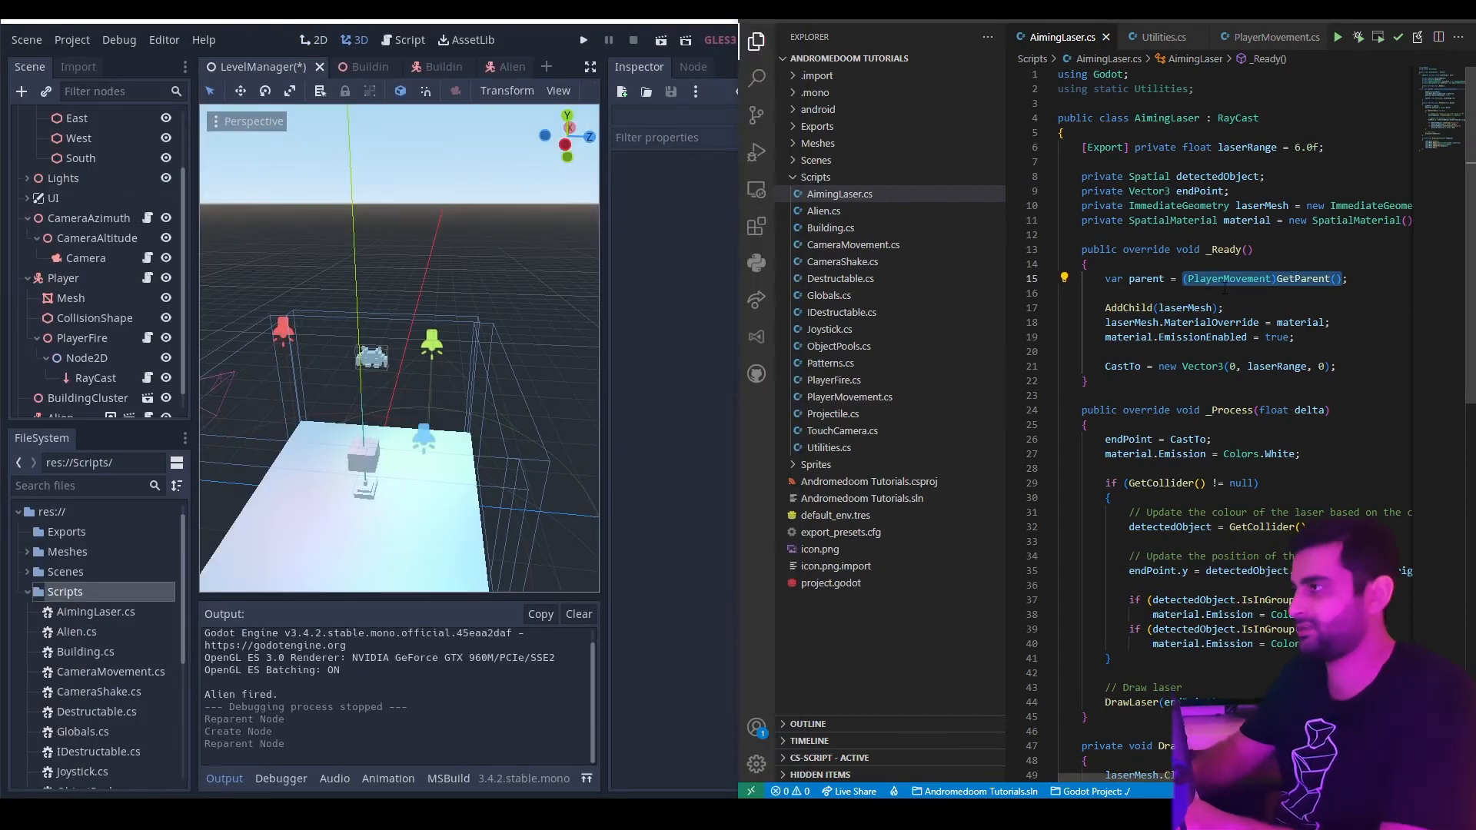
Set parent in _Ready via this.GetParentOfType<PlayerMovement>() replacing the direct cast.
text(this.Get)
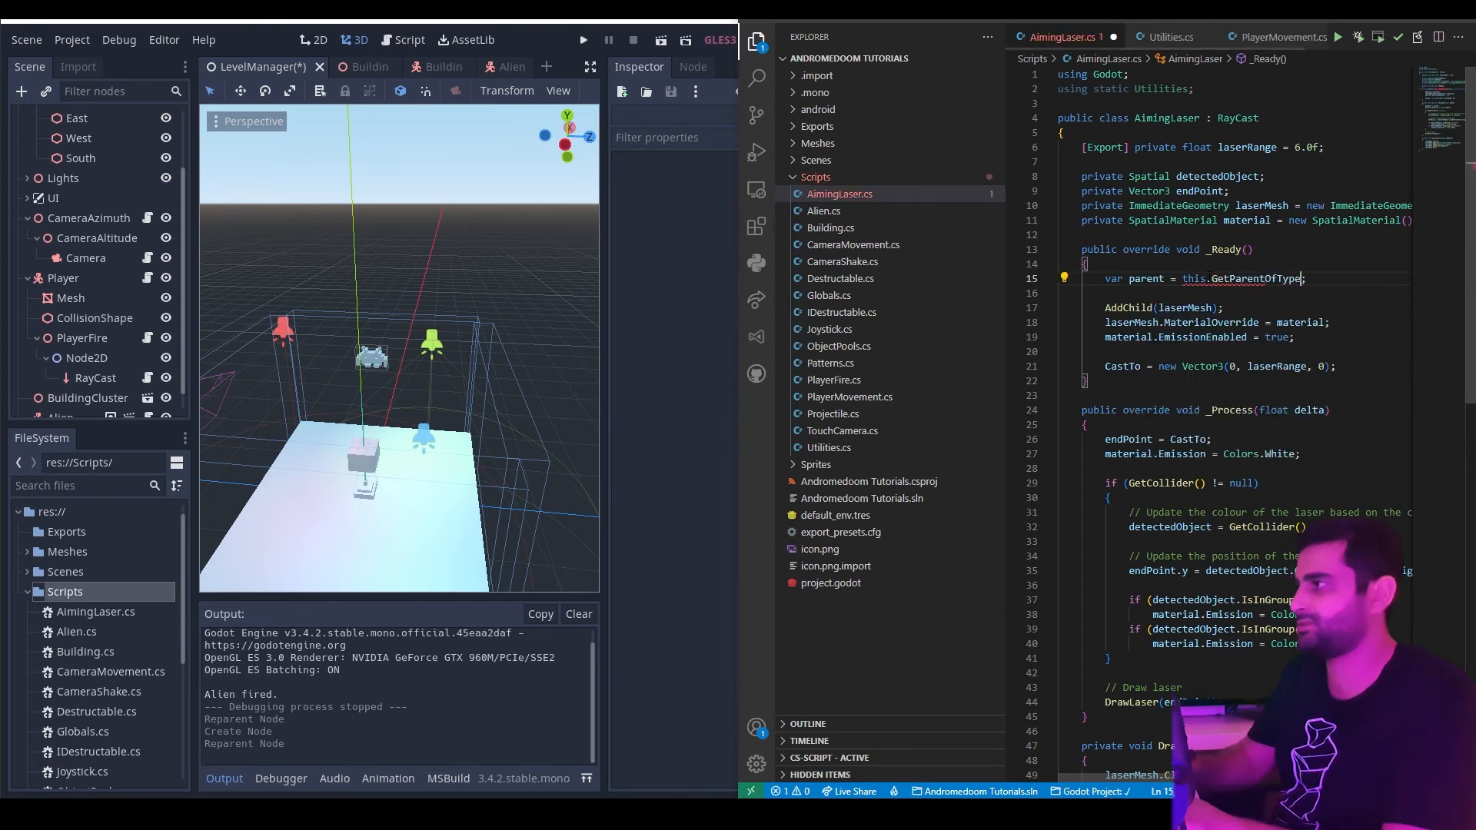
text(<)
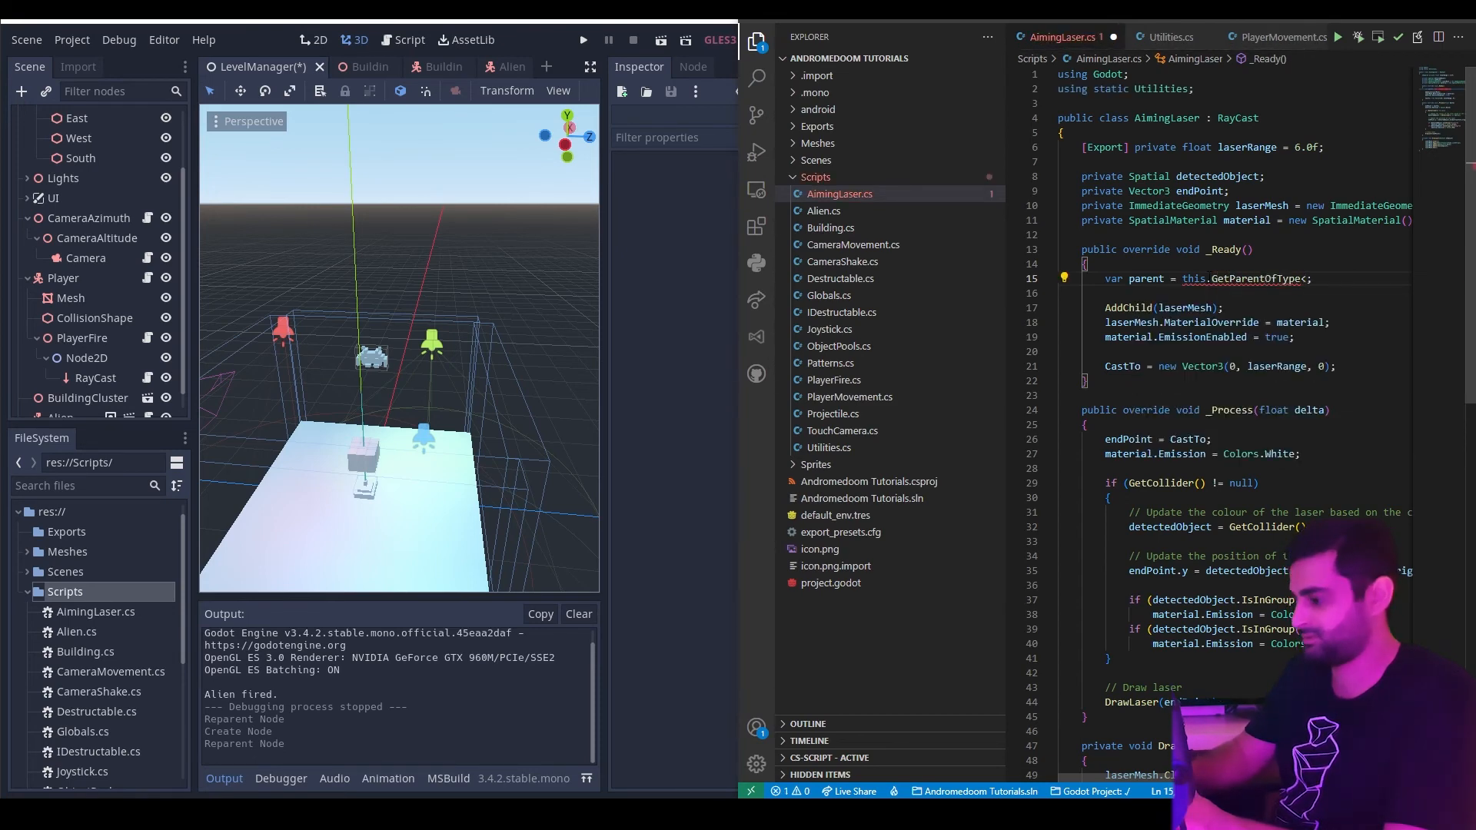
text(ParticlesMateria)
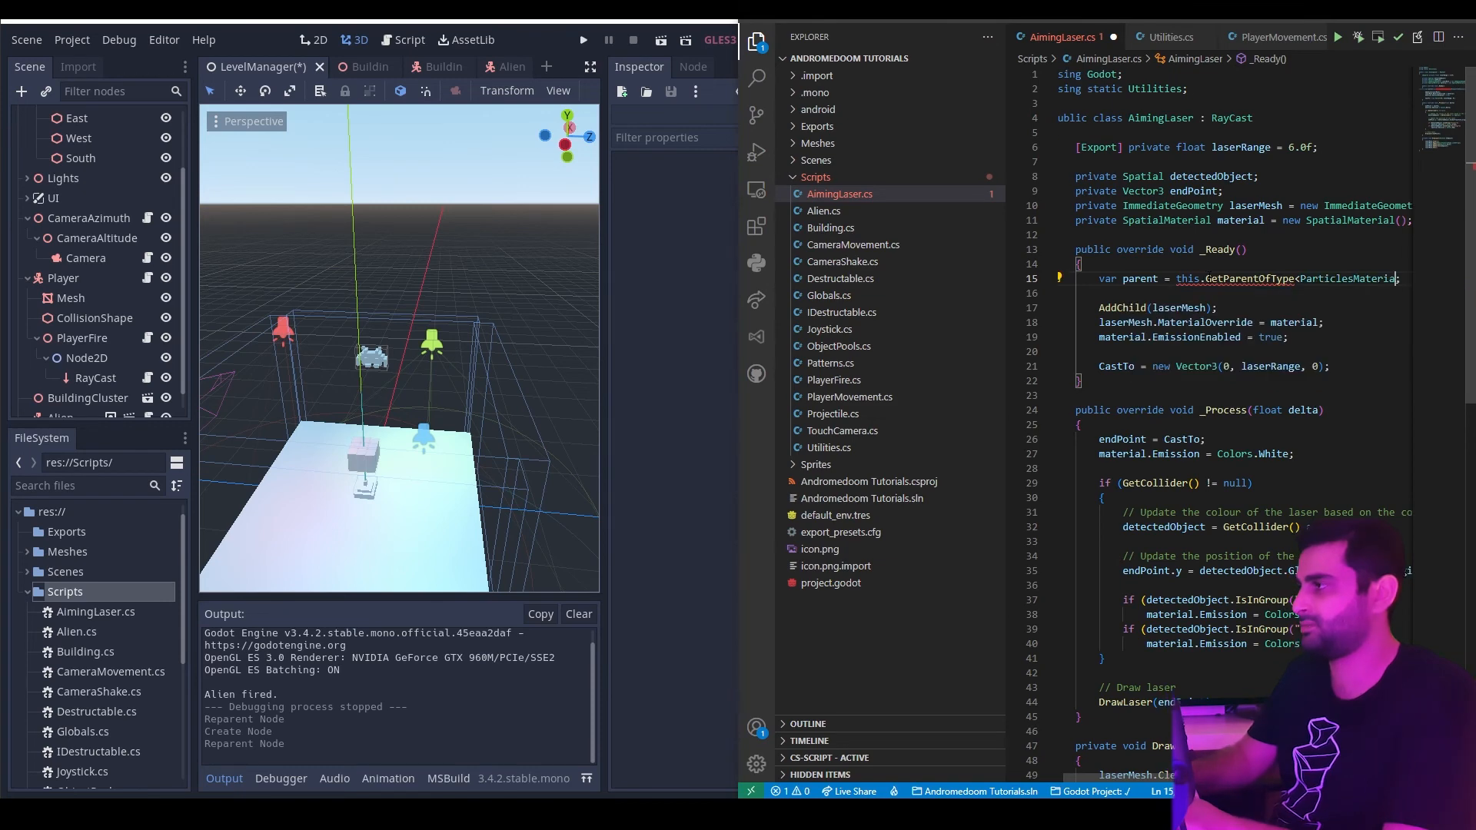
text(PlayerMovement>();)
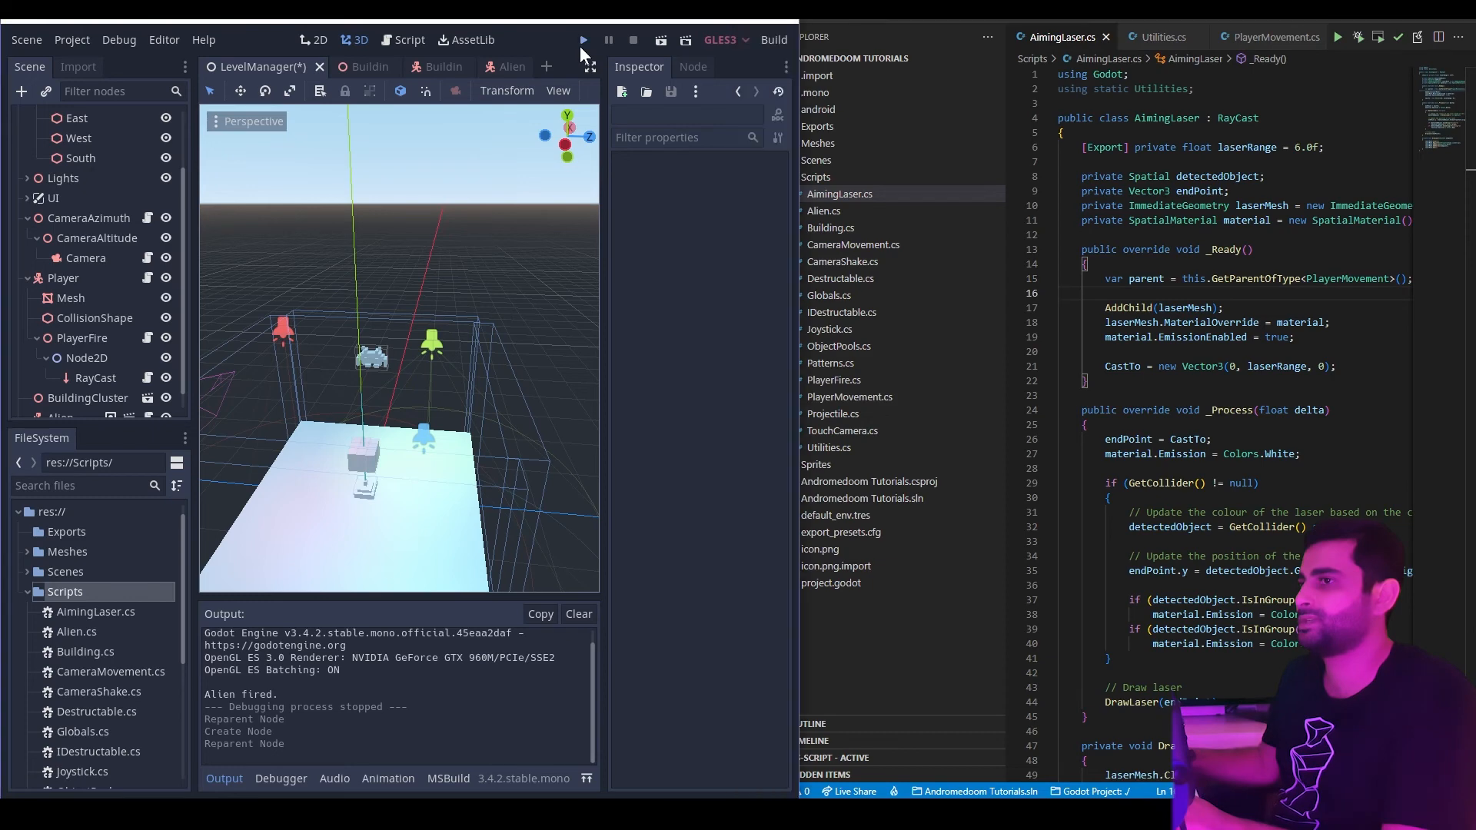
Run the game to confirm no cast error, then return to Utilities.cs.
click(583, 39)
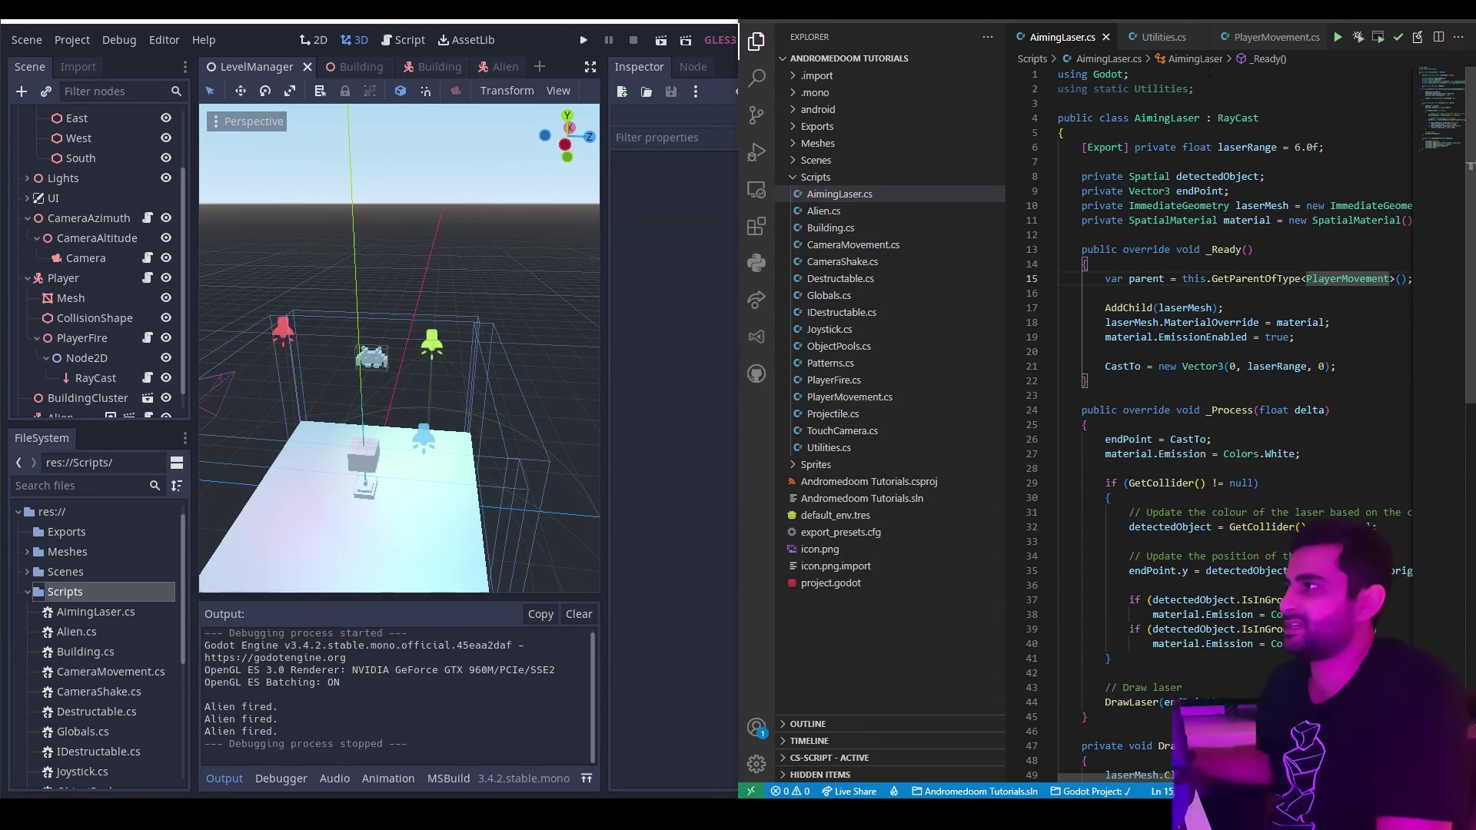
click(1163, 37)
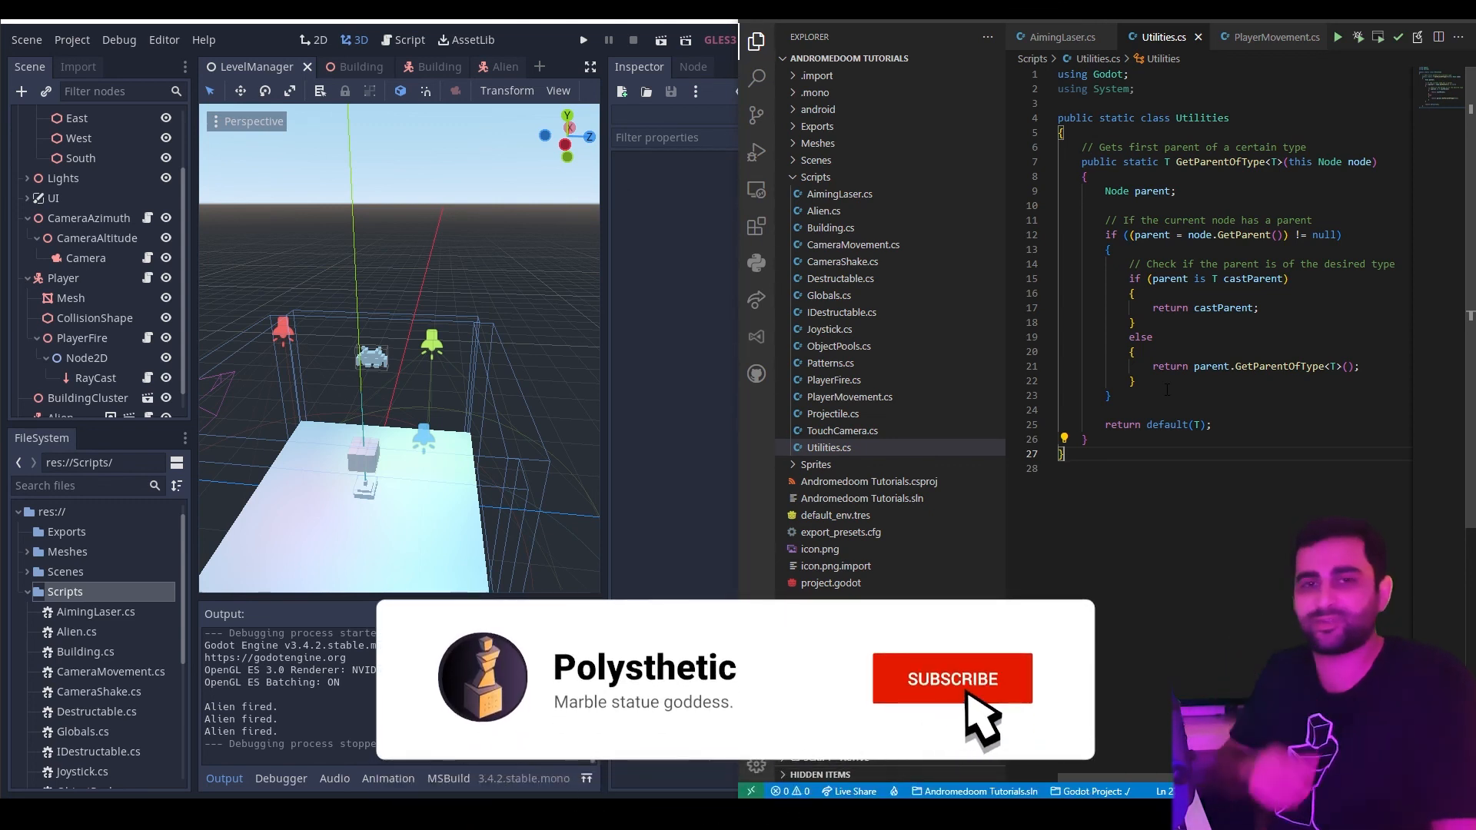
click(952, 679)
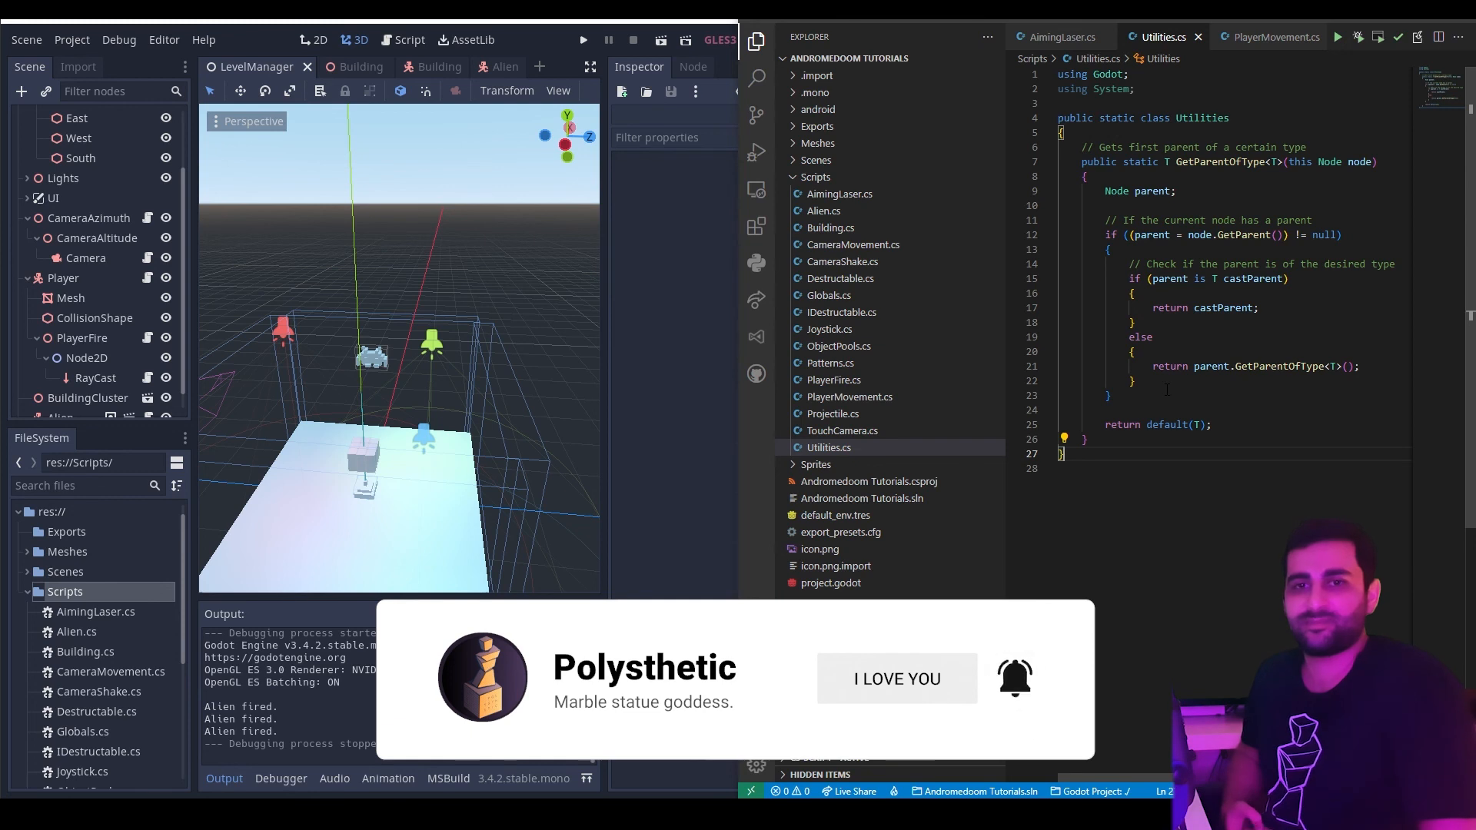